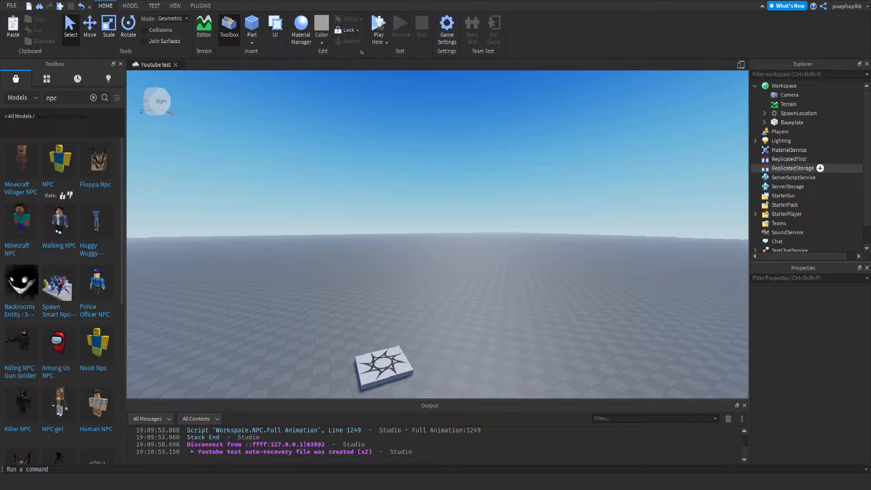
pyautogui.moveTo(794, 177)
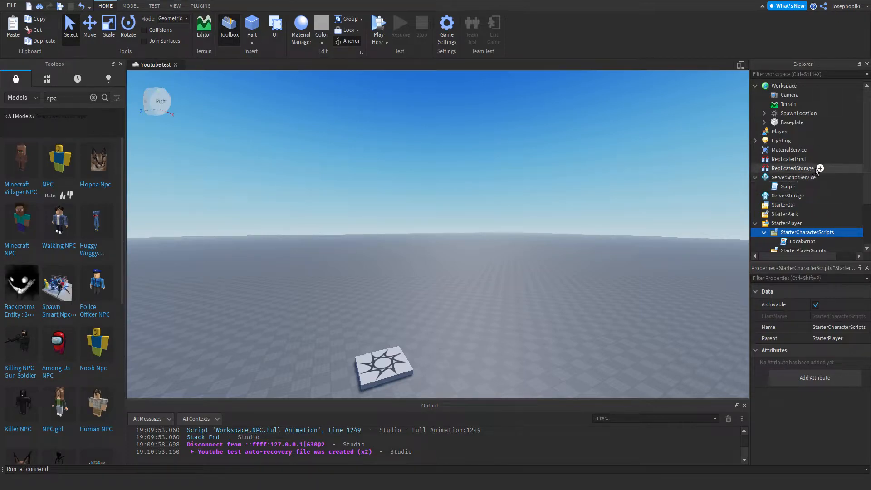
# Insert a RemoteEvent into ReplicatedStorage and rename it PickpocketRE.
pyautogui.click(792, 168)
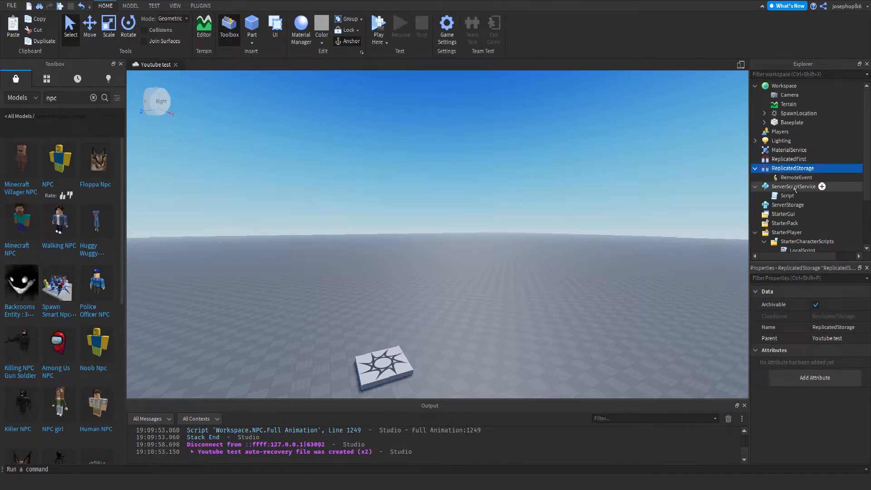
pyautogui.click(796, 177)
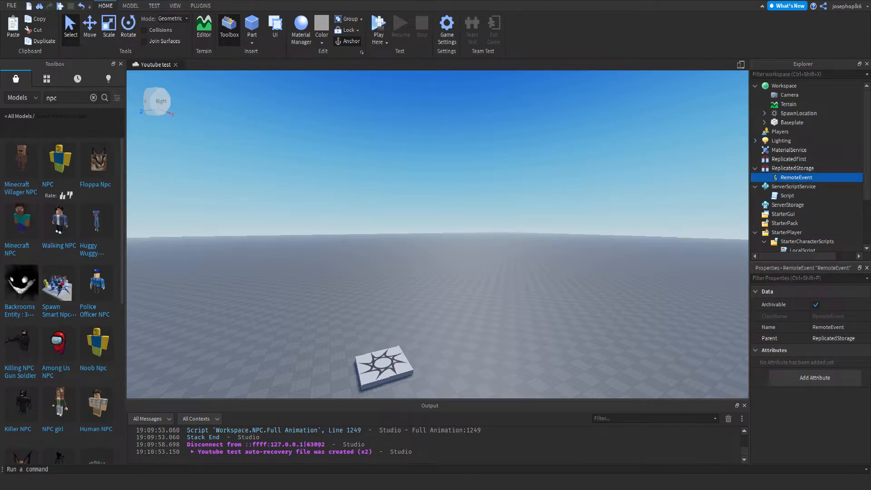
pyautogui.moveTo(786, 232)
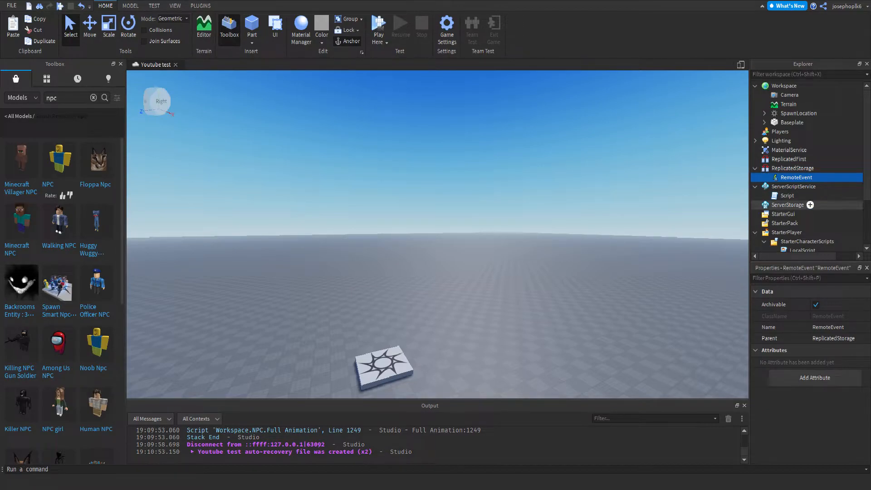
pyautogui.doubleClick(796, 178)
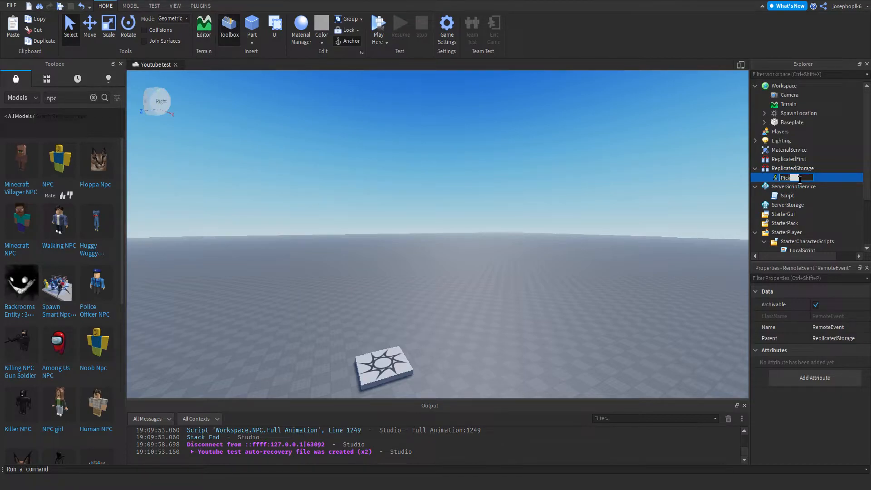
pyautogui.write('PickpocketRE')
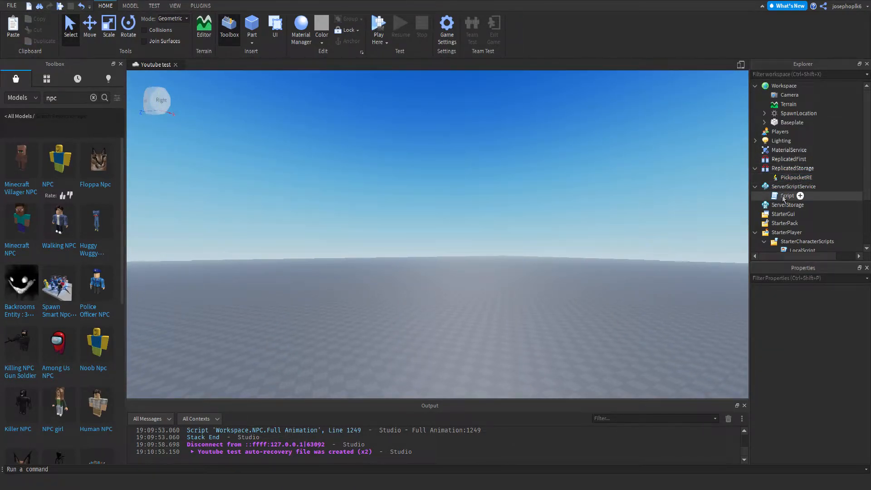
# Open the Datastore script in ServerScriptService and review its WalletData and BankData code.
pyautogui.click(787, 196)
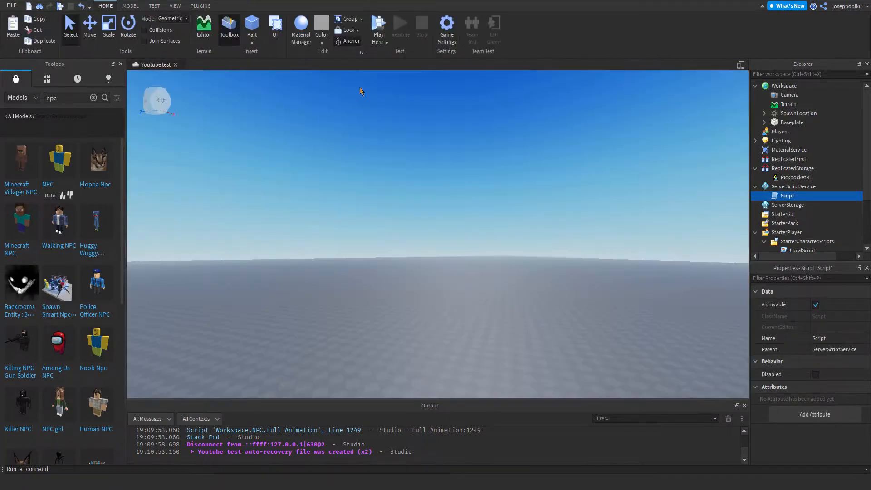
pyautogui.click(793, 187)
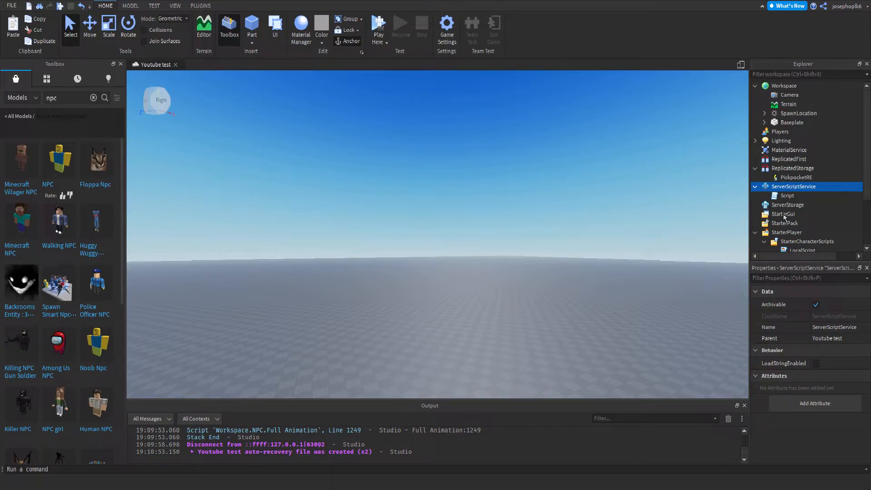
pyautogui.moveTo(784, 216)
pyautogui.write('Datastore')
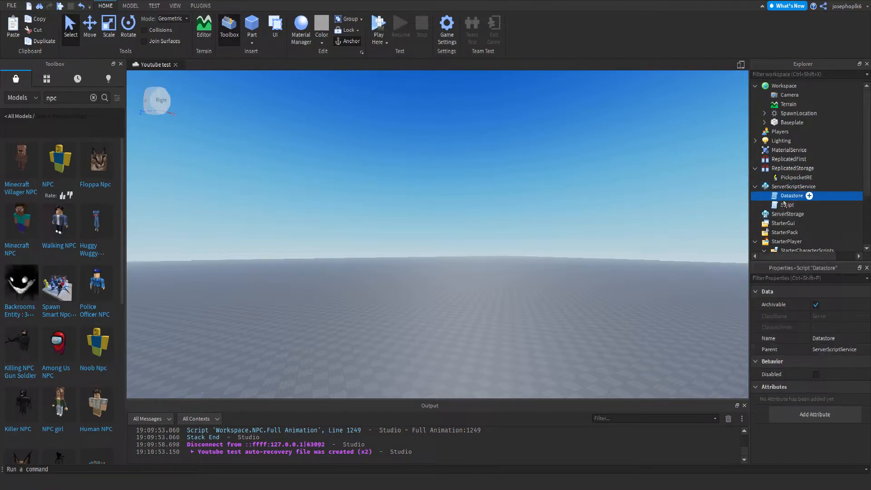
pyautogui.doubleClick(792, 195)
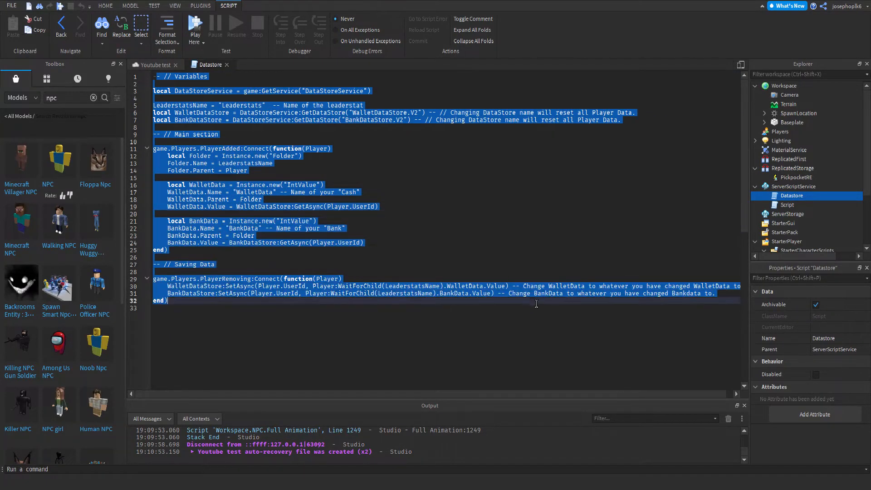
pyautogui.click(318, 221)
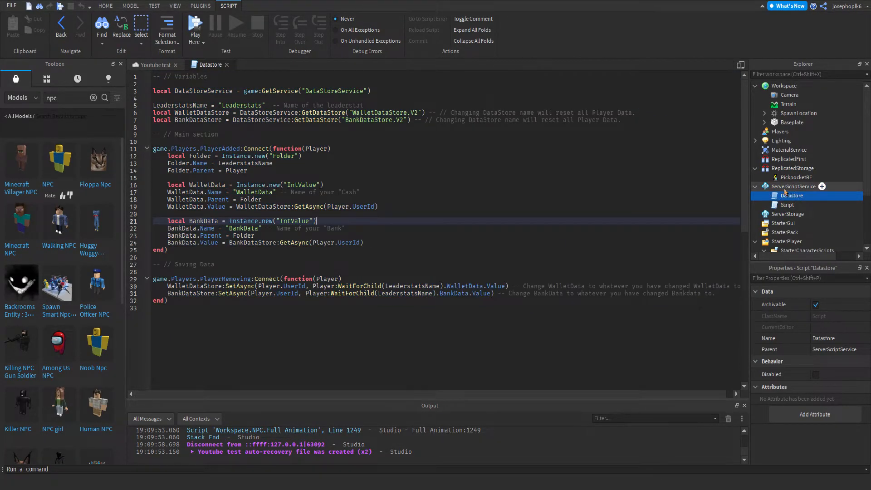
pyautogui.moveTo(229, 69)
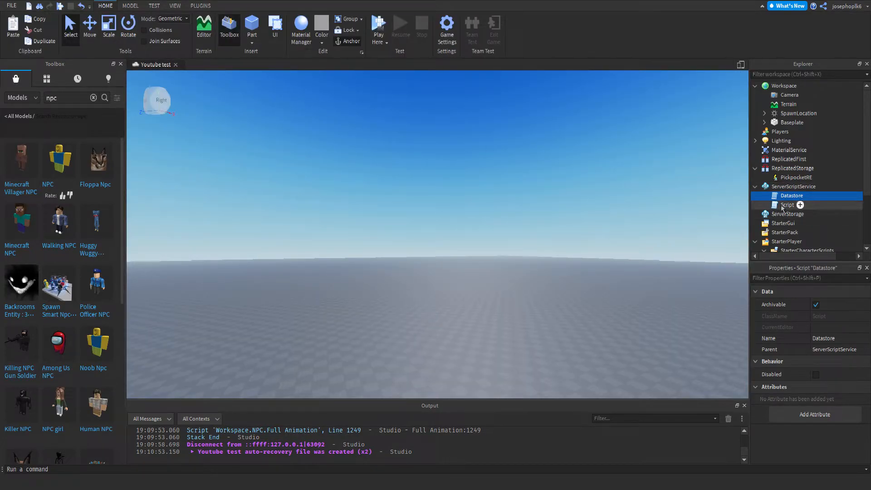
# Open the server Script and write a game.Players.PlayerAdded:Connect(function(plr) handler.
pyautogui.doubleClick(787, 205)
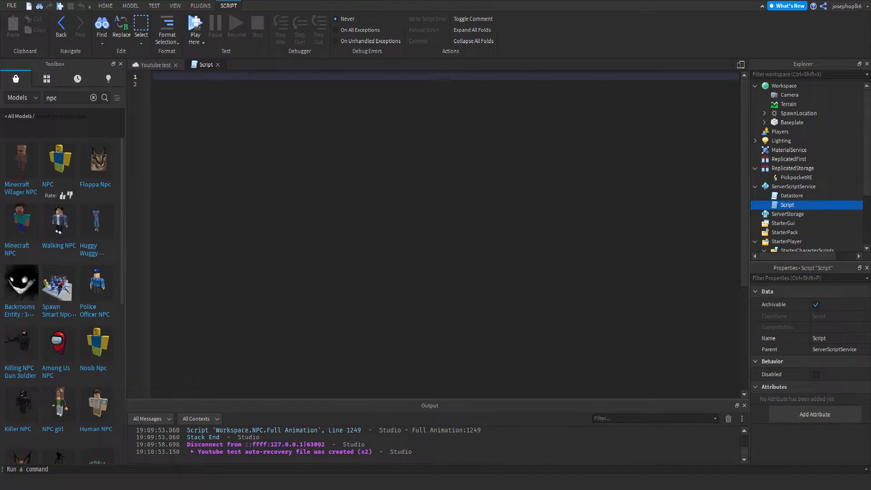
pyautogui.write('game')
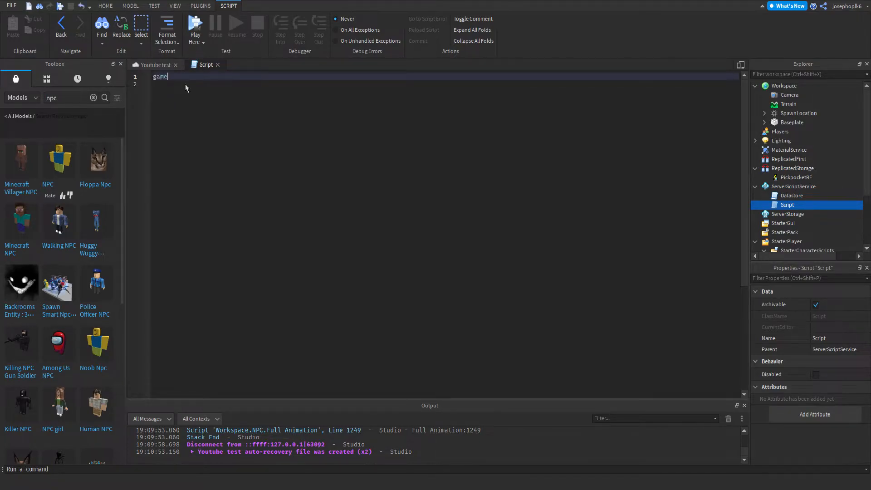
pyautogui.write('.Players')
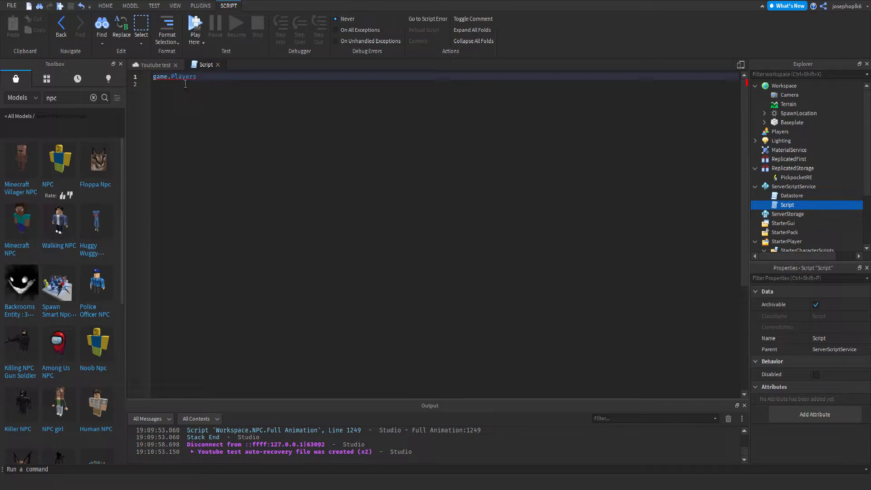
pyautogui.write('.playad')
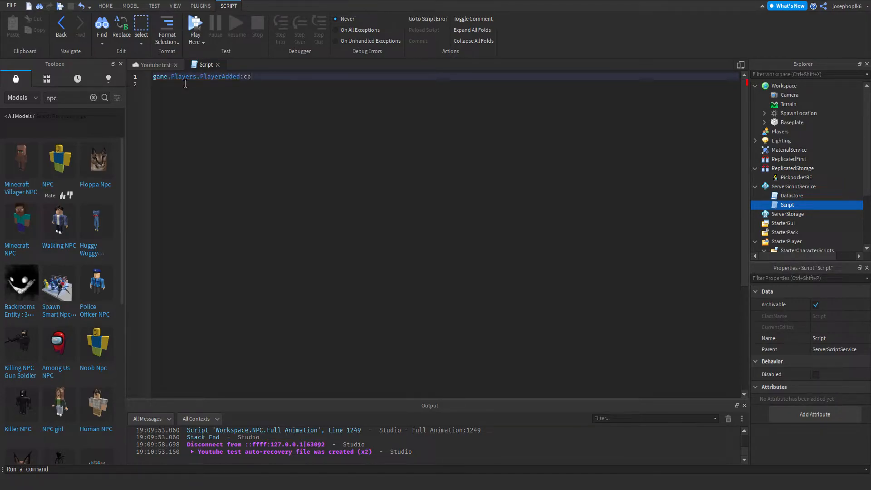
pyautogui.write('nnect(function(plr')
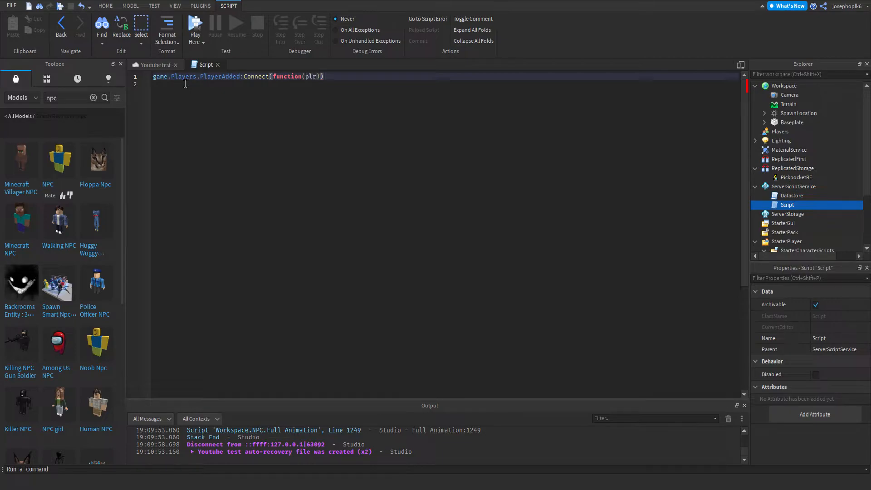
pyautogui.press('Enter')
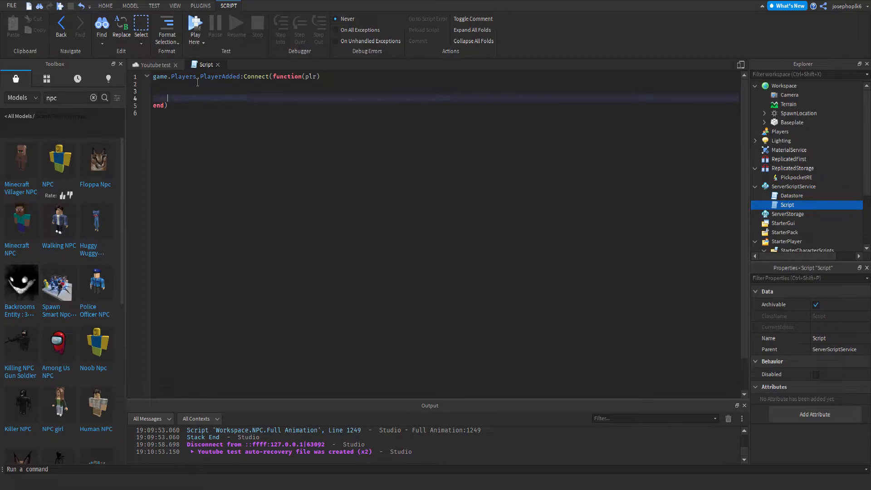
# Nest a plr.CharacterAdded:Connect(function(char) block and begin a local declaration.
pyautogui.write('plr.')
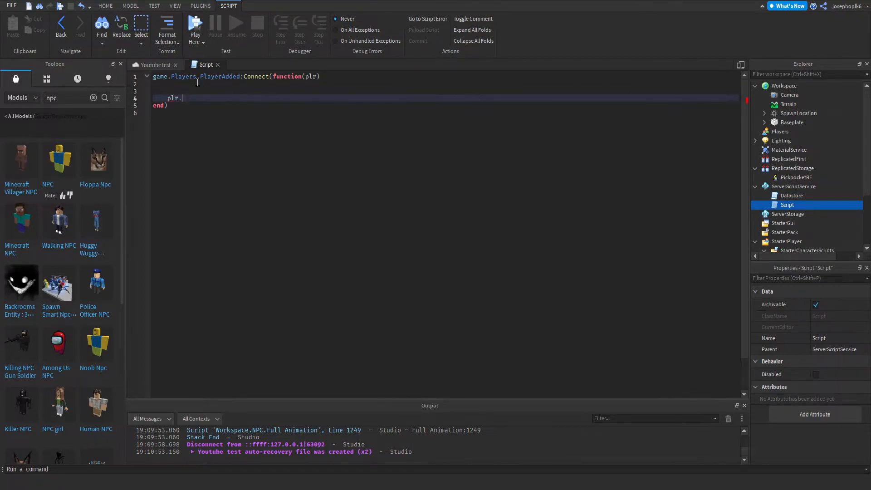
pyautogui.write('char')
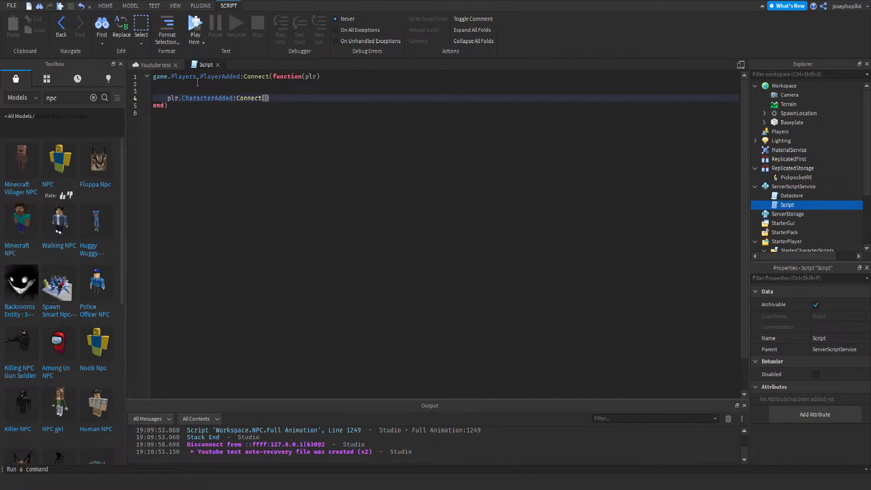
pyautogui.write('function')
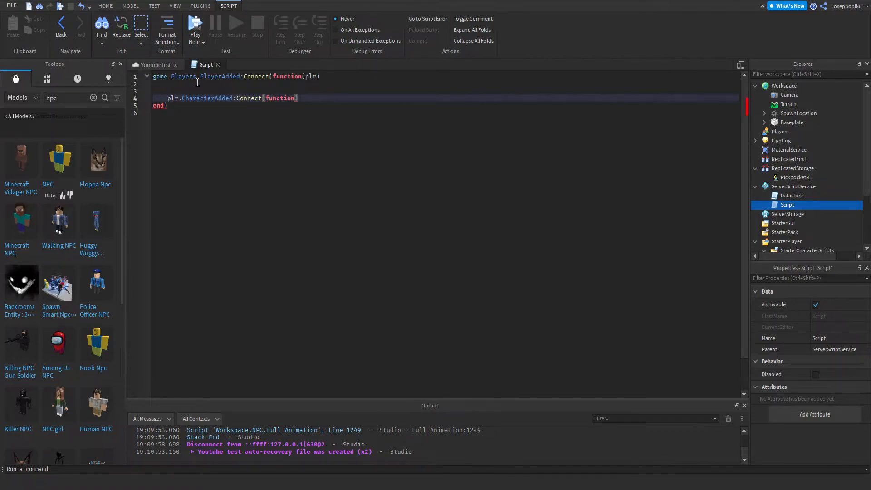
pyautogui.write('char')
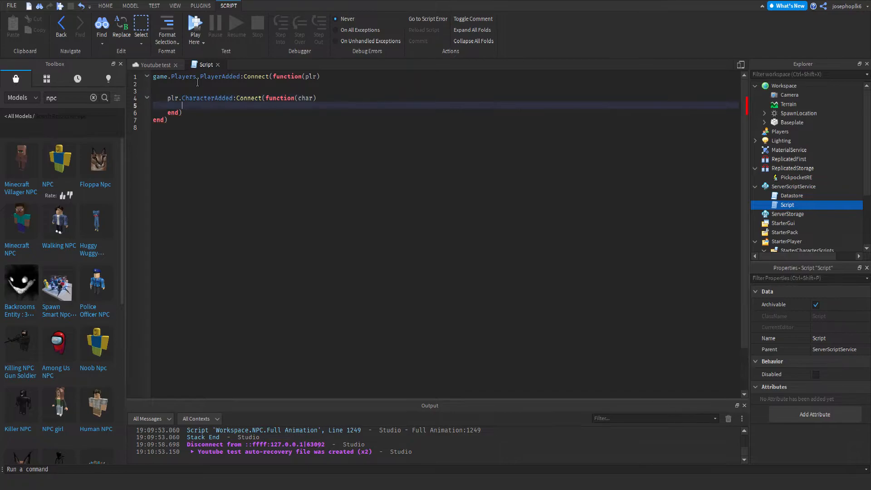
pyautogui.write('local proximity')
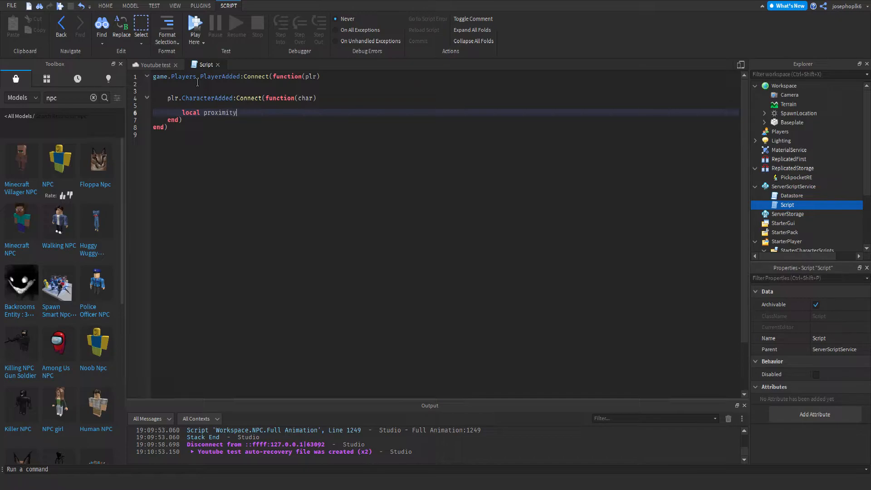
# Create the ProximityPrompt and set its HoldDuration.
pyautogui.write('Prompt = Instance.new("ProximityPrompt')
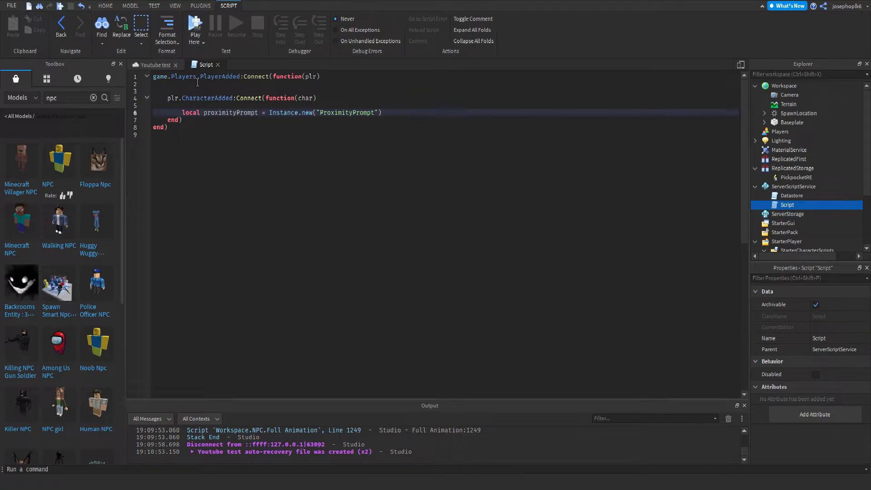
pyautogui.write('proximityPrompt')
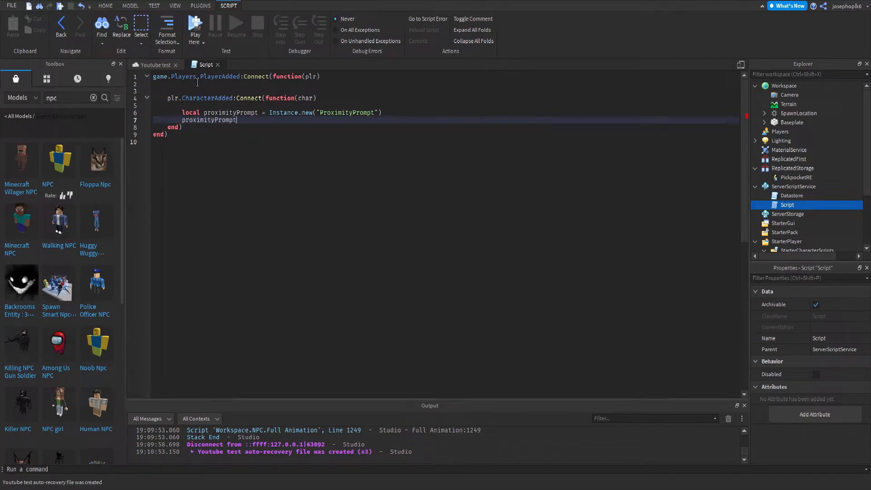
pyautogui.write('.')
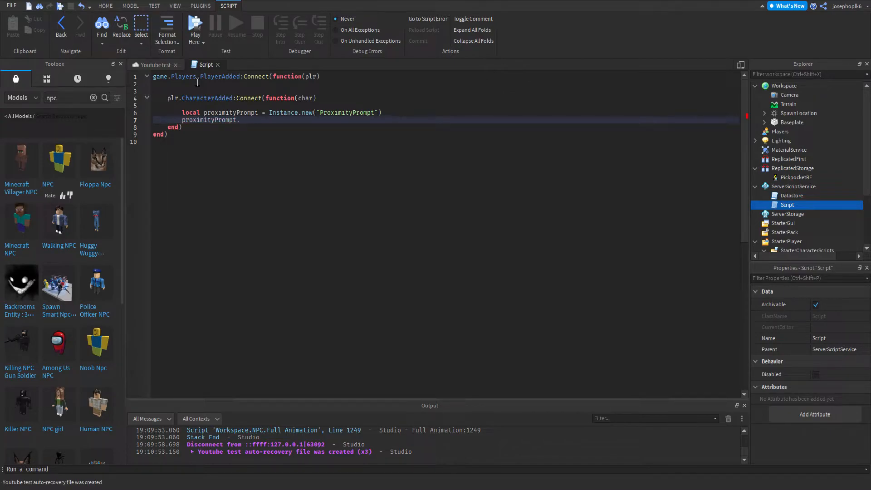
pyautogui.write('HoldDuration = 10')
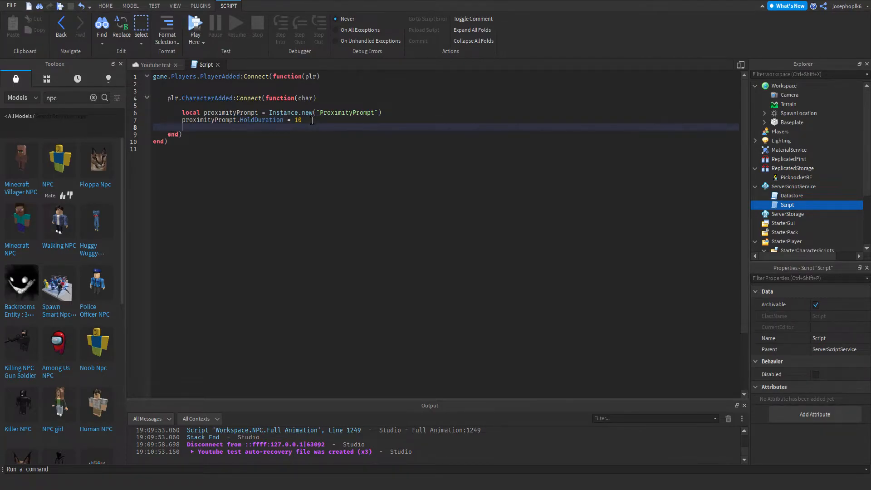
# Set the prompt's ObjectText to plr.Name and ActionText to "Hold E to Pickpocket".
pyautogui.write('proximityPrompt.')
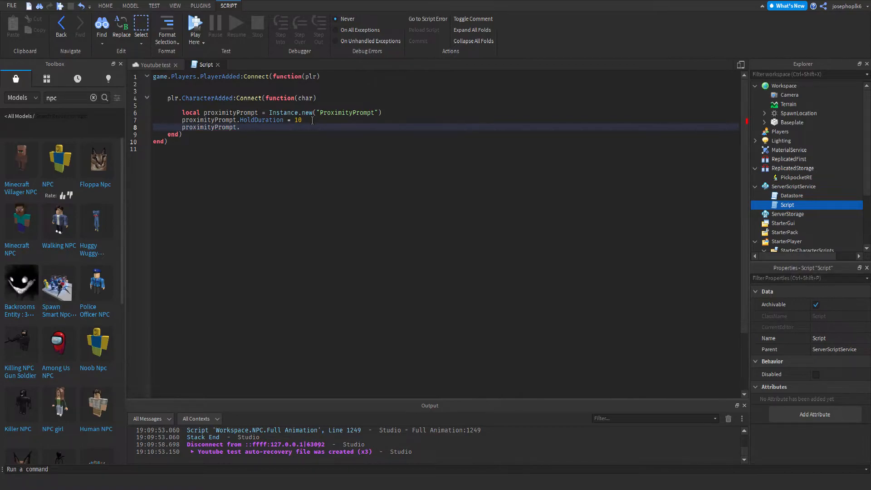
pyautogui.write('ob')
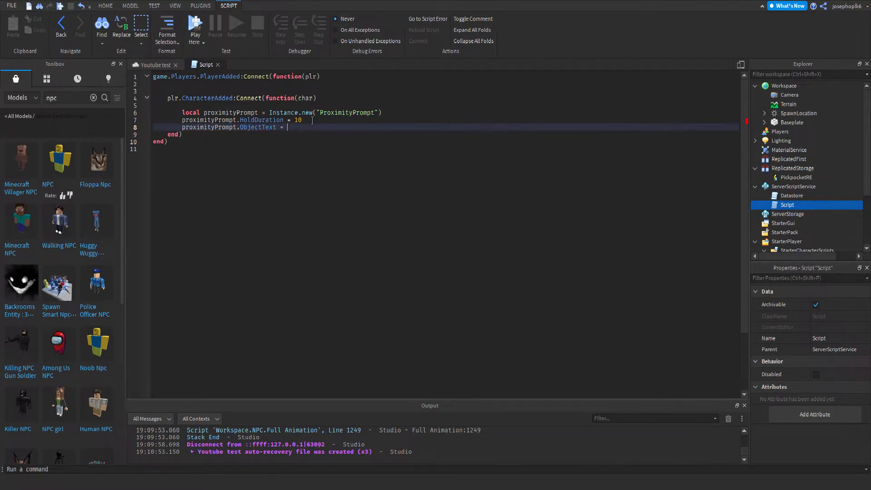
pyautogui.write('plr.n')
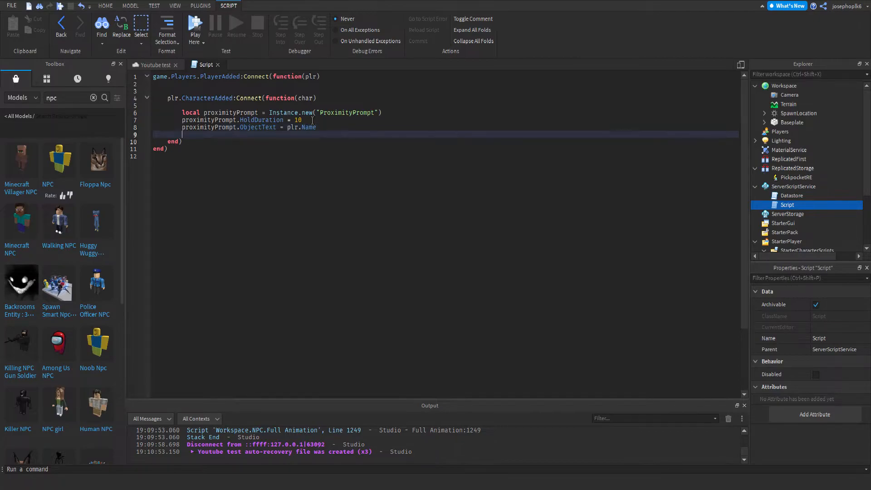
pyautogui.write('proximityPrompt.')
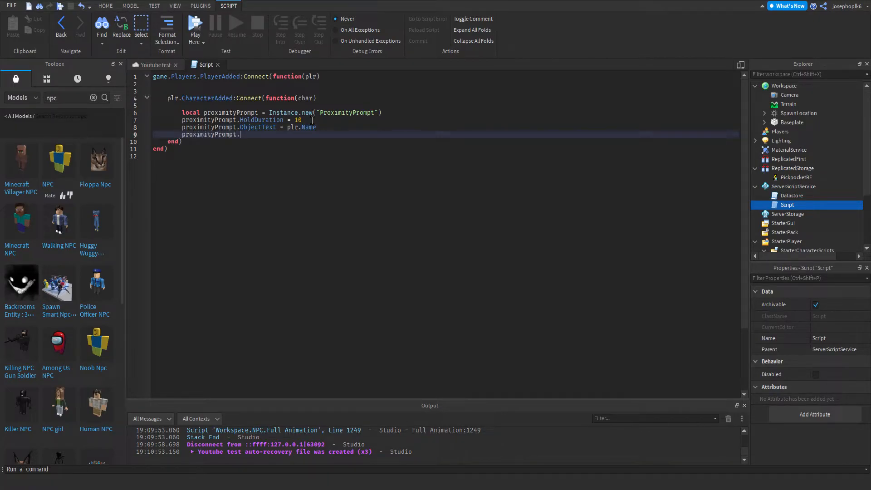
pyautogui.write('act')
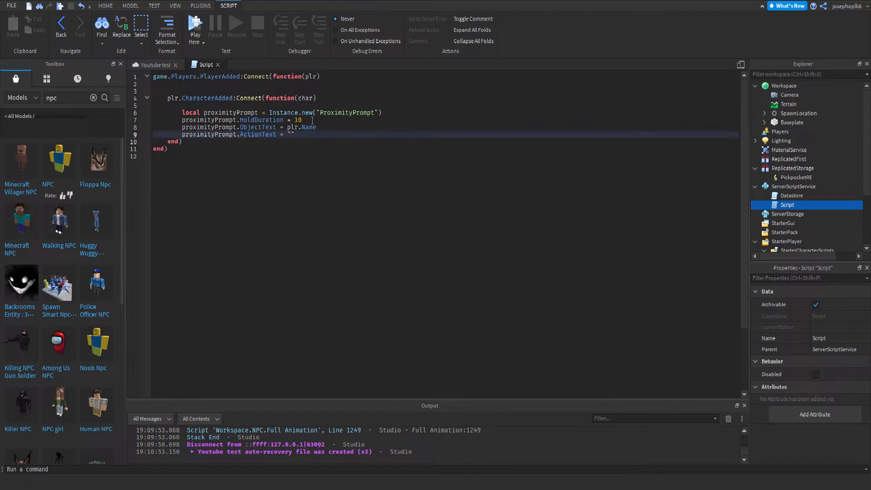
pyautogui.write('Hold E to')
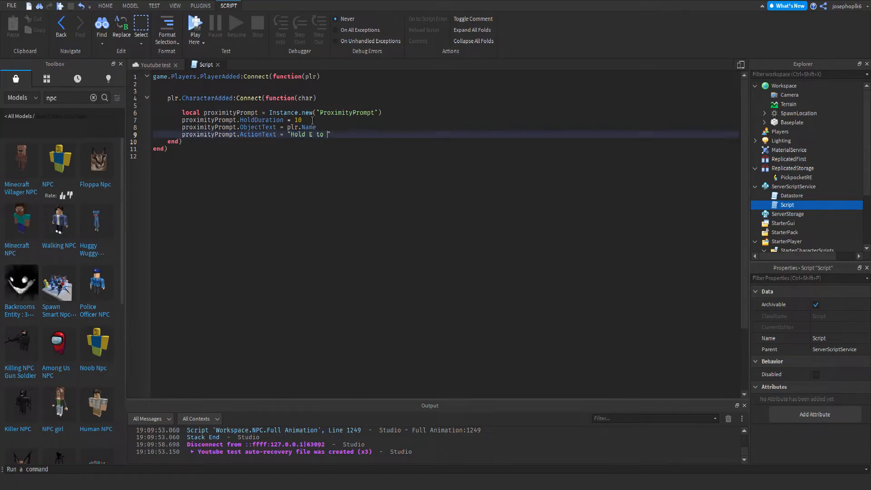
pyautogui.write('Pickpocket')
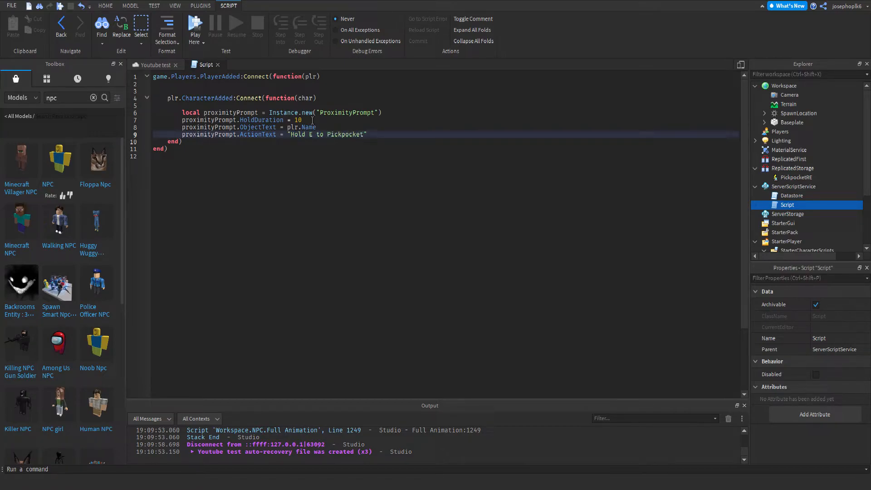
pyautogui.press('Enter')
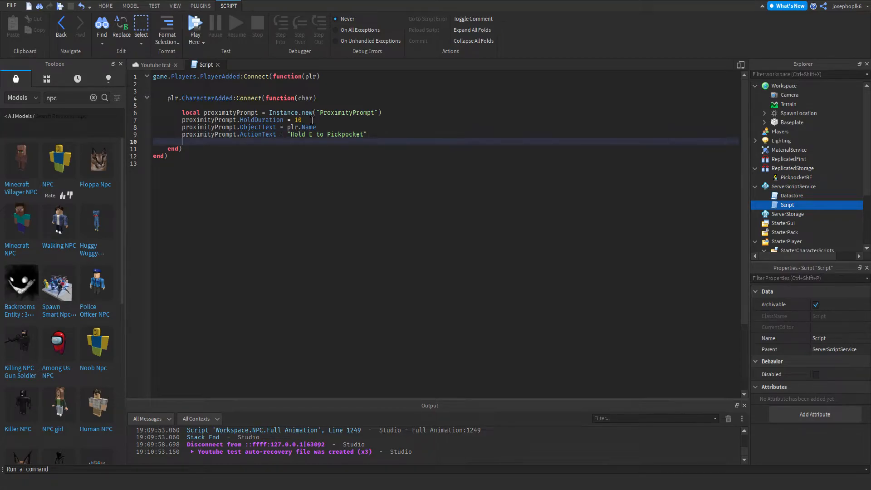
# Enable RequiresLineOfSight and set MaxActivationDistance to 4.
pyautogui.write('proximityPrompt')
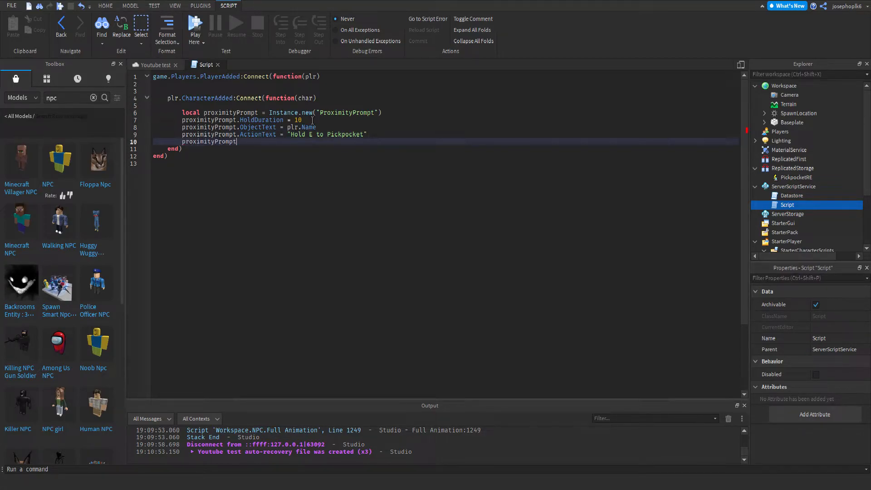
pyautogui.write('.RequiresLineOfSight = true')
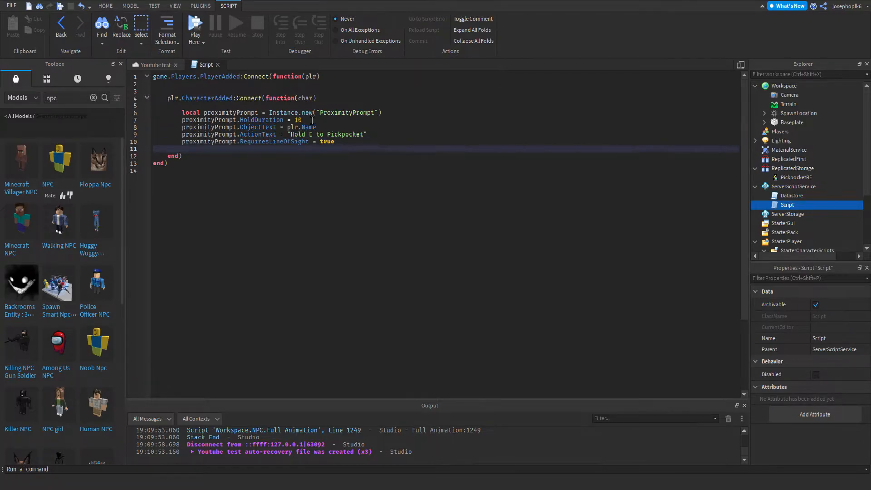
pyautogui.write('proximityPrompt')
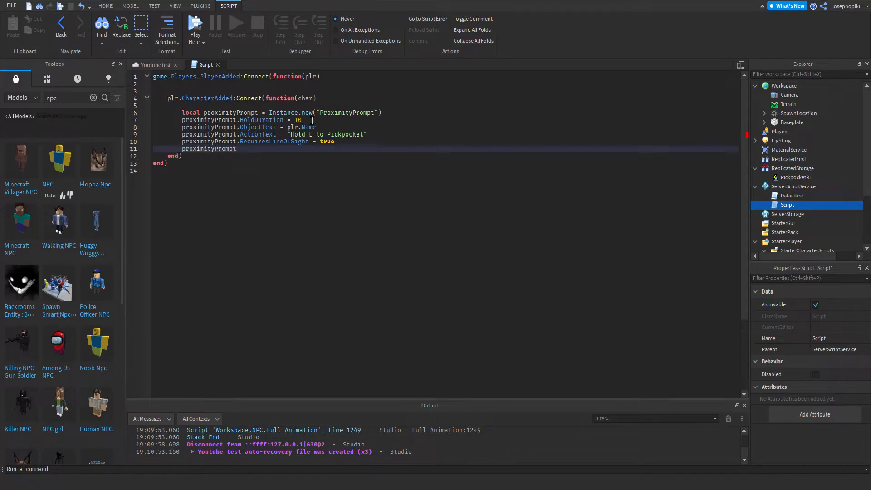
pyautogui.write('.MaxActivationDistance')
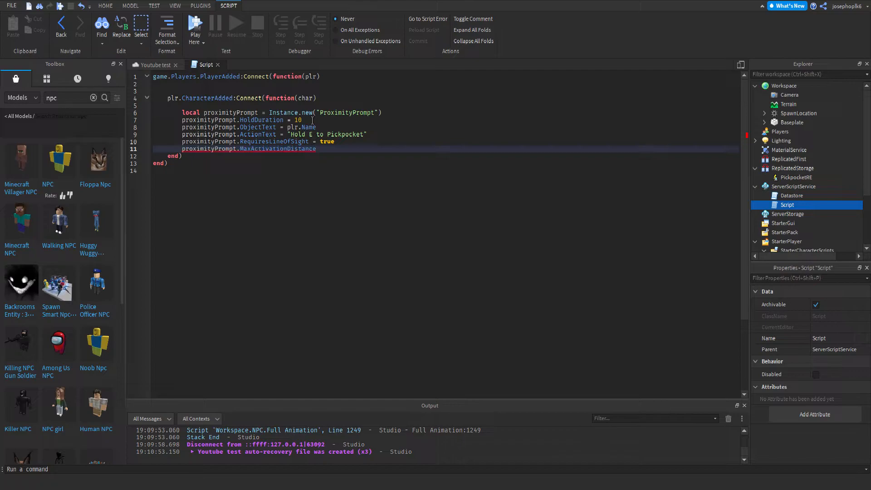
pyautogui.write('= 4')
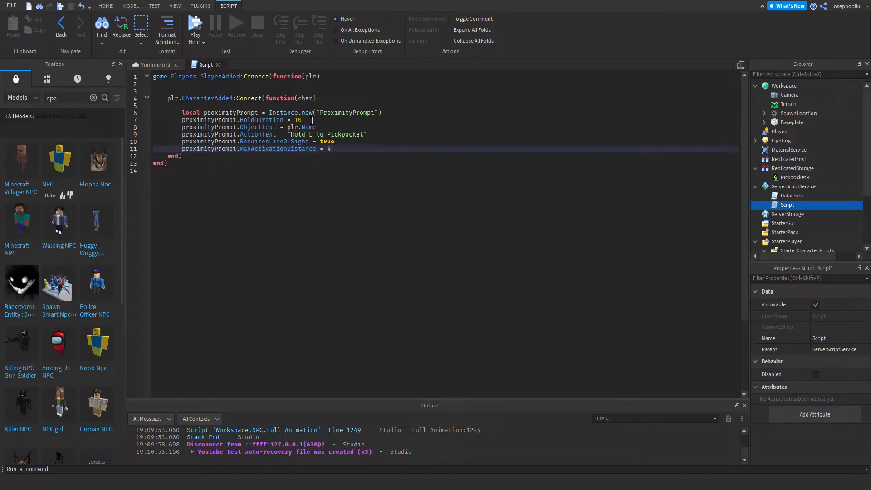
# Add local proximityHolder = Instance.new("Part") below the prompt settings.
pyautogui.press('Enter')
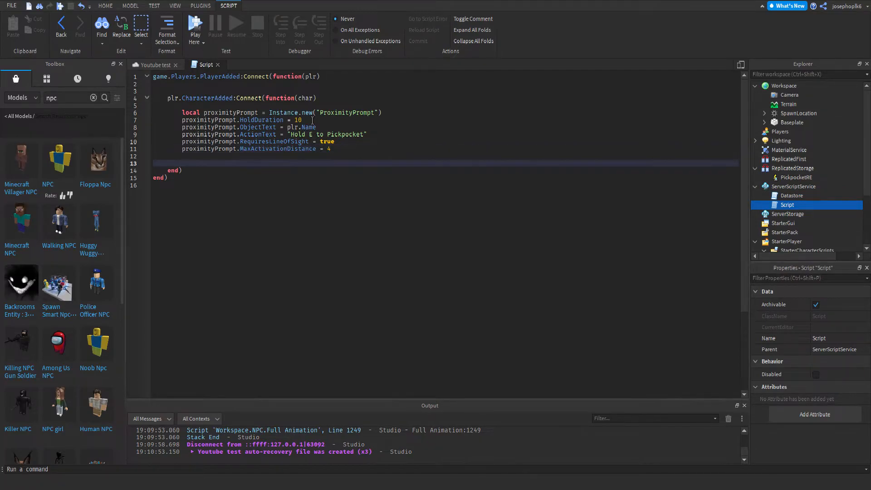
pyautogui.write('local pr')
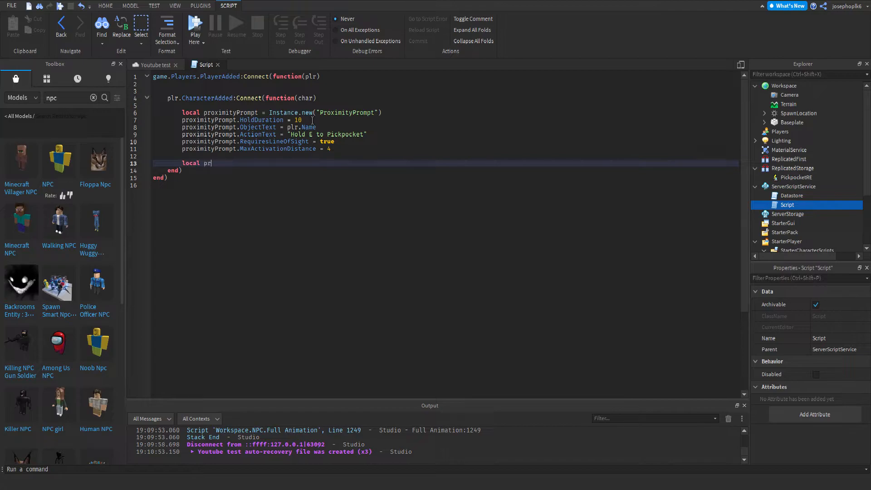
pyautogui.write('ox')
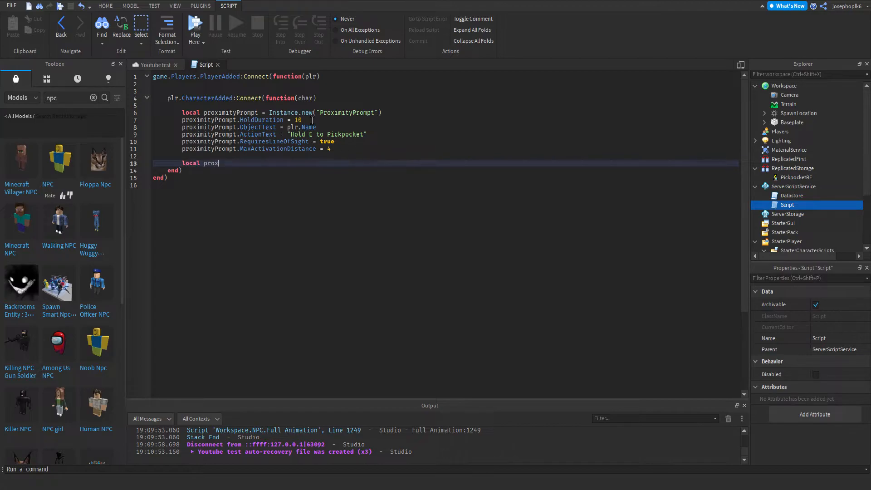
pyautogui.write('imity')
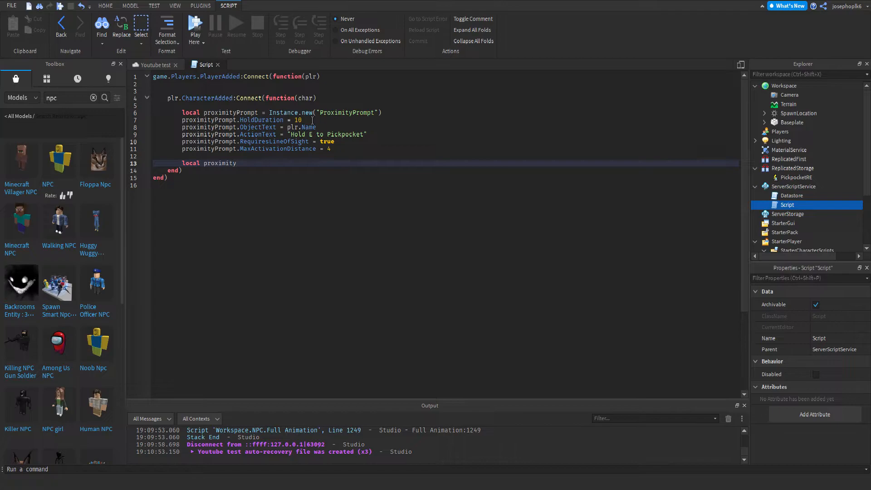
pyautogui.write('Holder')
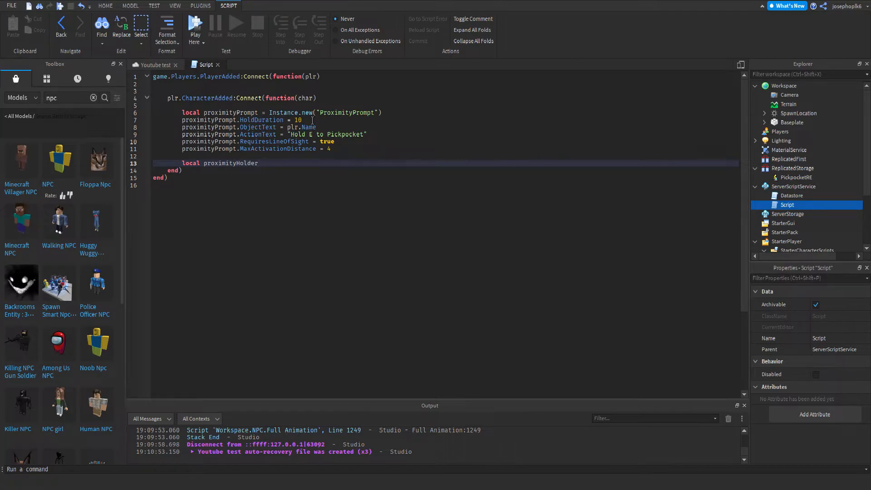
pyautogui.write('=')
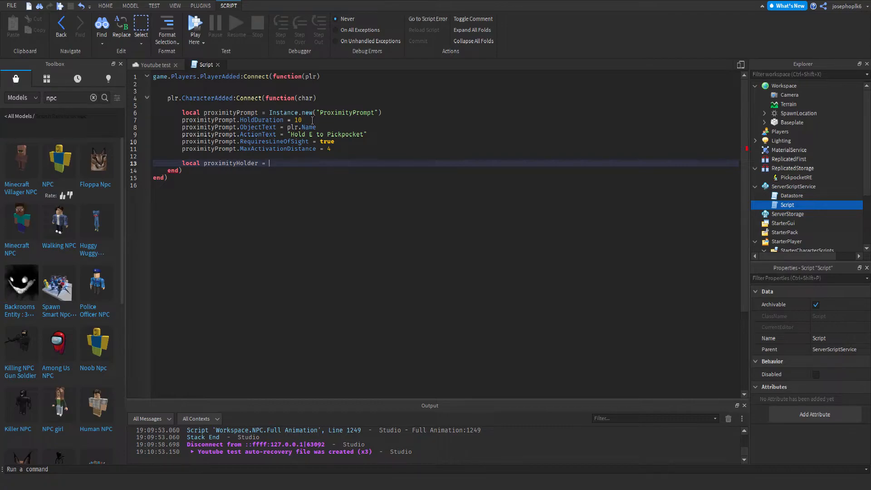
pyautogui.write('Instance.new("')
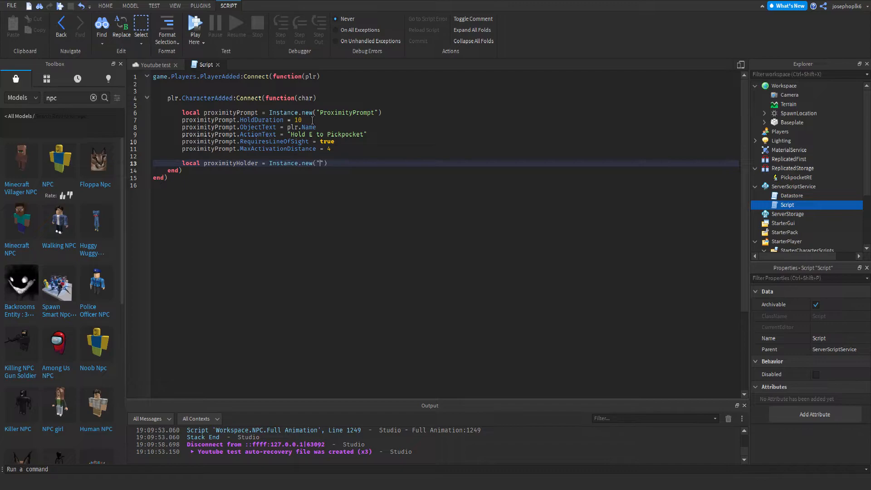
pyautogui.write('Part')
pyautogui.write('proximityPrompt.')
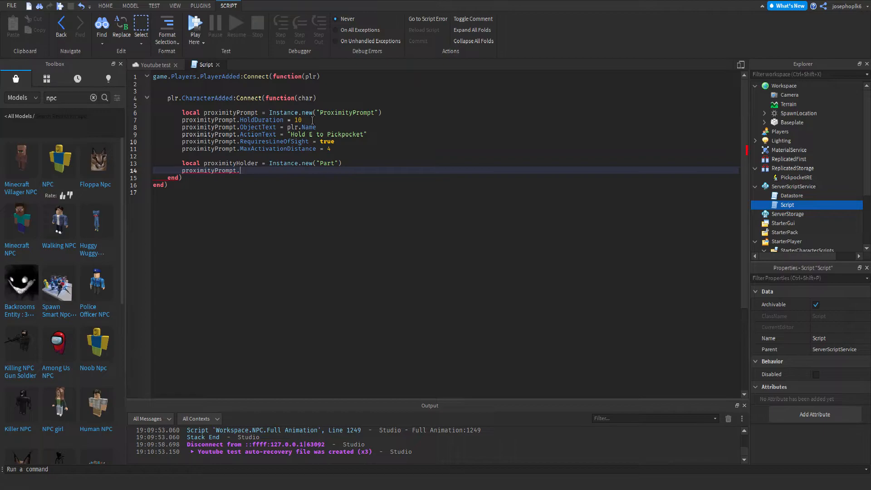
# Set proximityHolder's Name to "Pickpocketpart" and begin another line.
pyautogui.write('Name ""')
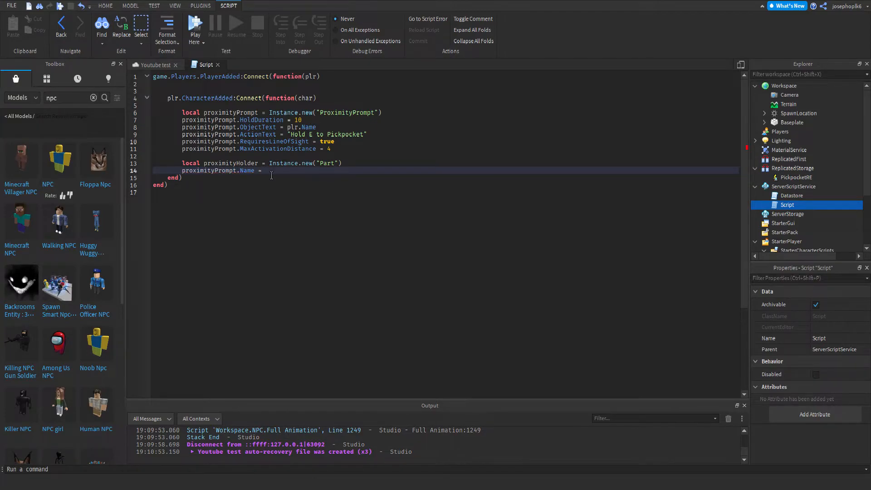
pyautogui.write('""')
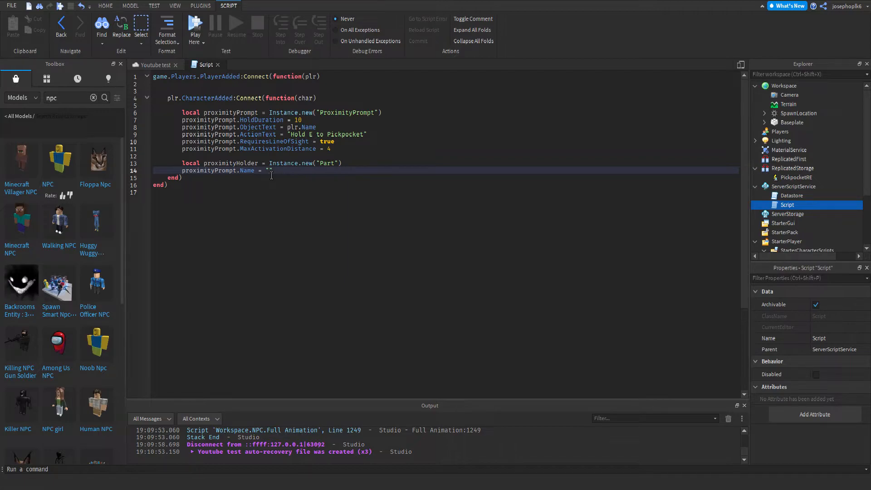
pyautogui.write('Picket')
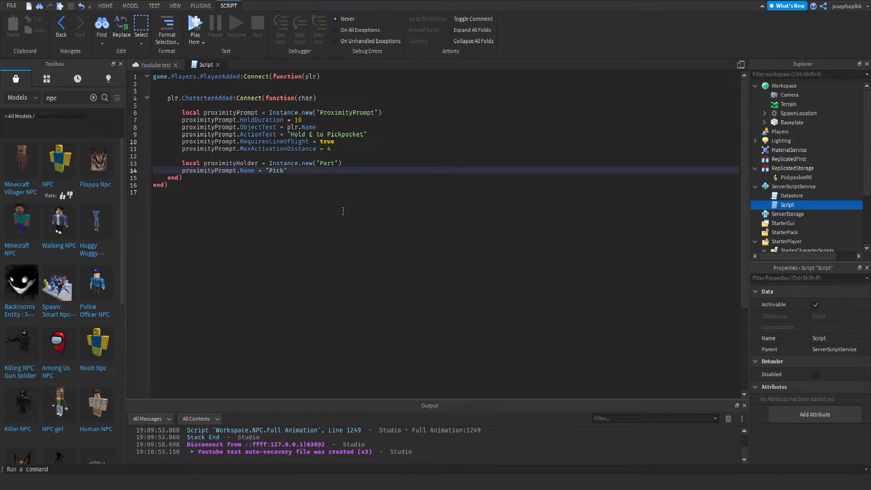
pyautogui.write('PickpocketP')
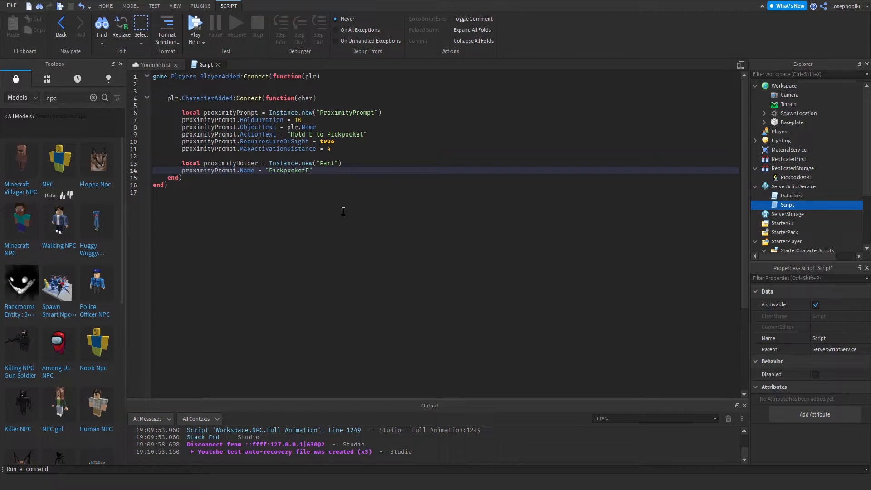
pyautogui.write('part')
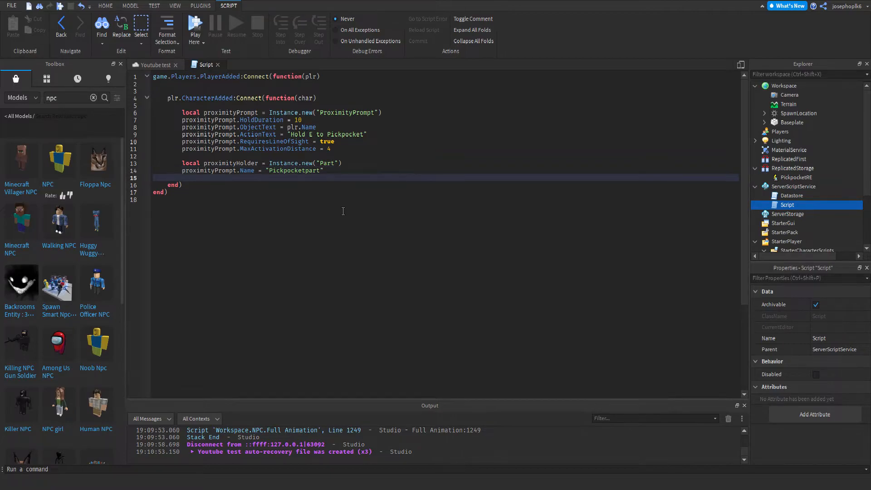
pyautogui.write('pi')
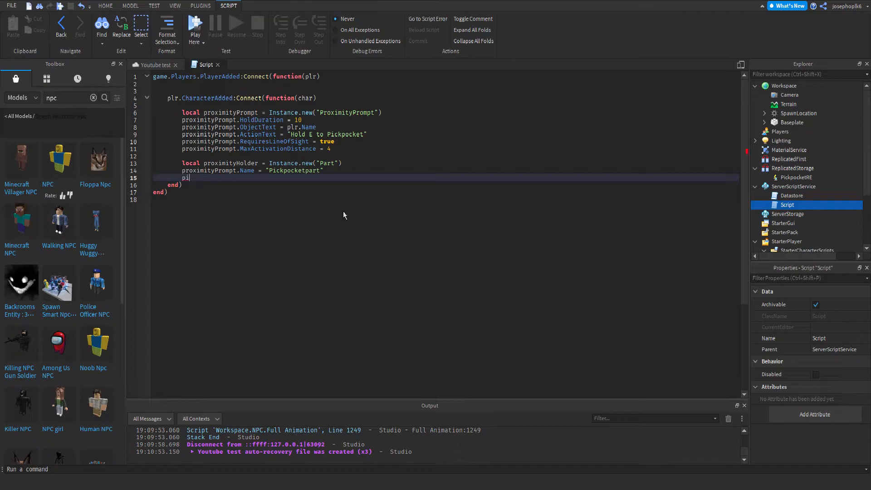
# Add a line setting proximityHolder.Size = Vector3.new(1, 1, 1).
pyautogui.press('Backspace')
pyautogui.write('Holde')
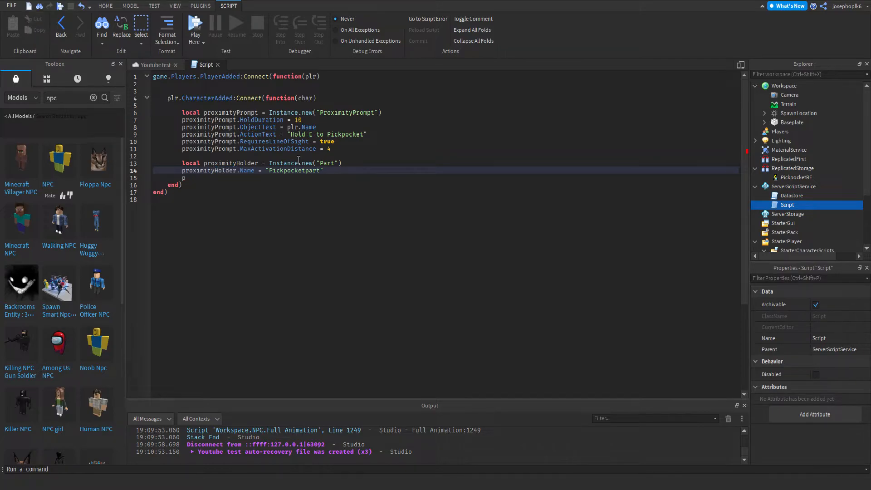
pyautogui.write('t')
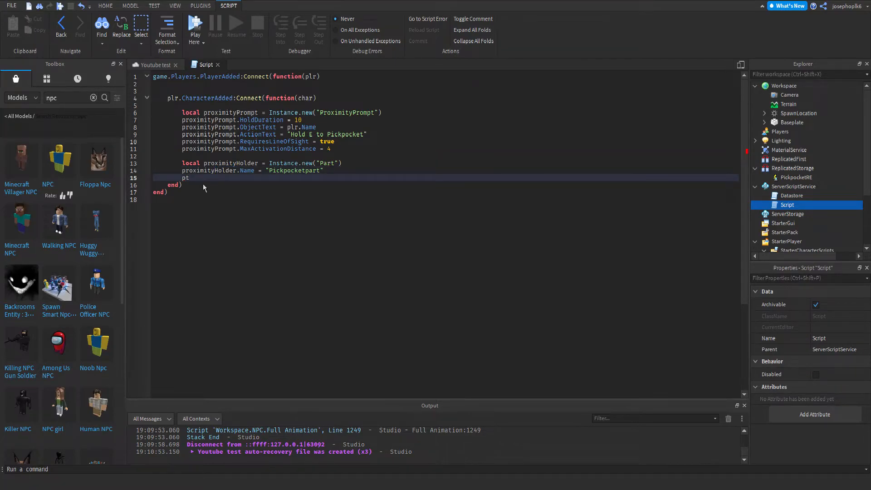
pyautogui.write('roximityHolder')
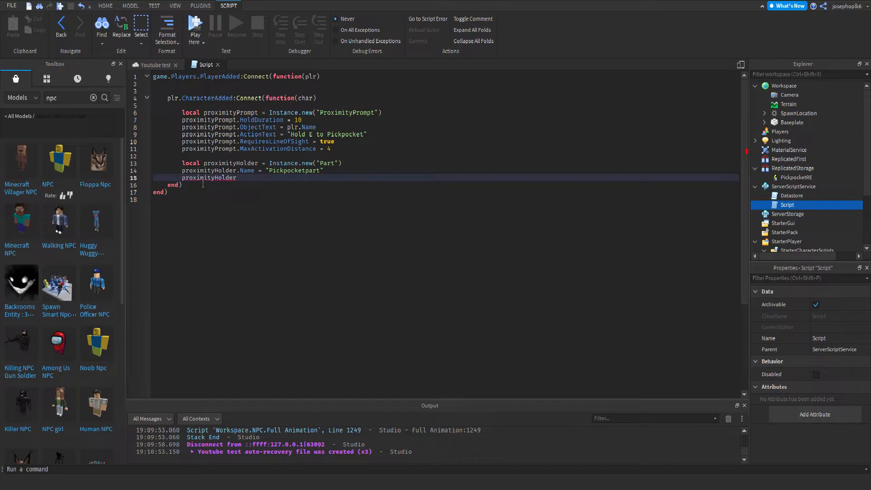
pyautogui.write('.Size =')
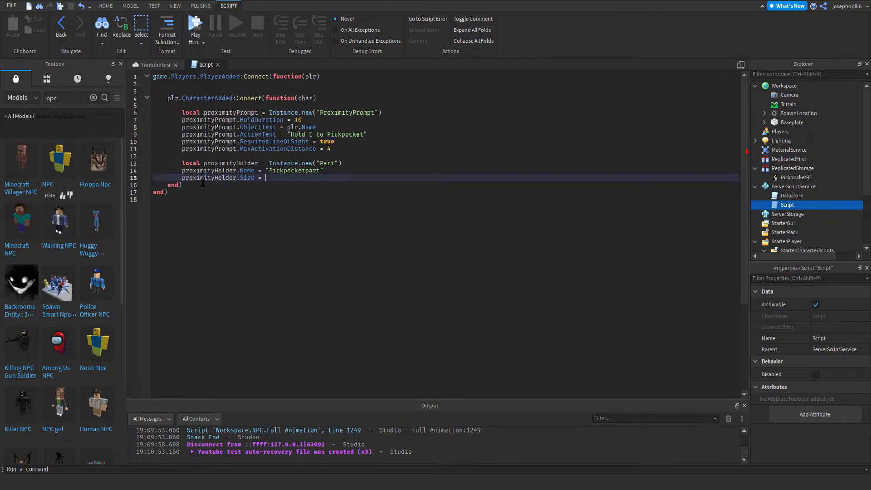
pyautogui.write('V')
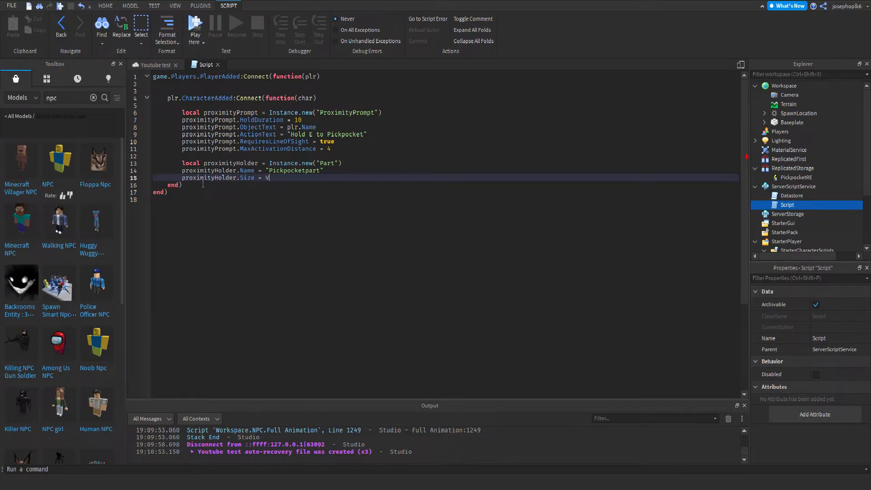
pyautogui.write('ector3')
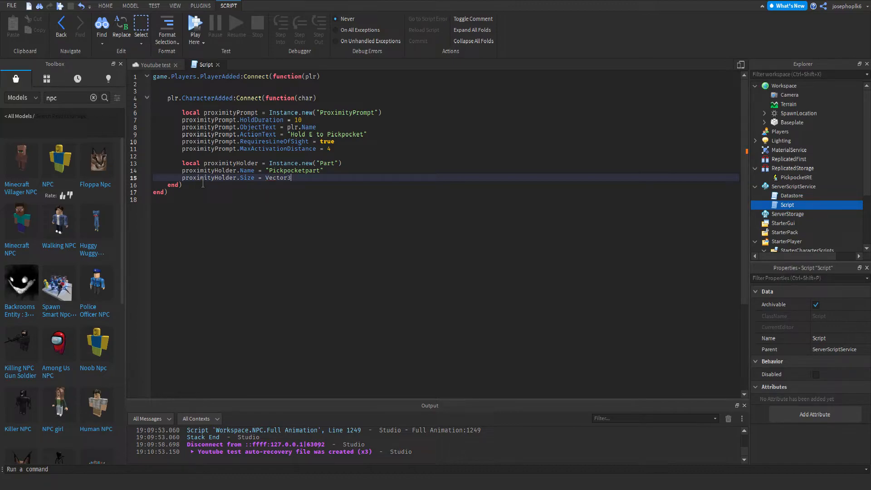
pyautogui.write('.new')
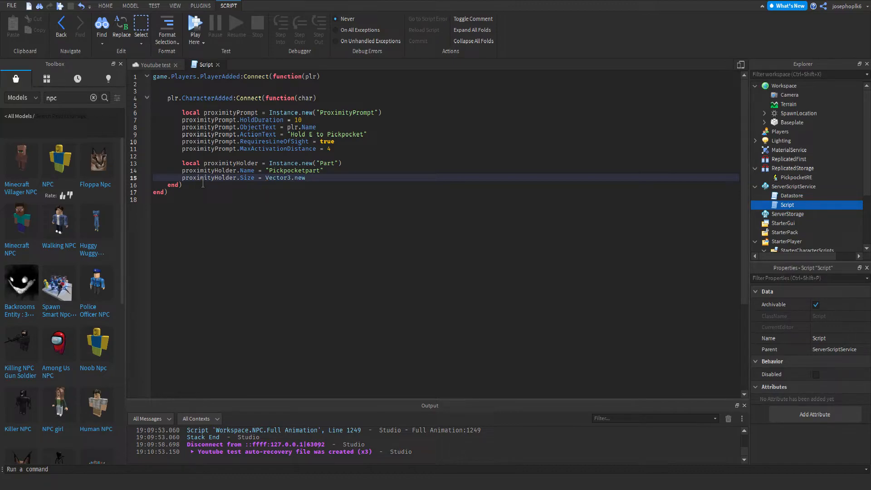
pyautogui.write('(1,')
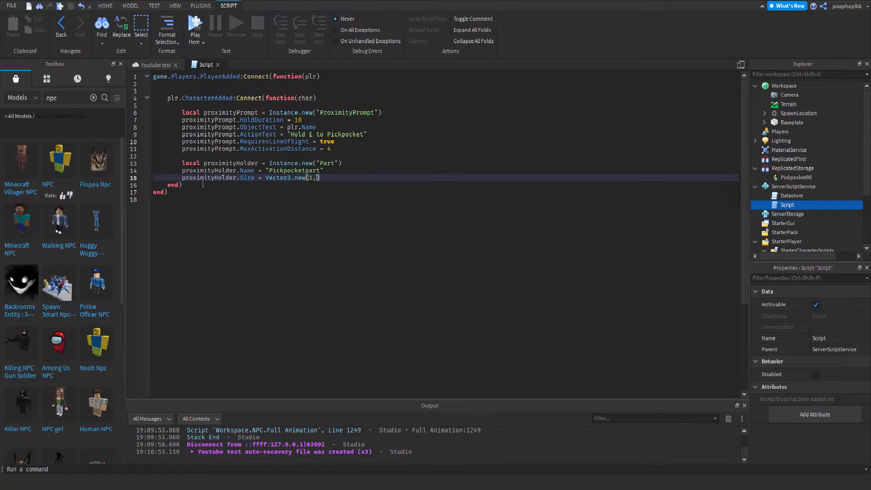
pyautogui.write('1)')
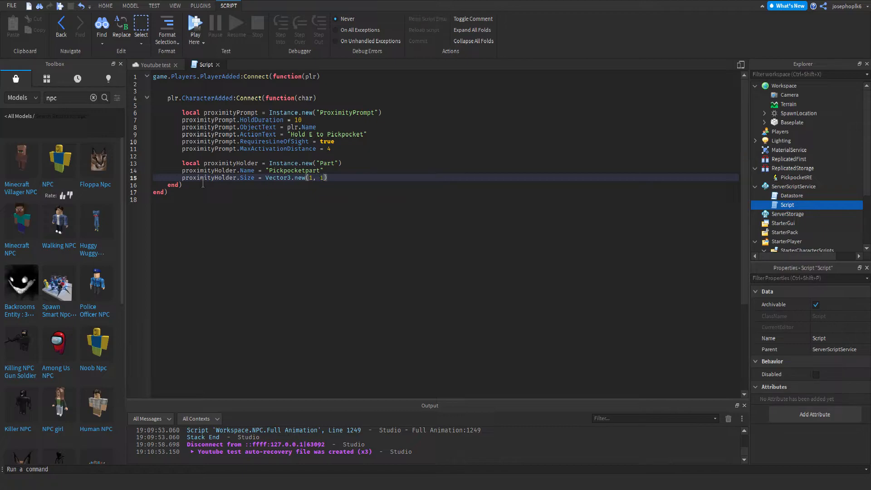
pyautogui.write(', 1')
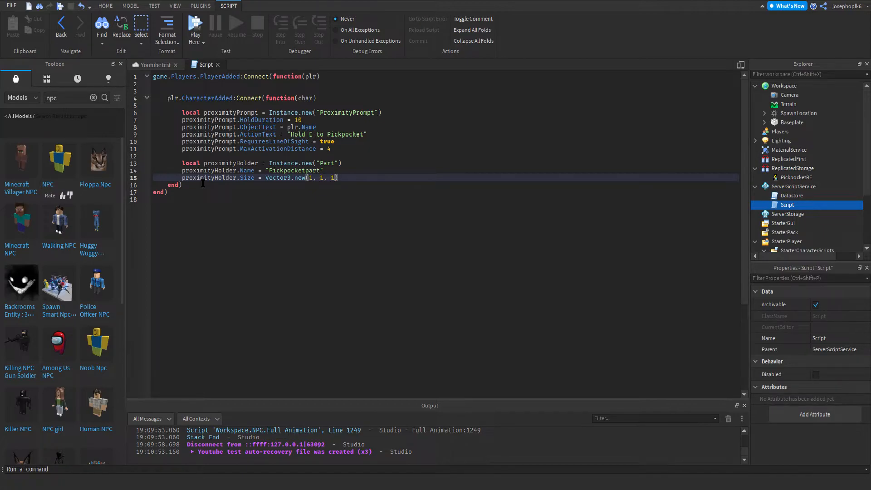
pyautogui.press('Enter')
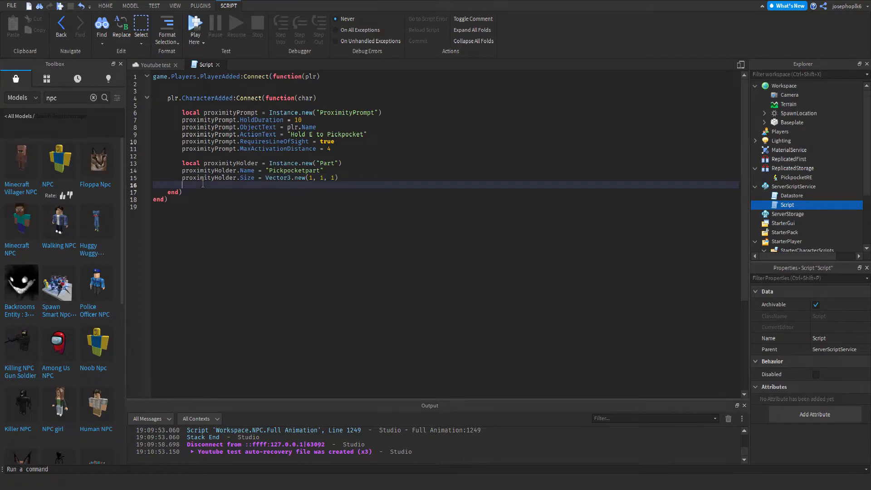
# Add proximityHolder lines for Transparency = 1, CanCollide = false and Anchored = false.
pyautogui.write('pr')
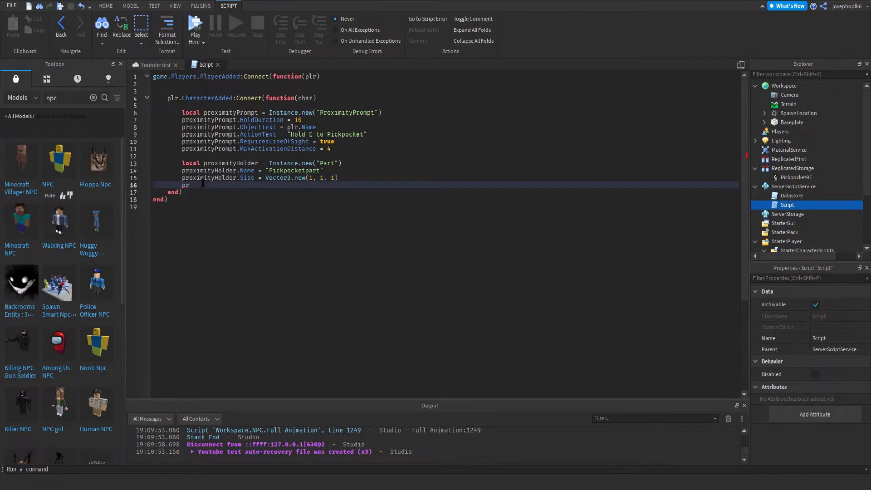
pyautogui.write('oximityHolder')
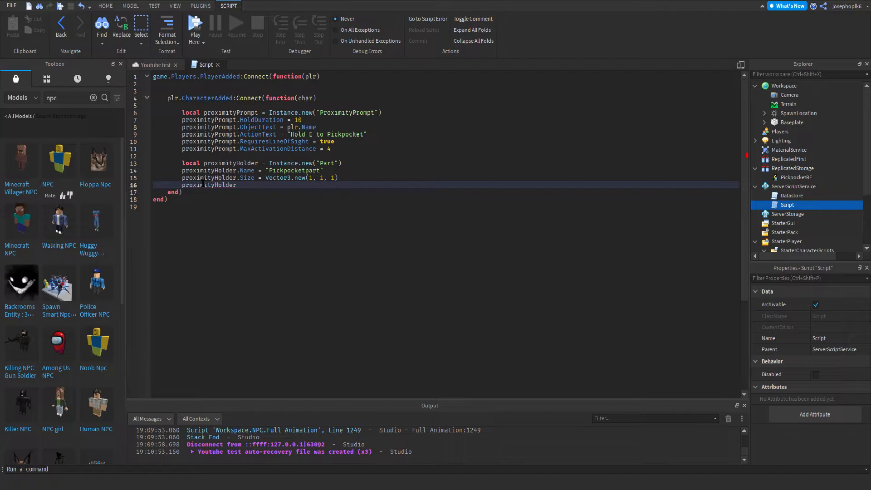
pyautogui.write('.')
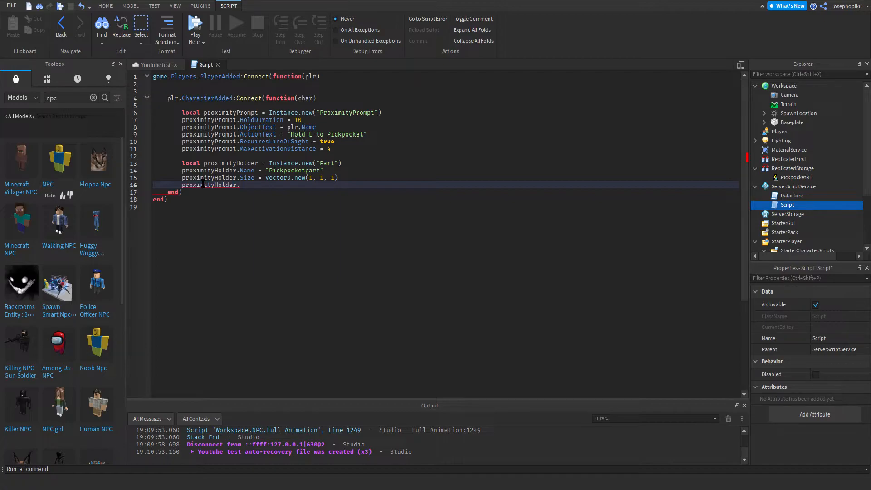
pyautogui.write('tra')
pyautogui.write('proximityHolder')
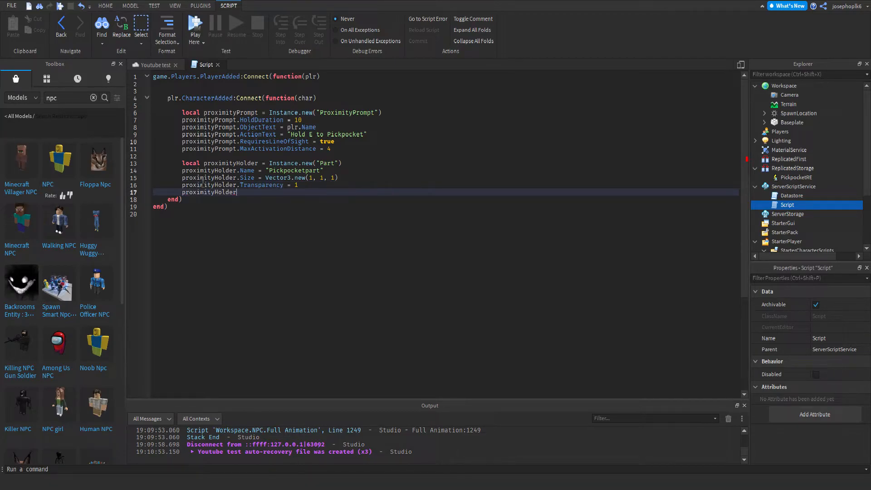
pyautogui.write('.ca')
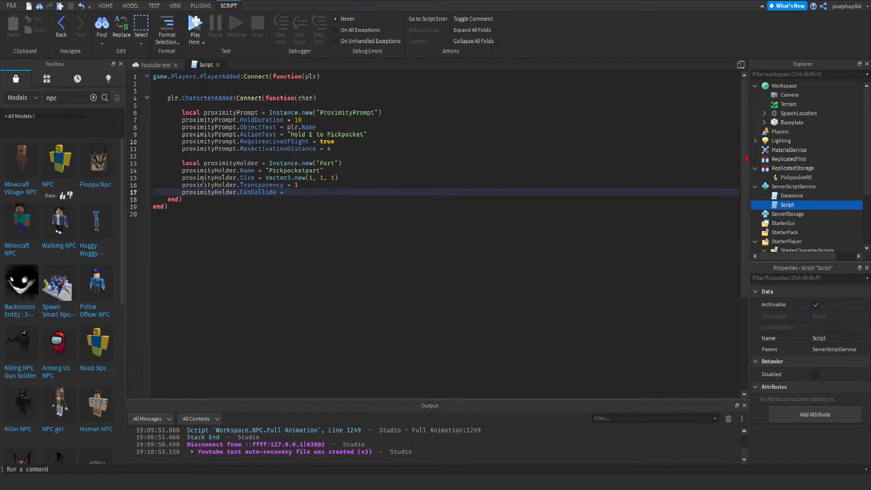
pyautogui.write('false')
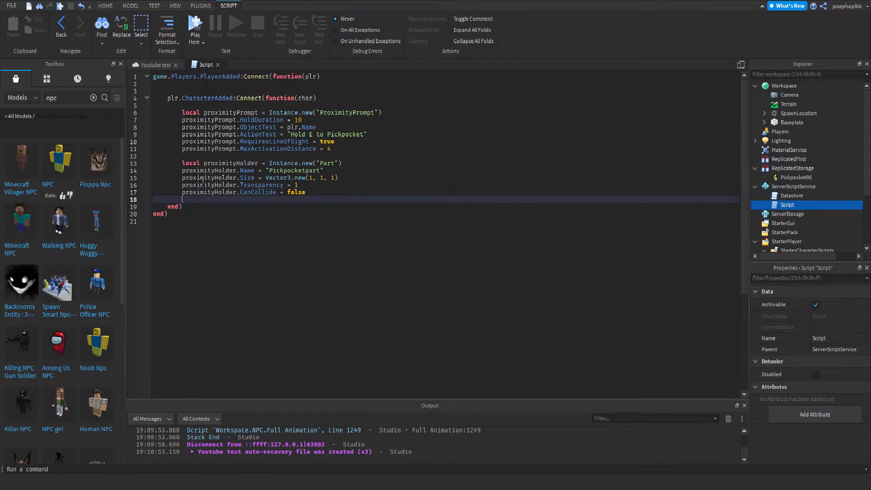
pyautogui.write('proximityHolder.')
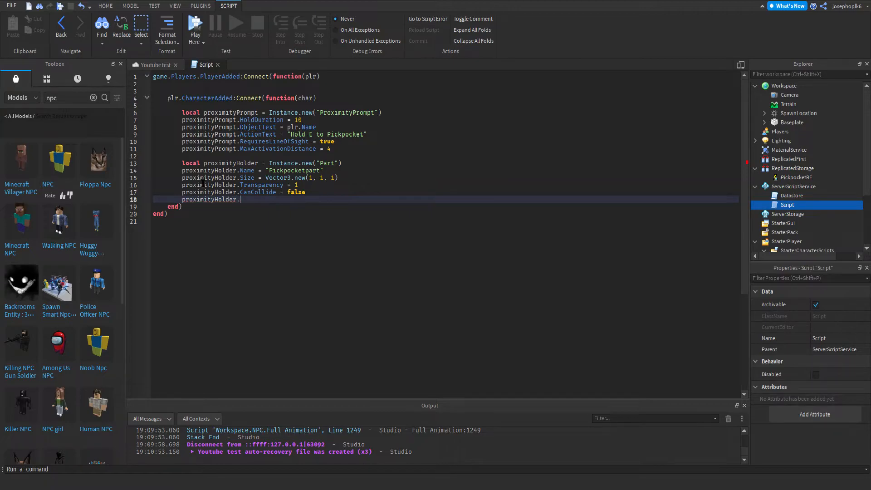
pyautogui.write('Anchored = false')
pyautogui.write('proximityHolder')
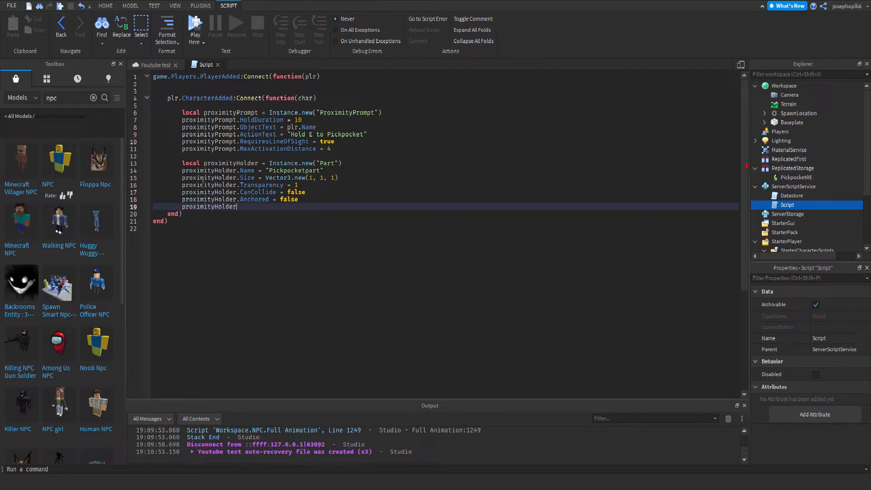
# Start assigning proximityHolder.CFrame from char.HumanoidRootPart.
pyautogui.write('.cfr')
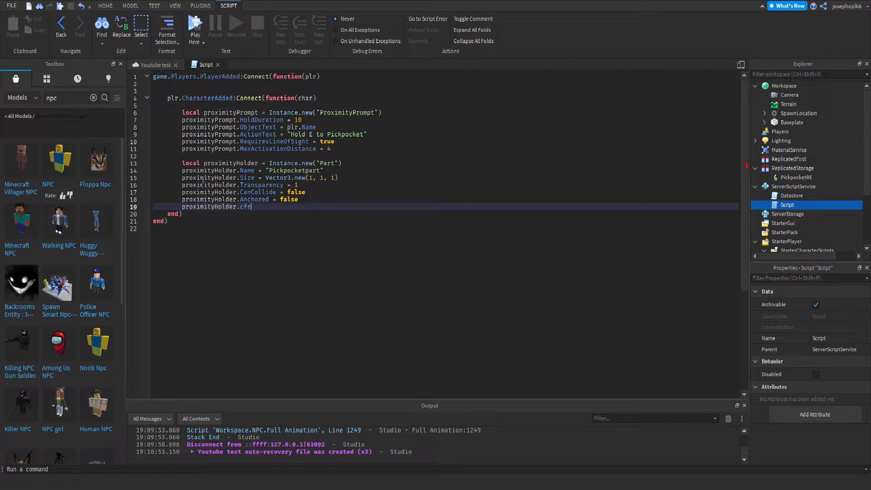
pyautogui.write('Frame = ch')
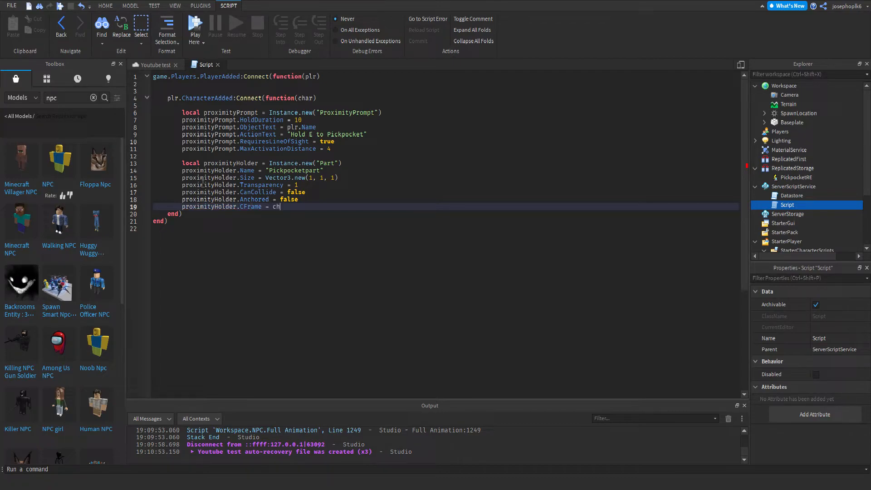
pyautogui.write('ar')
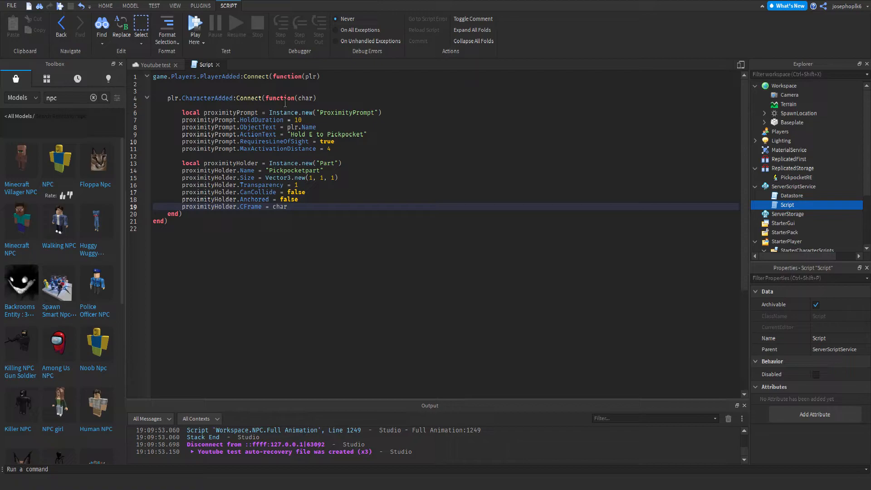
pyautogui.moveTo(356, 236)
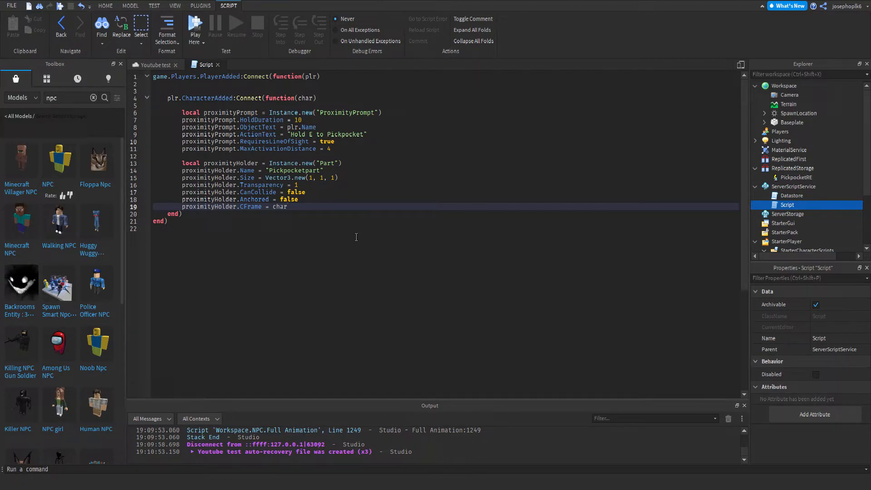
pyautogui.write('.')
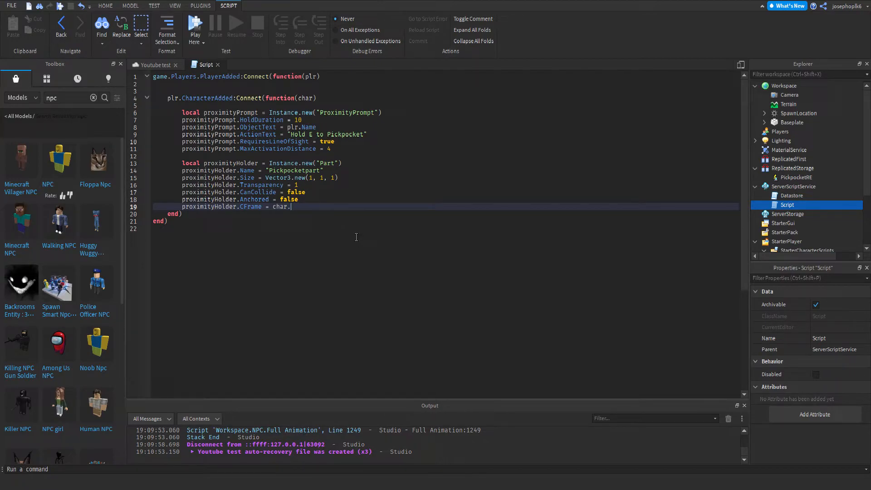
pyautogui.write('Hu')
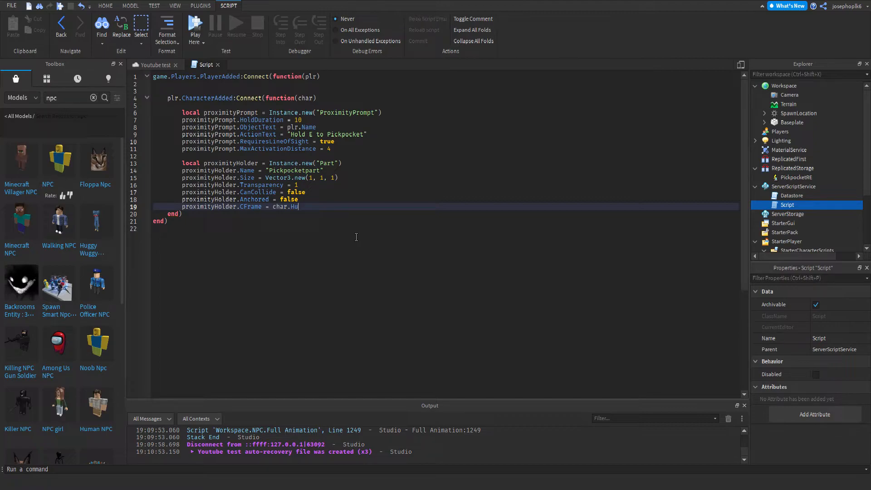
pyautogui.write('manoid')
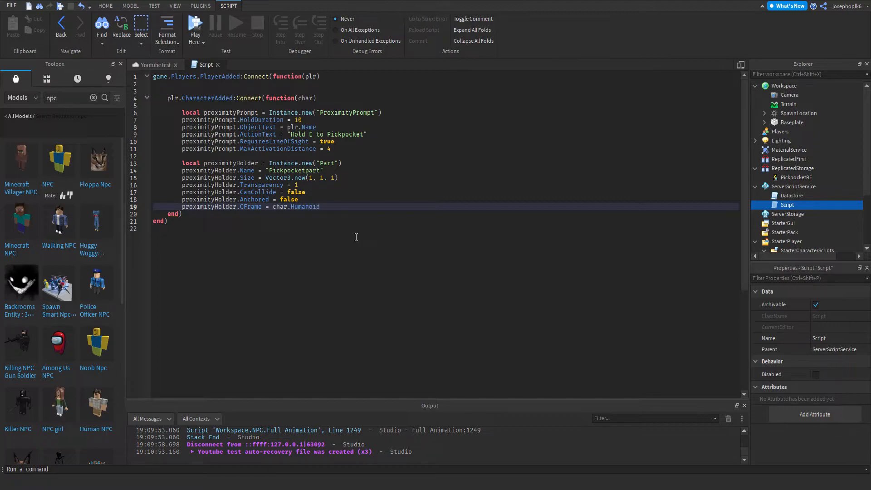
pyautogui.write('RootPart')
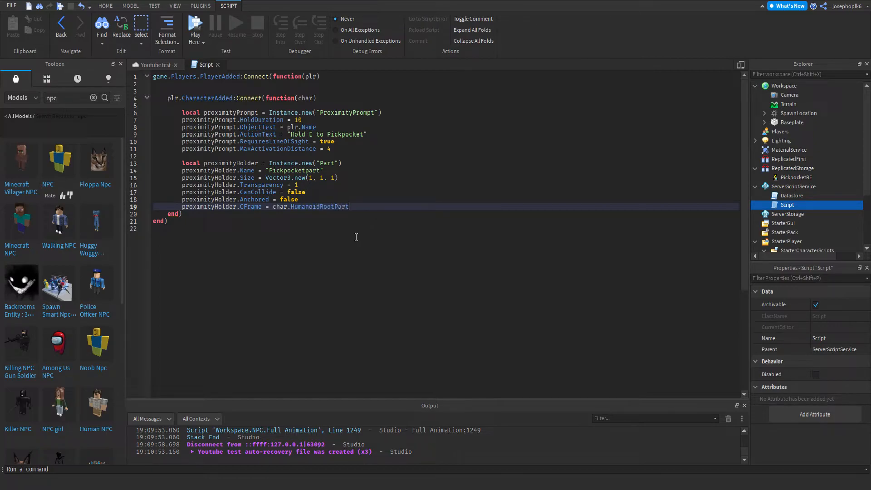
# Subtract HumanoidRootPart LookVector * 2 from the CFrame, then begin a new local line.
pyautogui.write('.CF')
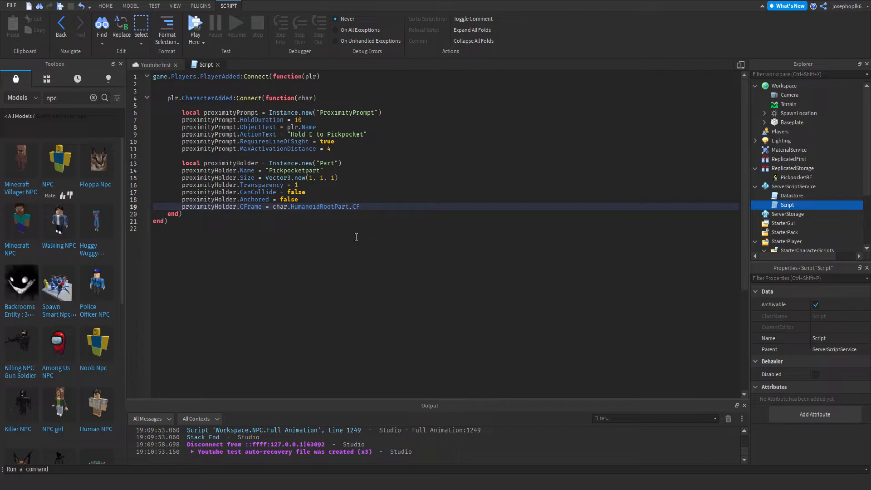
pyautogui.write('rame =')
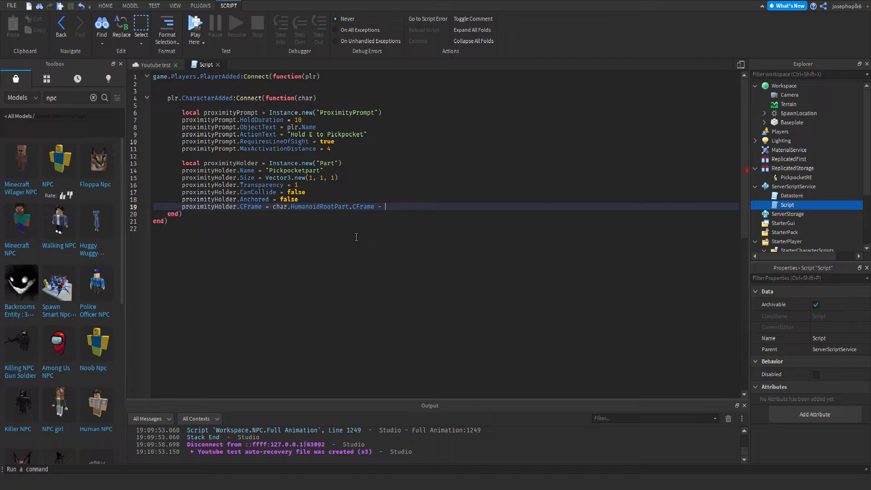
pyautogui.write('(char)')
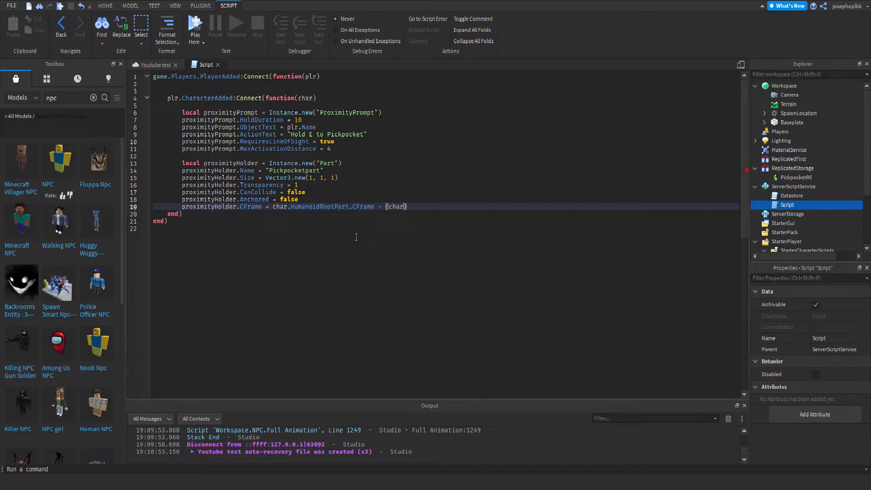
pyautogui.write('hu')
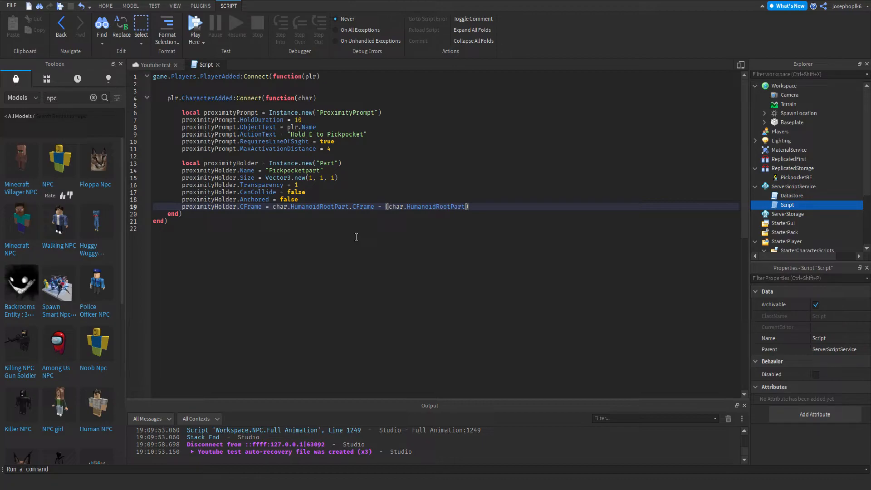
pyautogui.write('.CFrame')
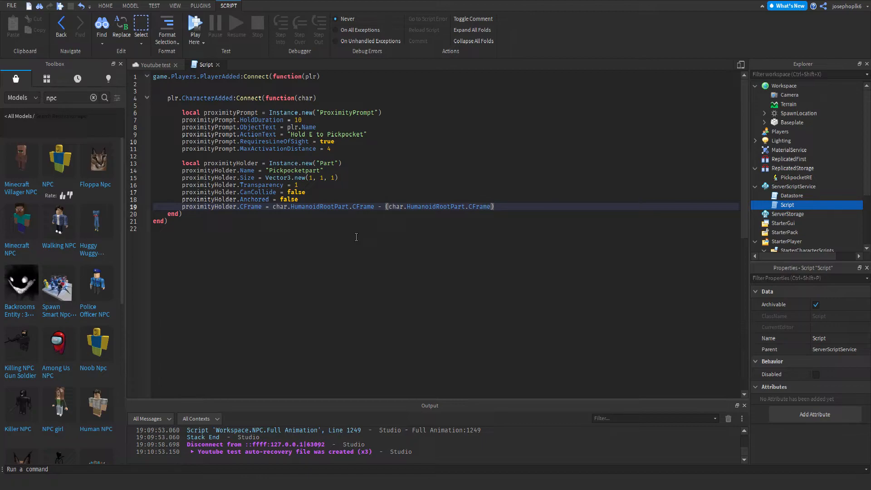
pyautogui.write('.Look')
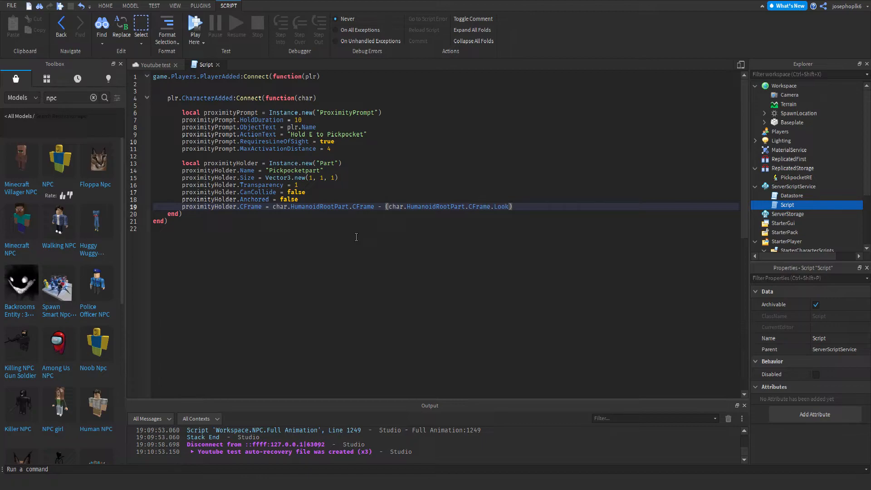
pyautogui.write('Vector')
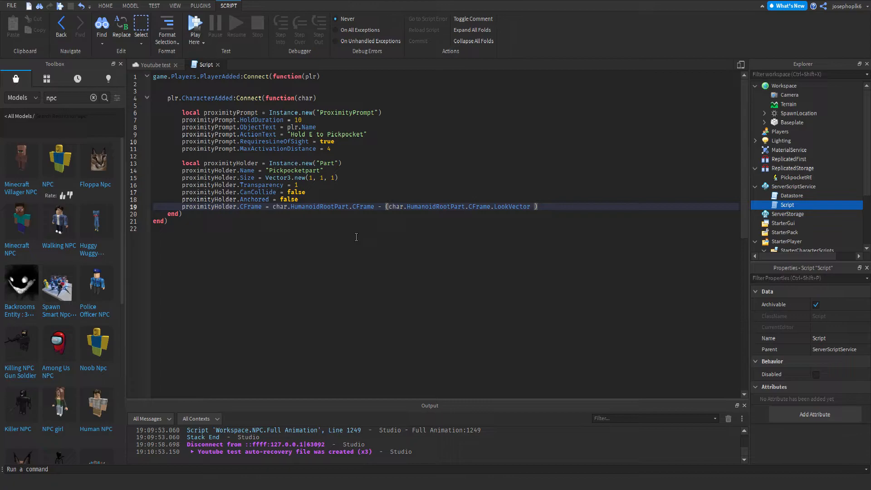
pyautogui.write('* 2')
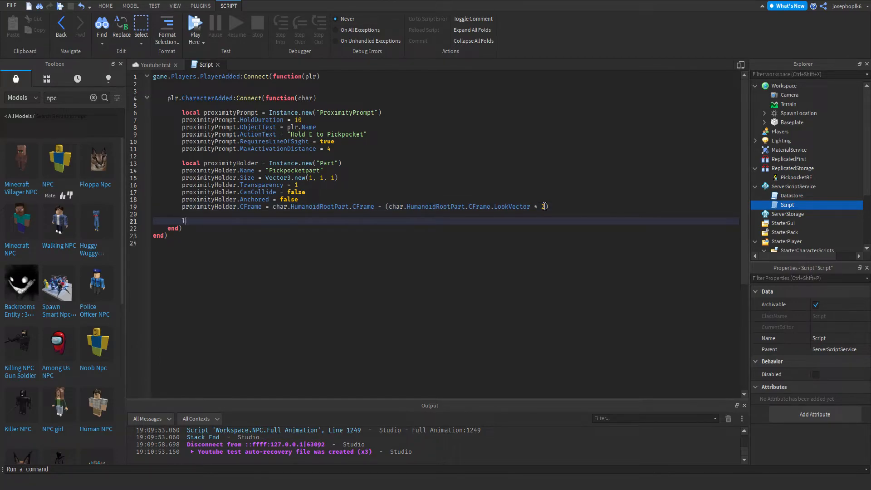
pyautogui.write('ocal pro')
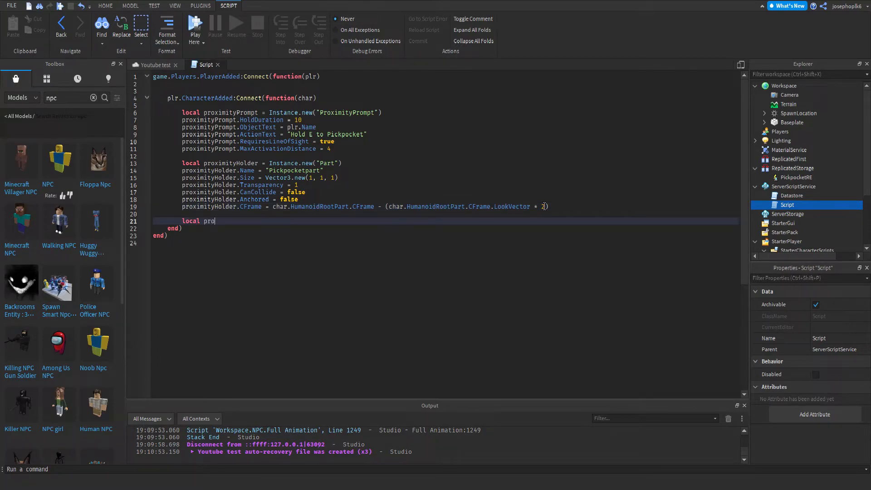
# Create WeldConstraint proximityWeld with Part0 char.HumanoidRootPart and Part1 proximityHolder.
pyautogui.write('ximityWeld = Instance')
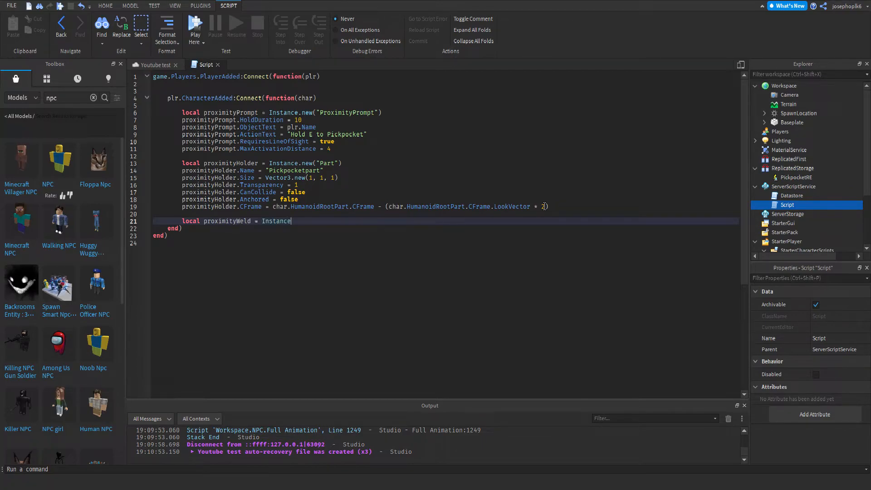
pyautogui.write('.new()')
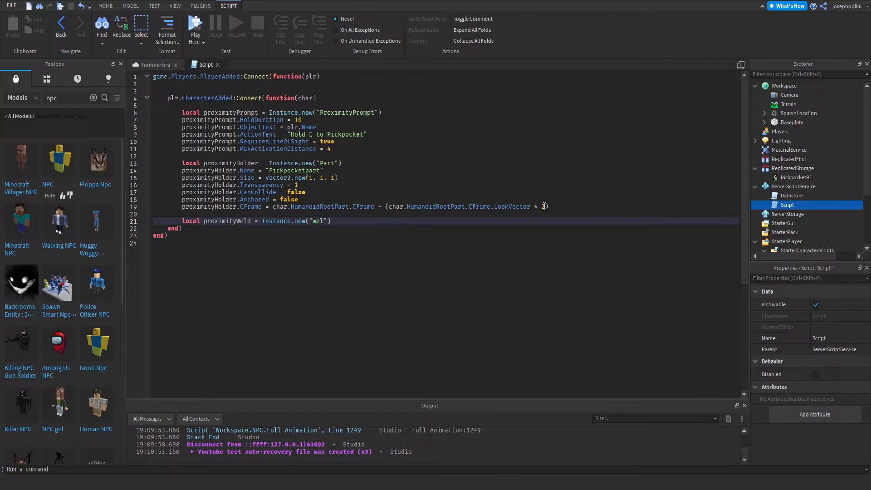
pyautogui.write('WeldConstraint')
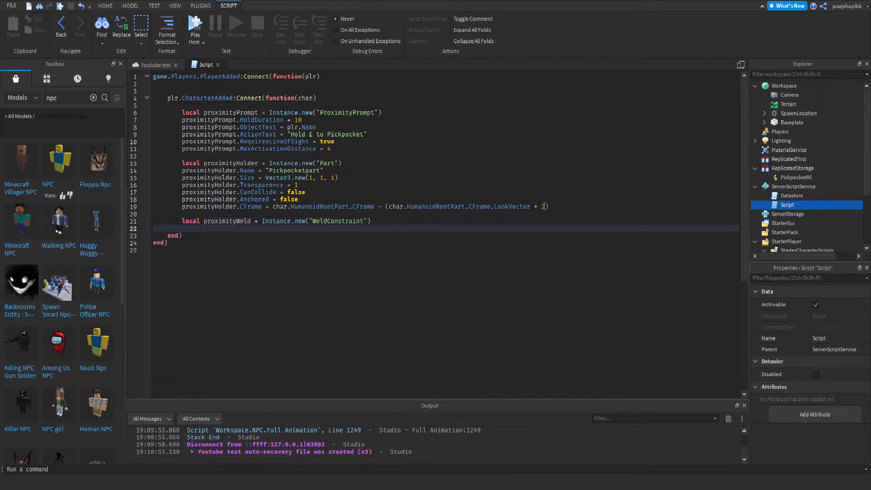
pyautogui.write('proximityWeld.Part0 = char.H')
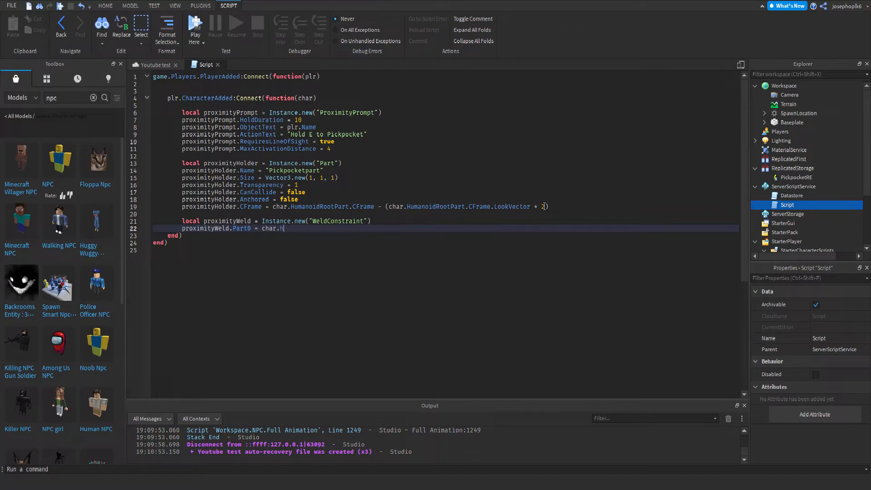
pyautogui.write('umanoidRootP')
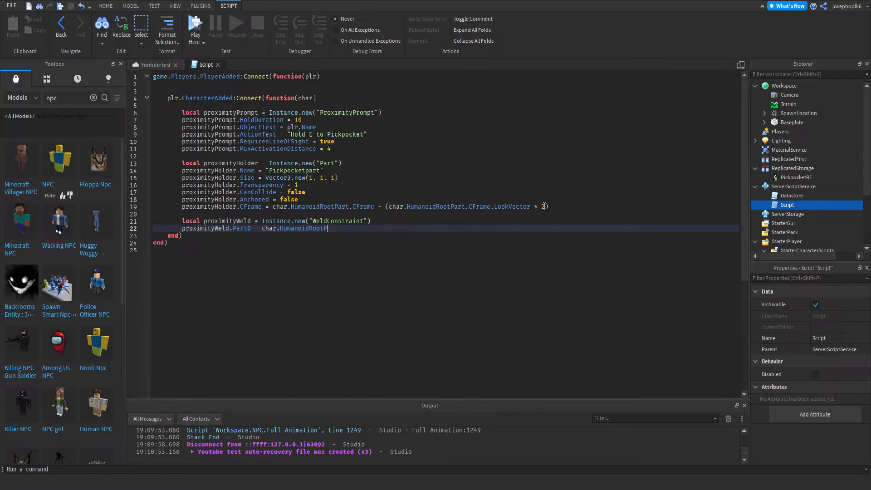
pyautogui.press('Enter')
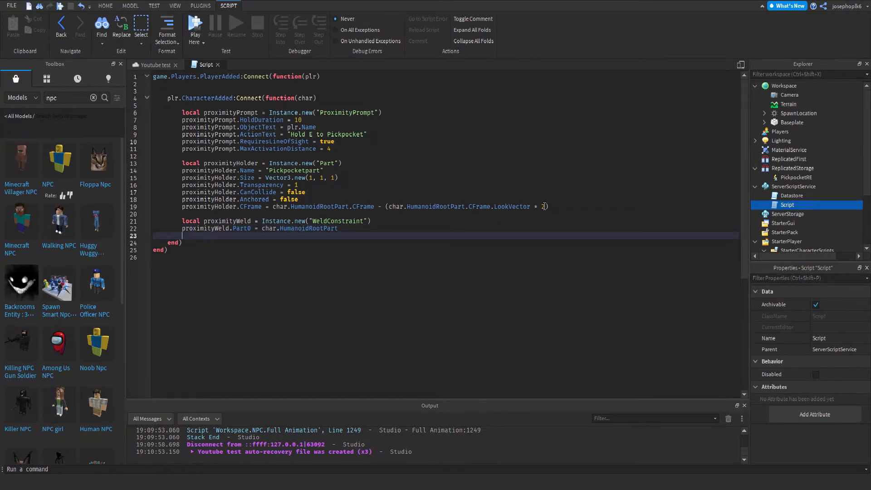
pyautogui.write('proximityWeld.Part1 =')
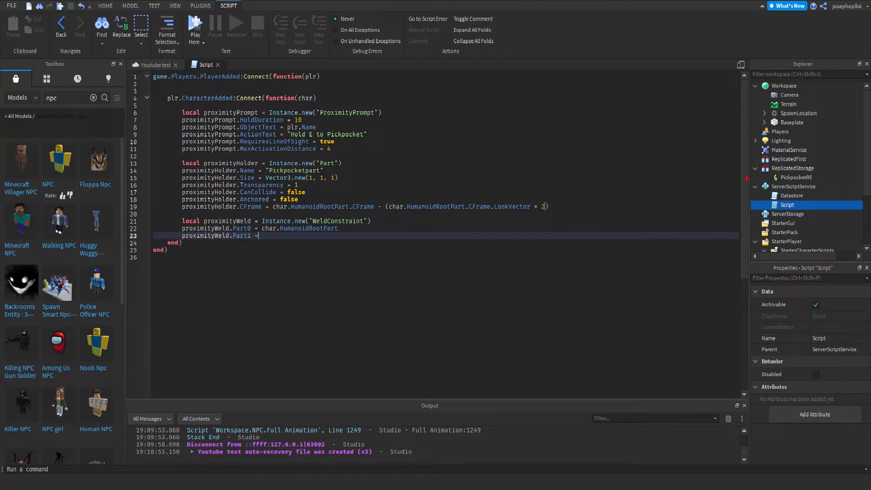
pyautogui.write('proximityHolder')
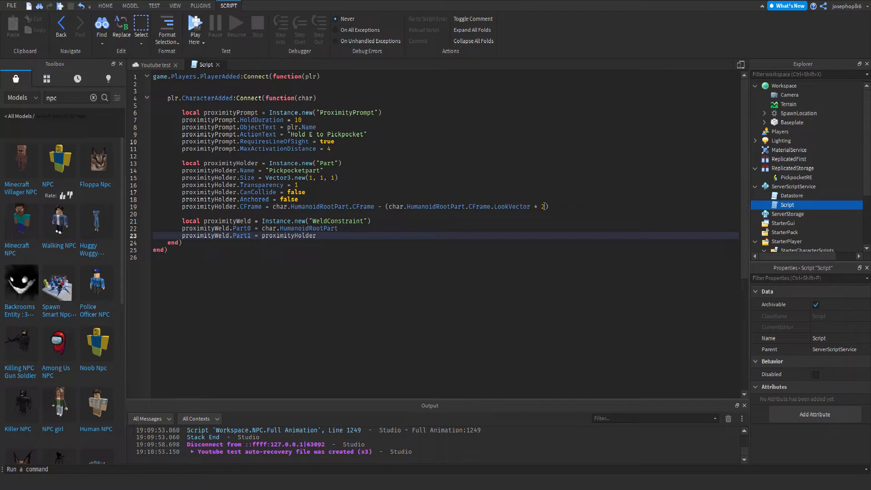
pyautogui.write('p')
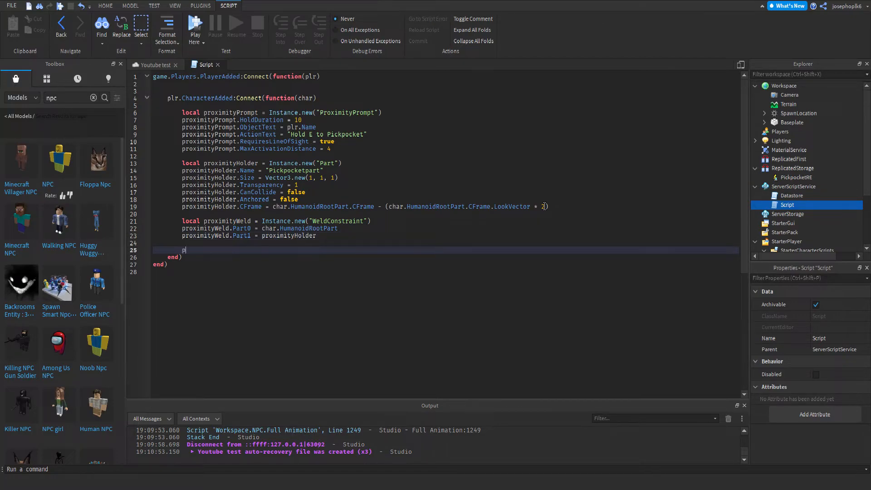
# Parent proximityWeld to char.HumanoidRootPart and proximityPrompt to proximityHolder.
pyautogui.write('roximityWeld.')
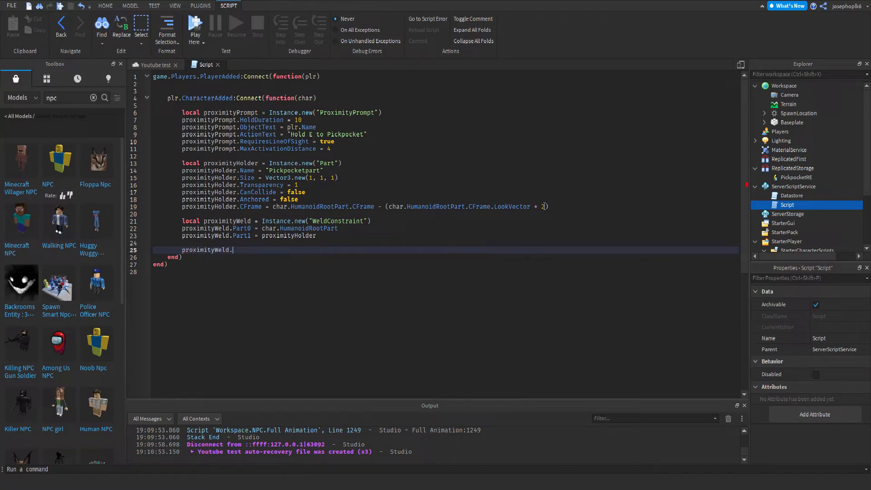
pyautogui.write('Parent =')
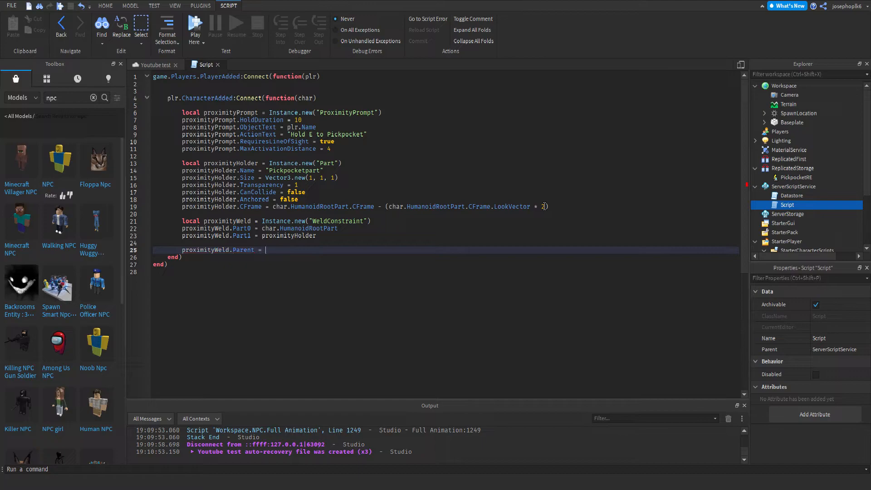
pyautogui.write('charH')
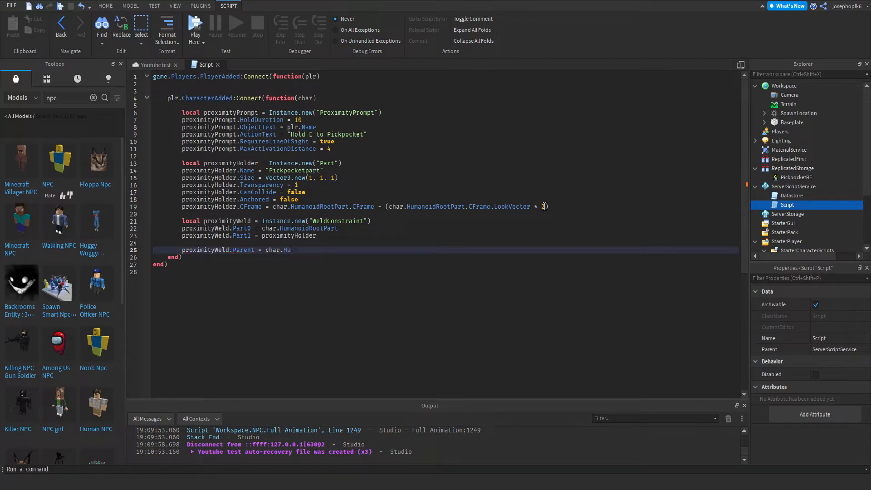
pyautogui.write('man')
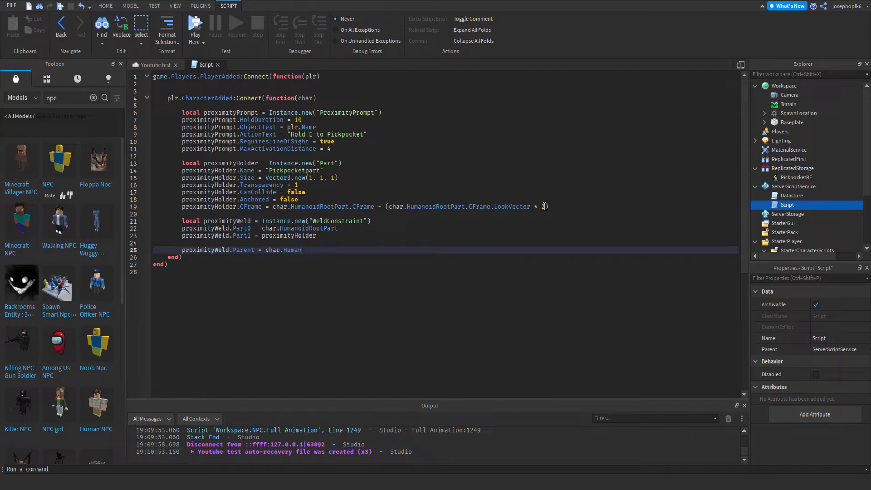
pyautogui.write('oidRootPart')
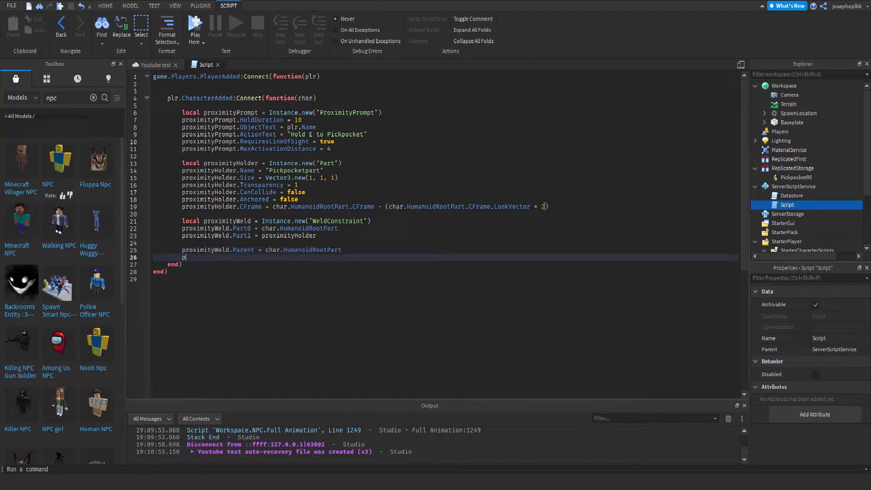
pyautogui.write('rxo')
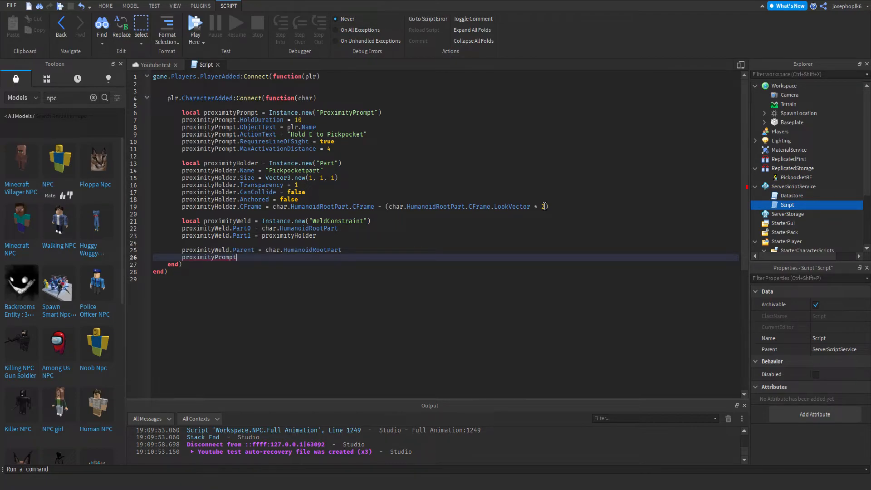
pyautogui.write('.Parent =')
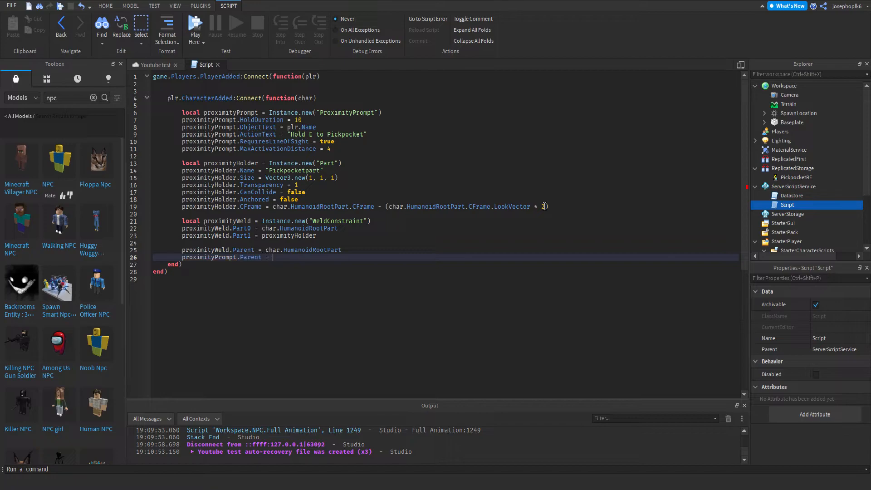
pyautogui.write('proximityHolder')
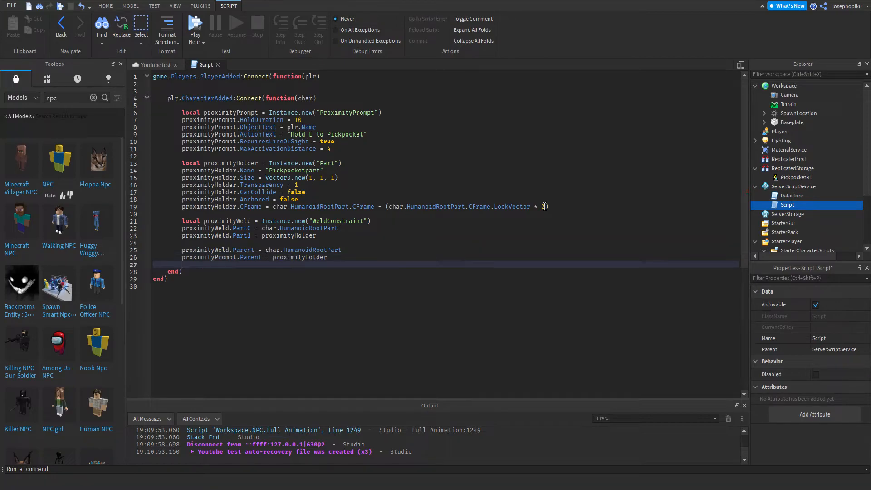
# Parent proximityHolder to char.HumanoidRootPart and start a line beginning "game".
pyautogui.write('proximityHolder.')
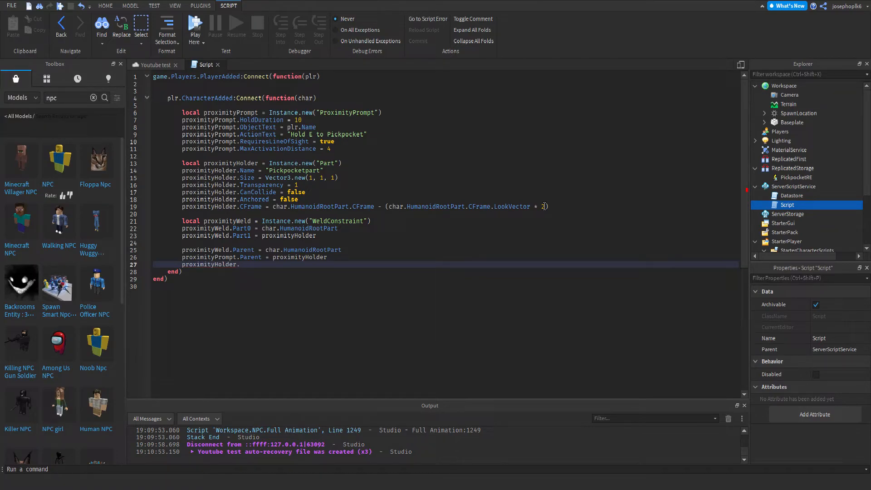
pyautogui.write('Parent =')
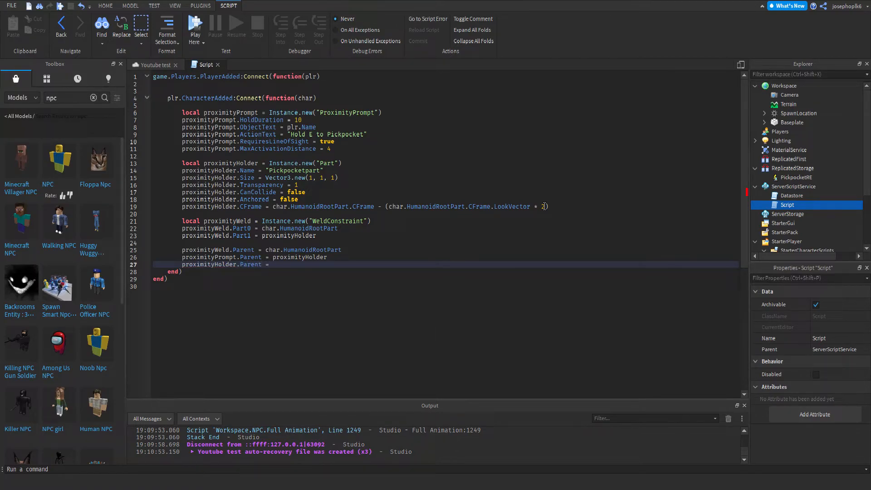
pyautogui.write('char.')
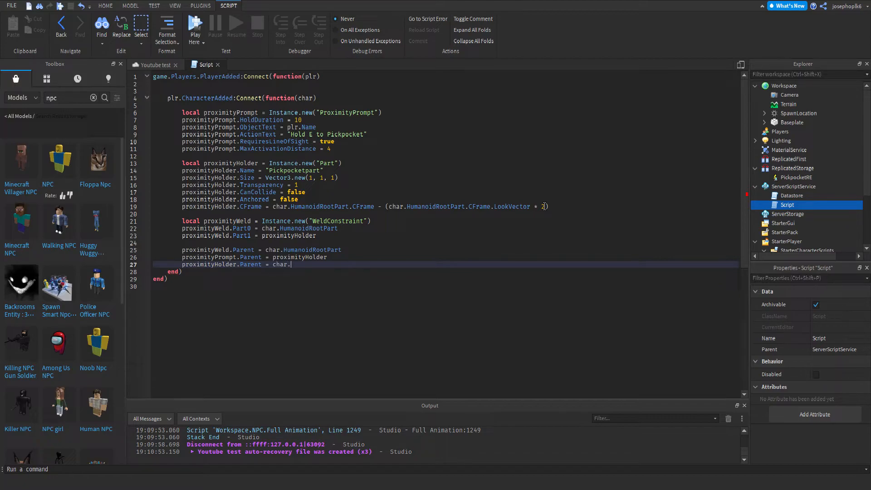
pyautogui.write('HumanoidRootPart')
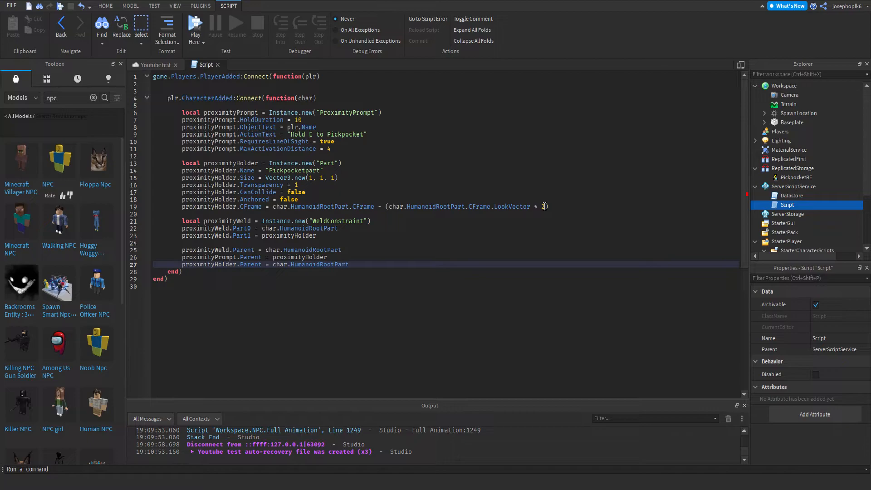
pyautogui.write('game')
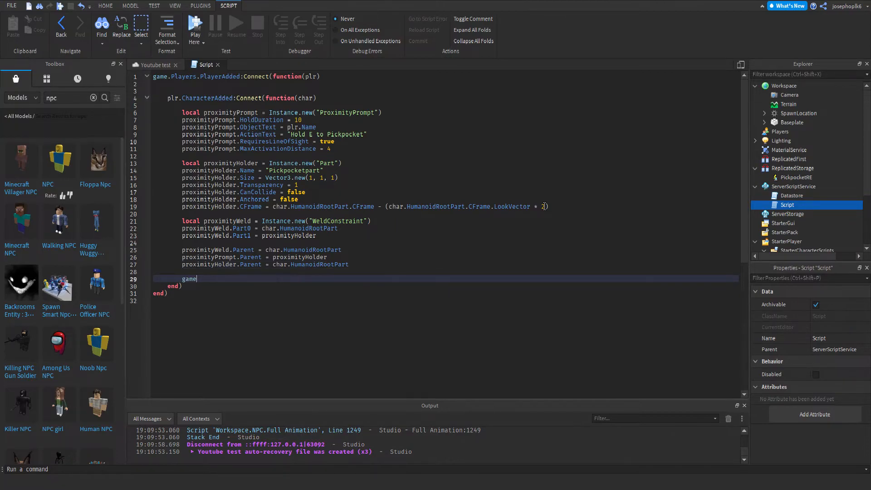
# Complete line 29 as game.ReplicatedStorage.PickpocketRE:FireClient(plr) and begin the next line.
pyautogui.write('.ReplicatedFirst')
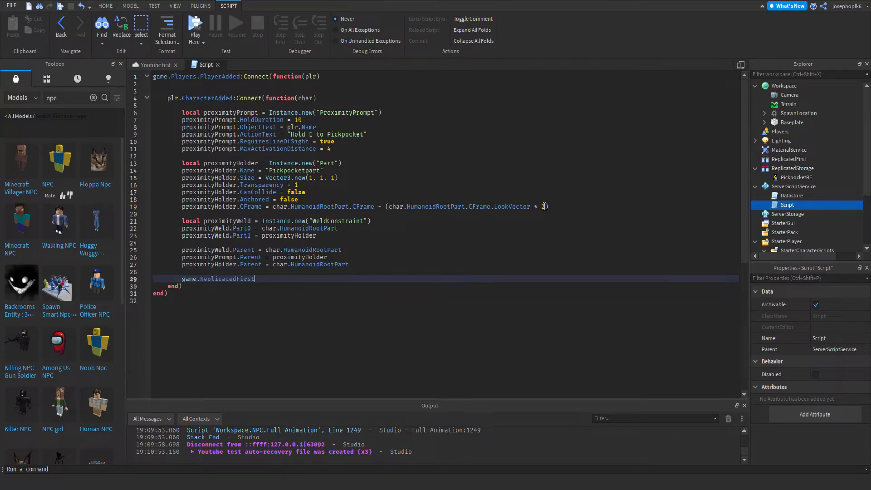
pyautogui.press('Backspace')
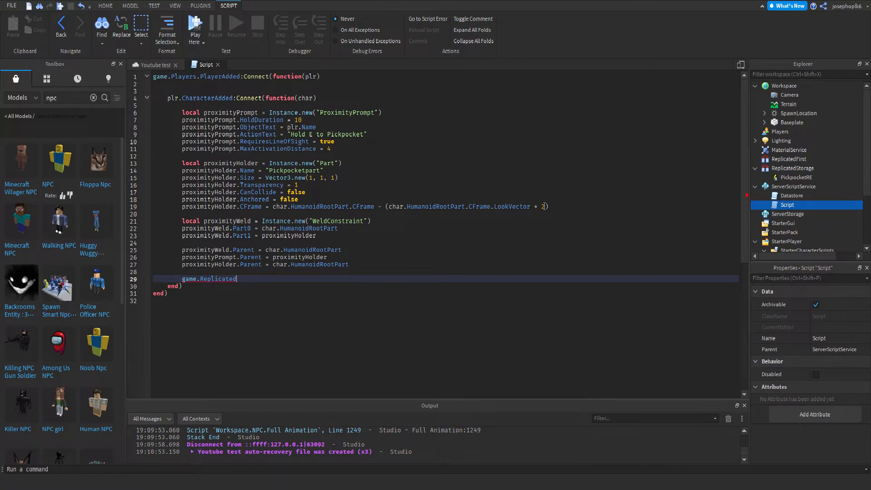
pyautogui.write('Storage')
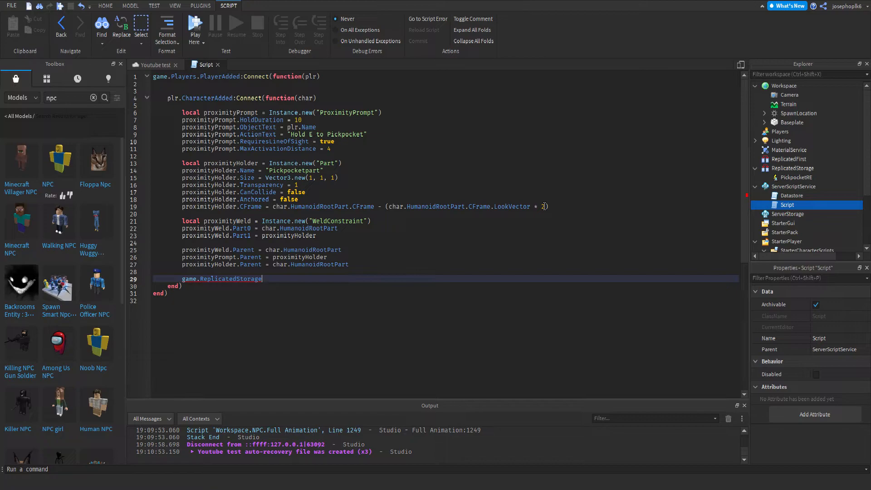
pyautogui.write('.PickpocketRE')
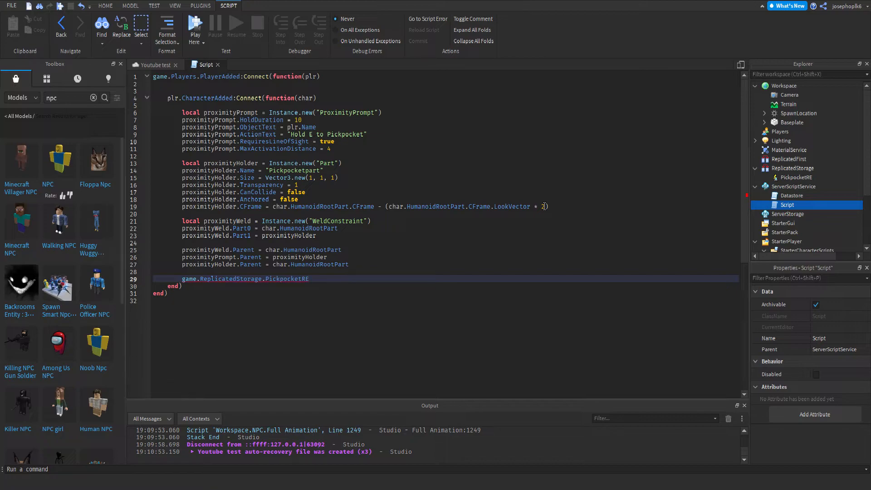
pyautogui.write(':FireClient()')
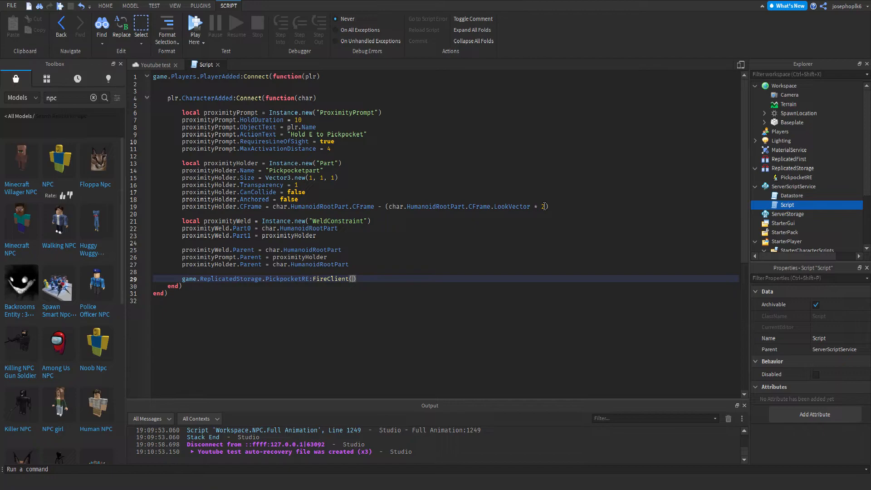
pyautogui.write('plr')
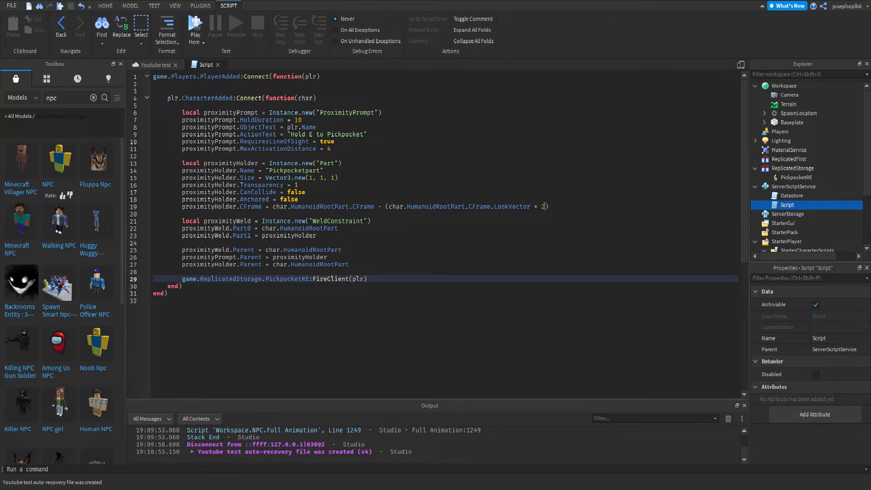
pyautogui.write('pro')
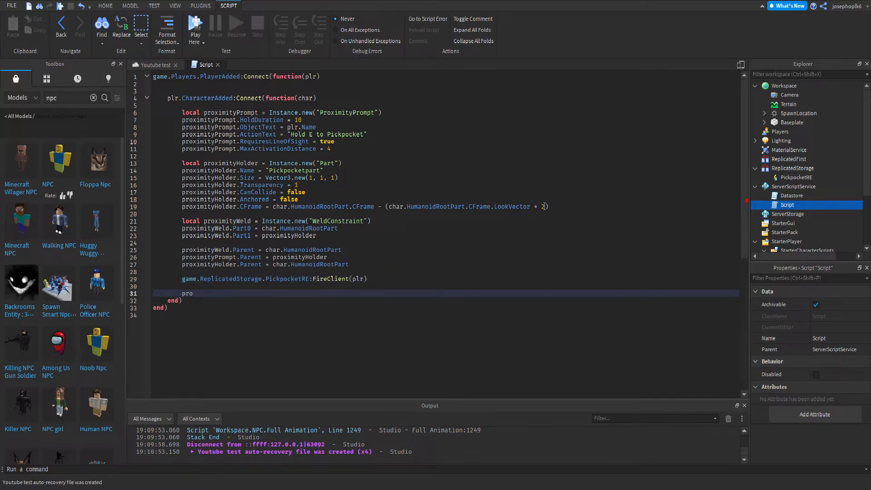
# Write proximityPrompt.Triggered:Connect(function(plrWhoTriggered) so Studio adds the closing end.
pyautogui.write('ximityPrompt')
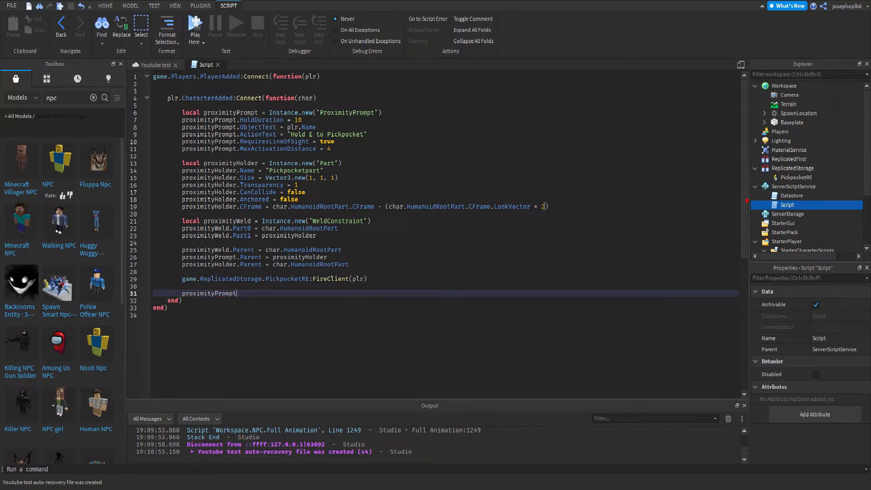
pyautogui.write('.tri')
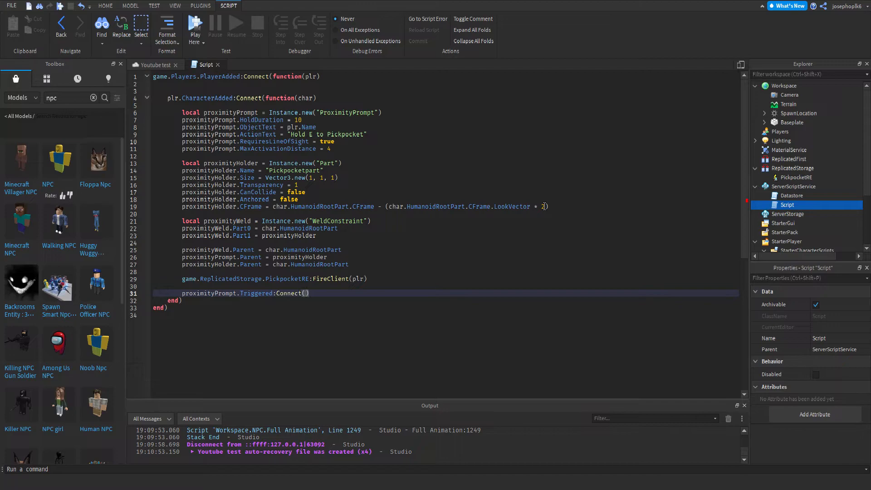
pyautogui.write('function')
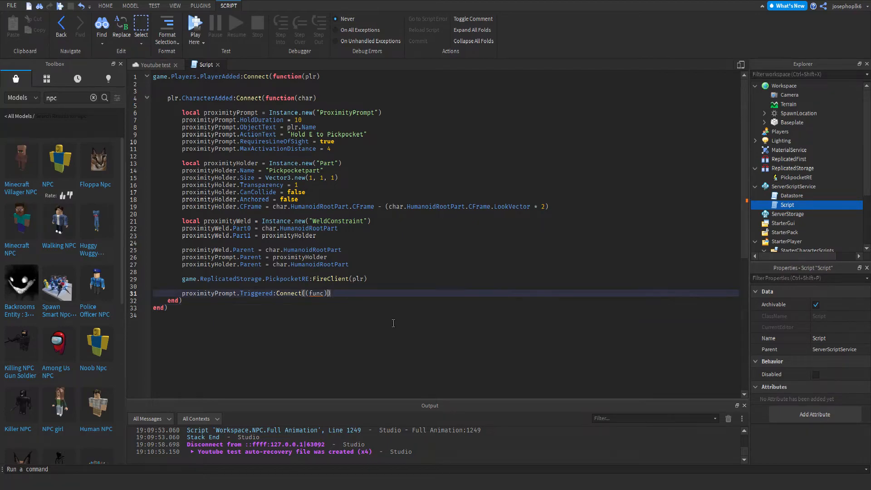
pyautogui.press('BackSpace')
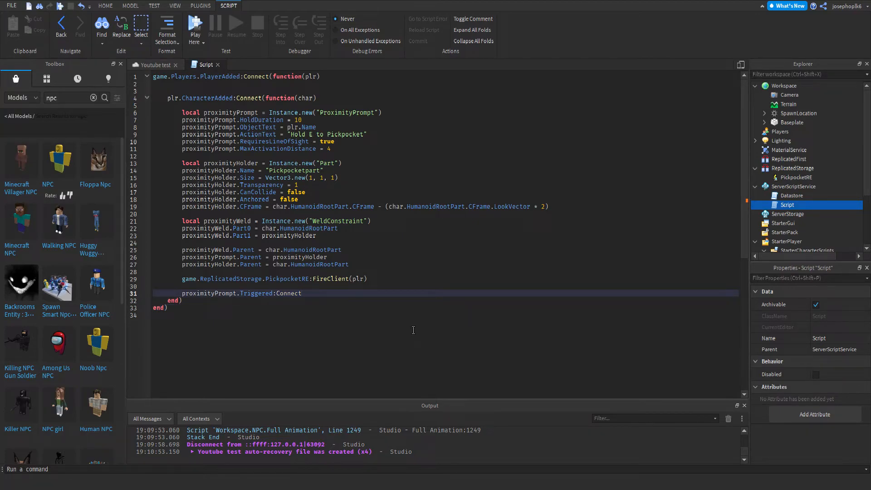
pyautogui.write('(function')
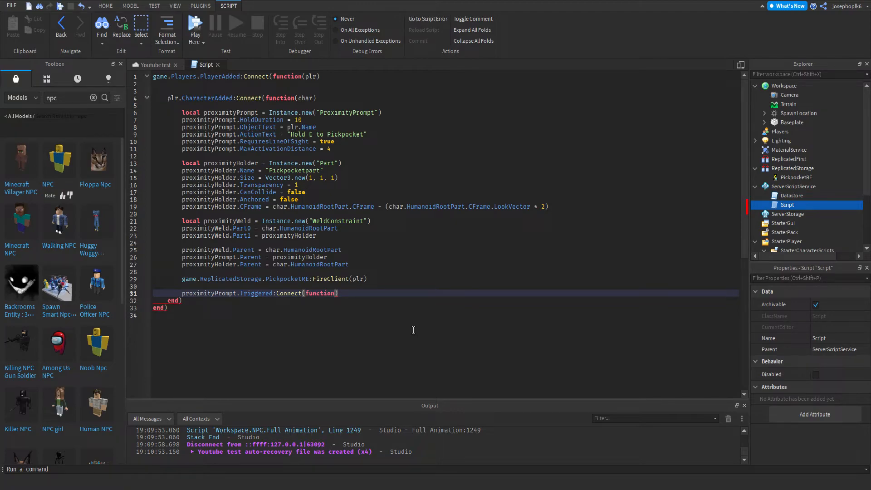
pyautogui.write('p')
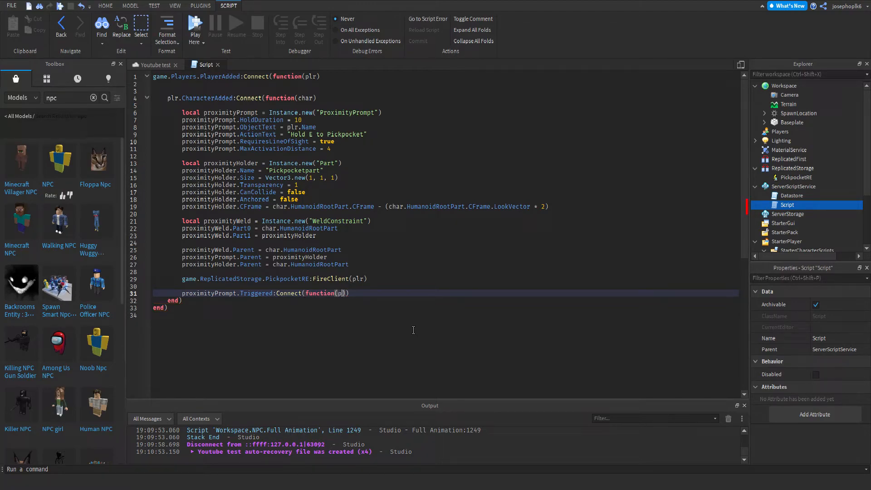
pyautogui.write('lrWho')
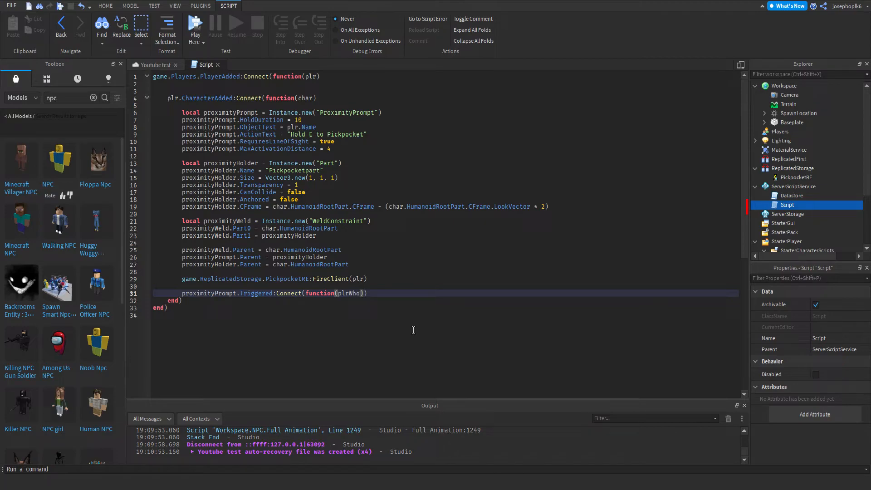
pyautogui.write('Triggered')
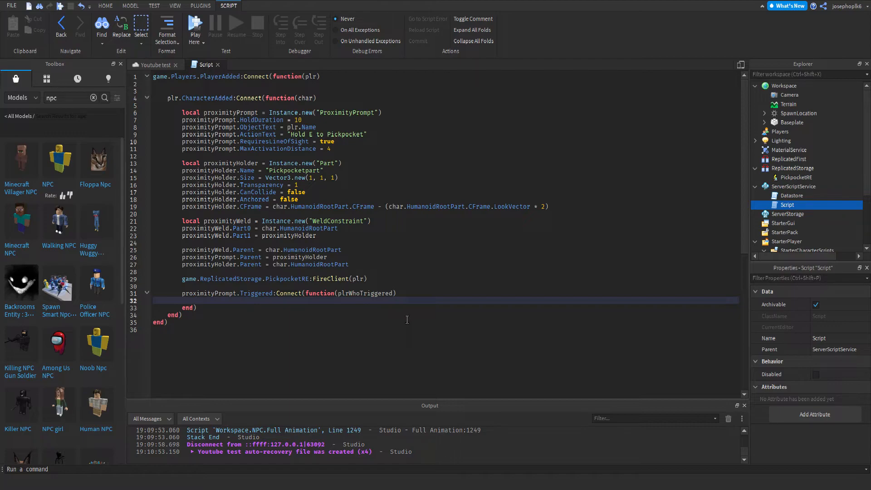
# Inside the handler, start an if check that plrWhoTriggered ~= plr.
pyautogui.press('Enter')
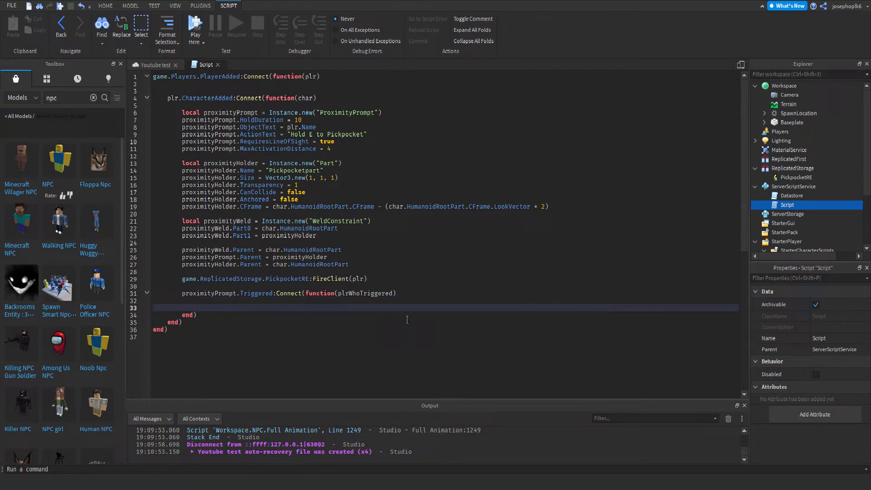
pyautogui.moveTo(248, 309)
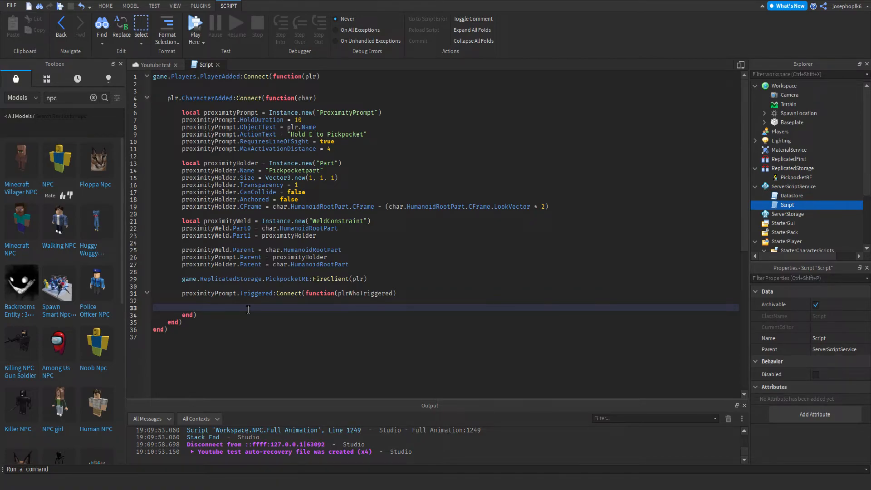
pyautogui.write('if plrW')
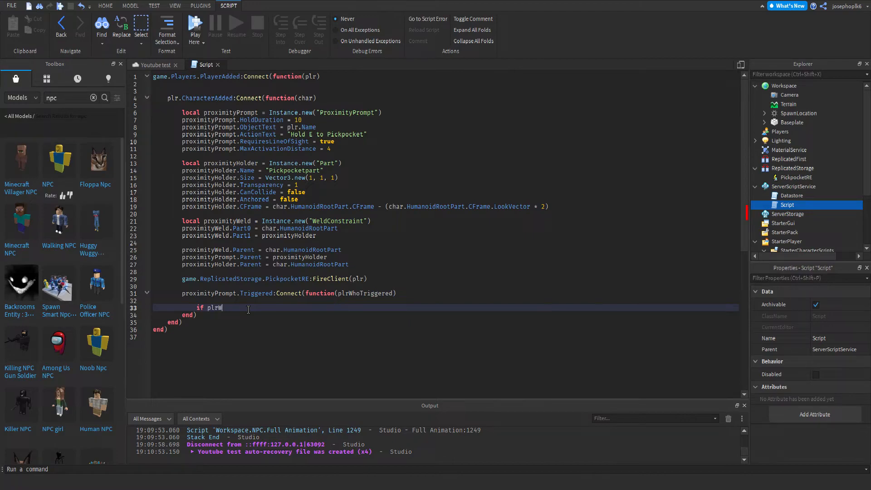
pyautogui.write('hoTriggered')
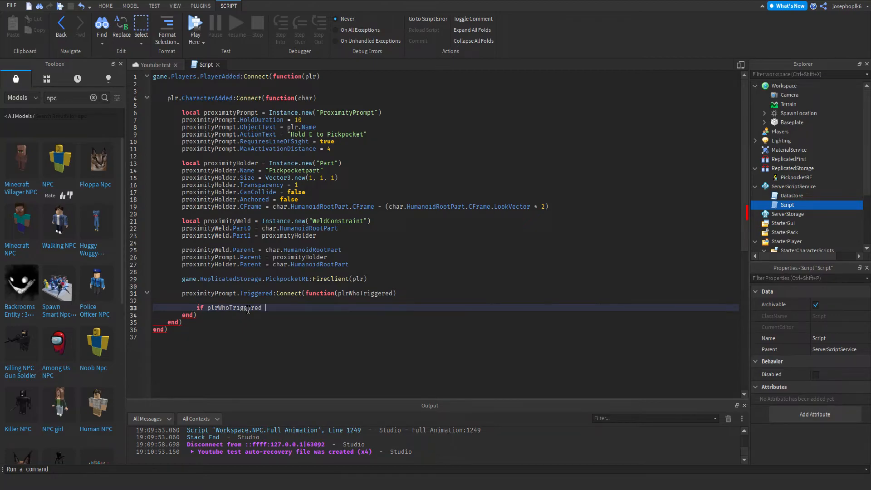
pyautogui.write('~= plr then')
pyautogui.write('local')
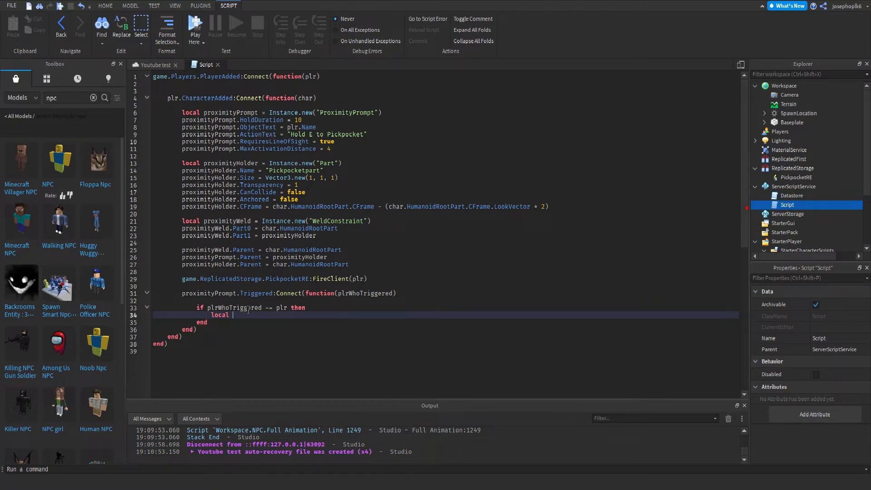
# Set maxMoney to 30 if the victim's WalletData is at least 30, else its value.
pyautogui.write('maxMoney = p')
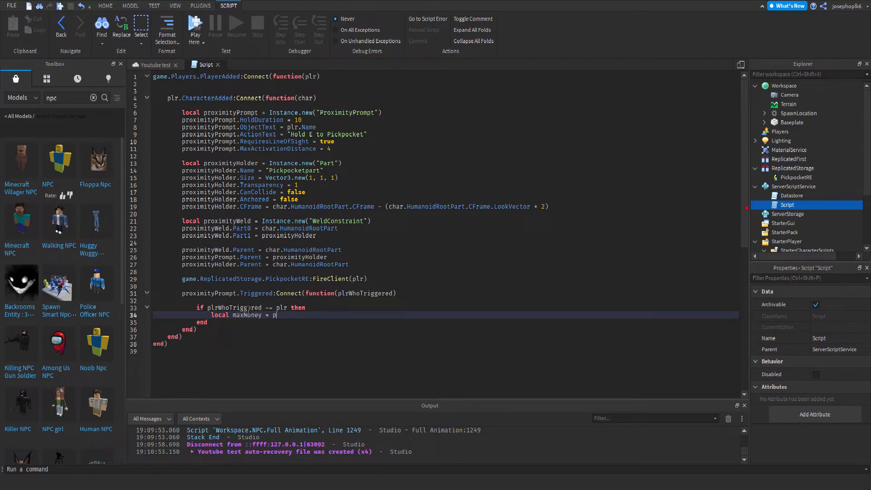
pyautogui.write('lr')
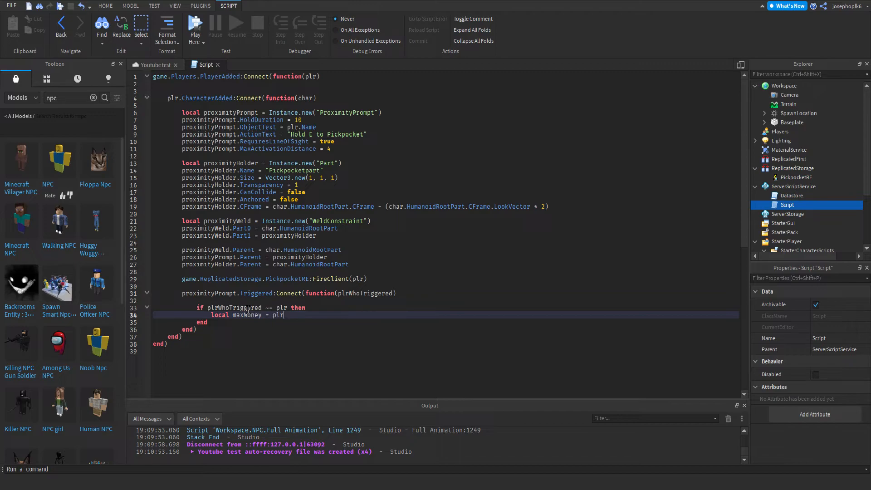
pyautogui.write('Lead')
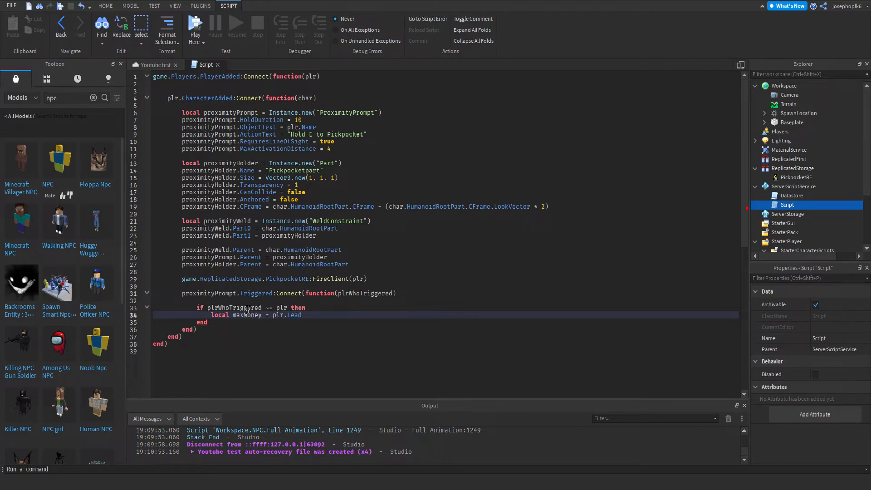
pyautogui.write('erstat')
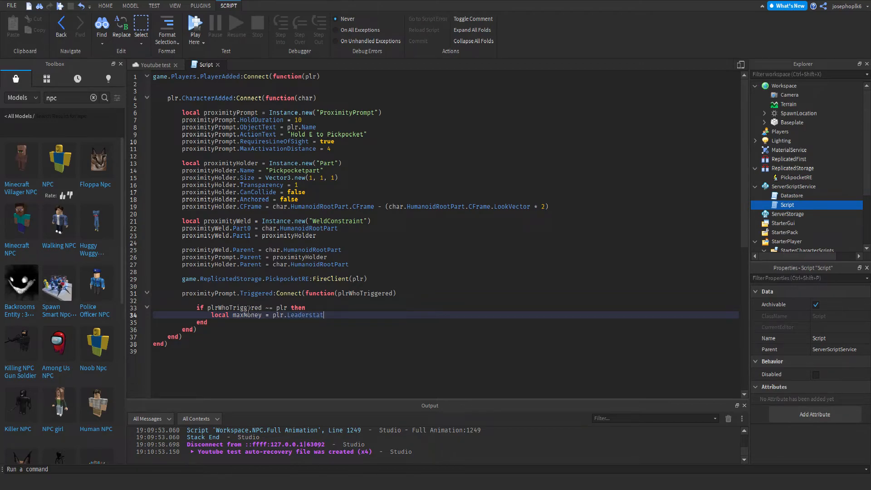
pyautogui.write('s.Wallet')
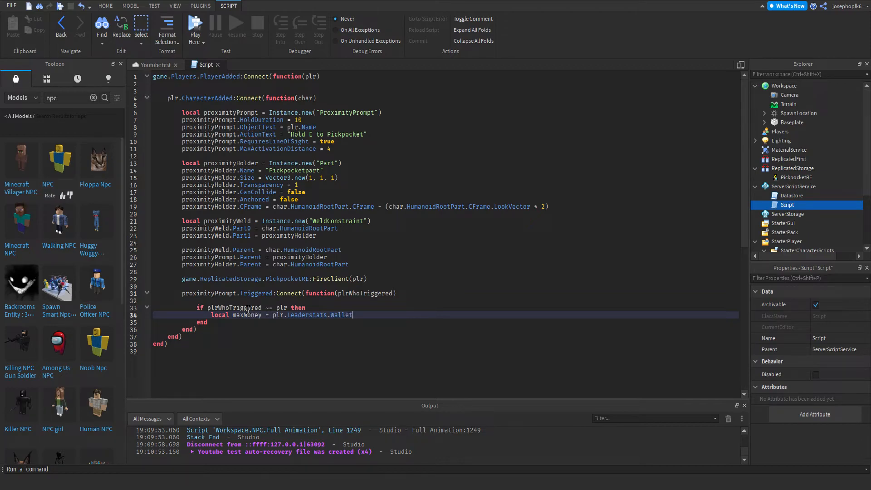
pyautogui.write('Data.Val')
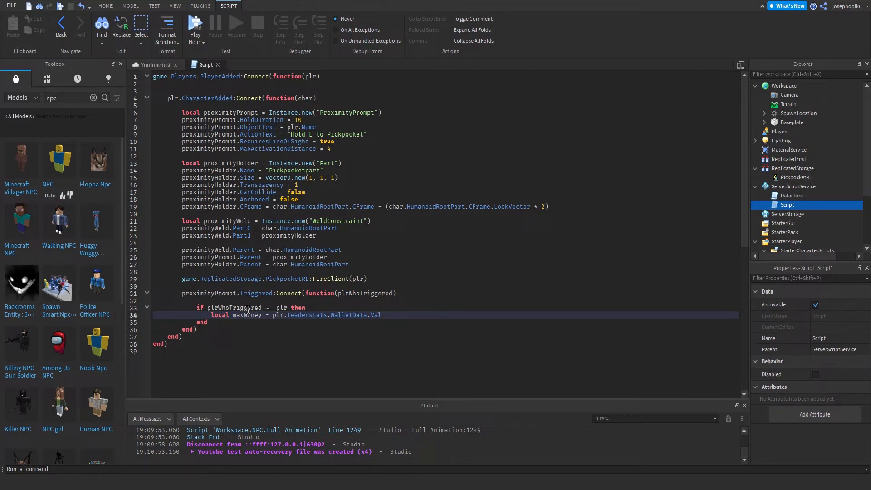
pyautogui.write('ue >')
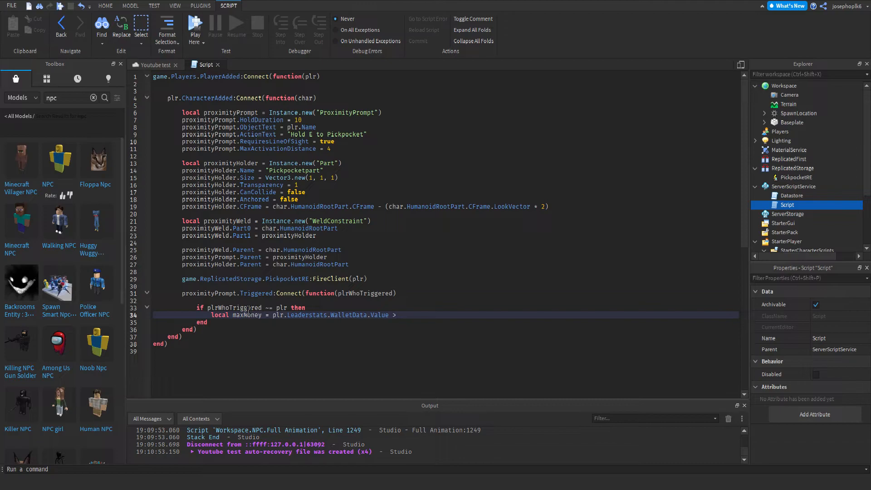
pyautogui.write('= 30 and')
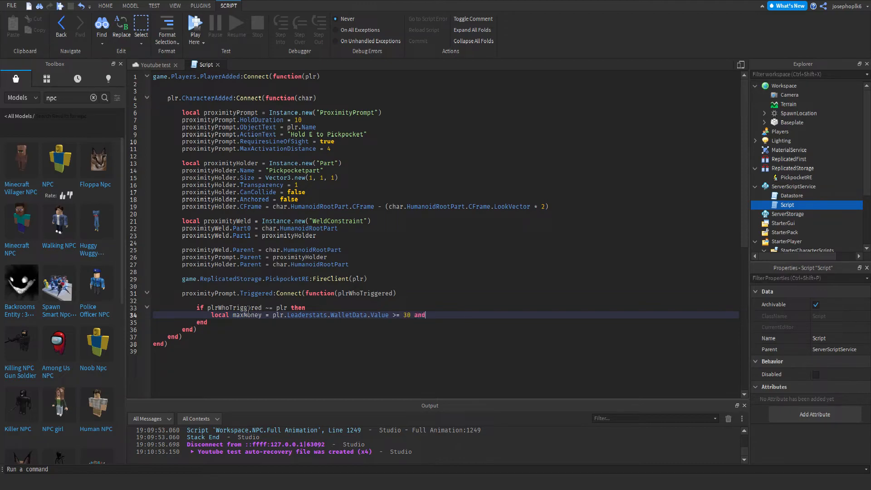
pyautogui.write('30 or plr.')
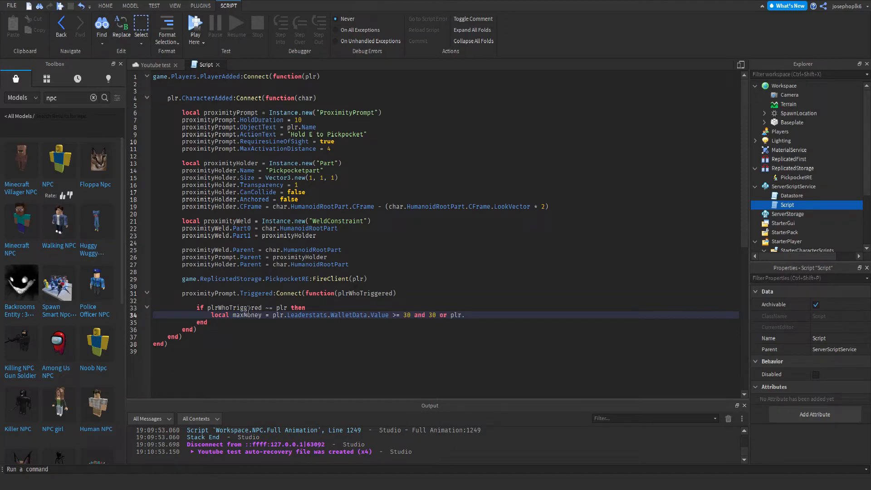
pyautogui.write('Leaderstats.WalletData')
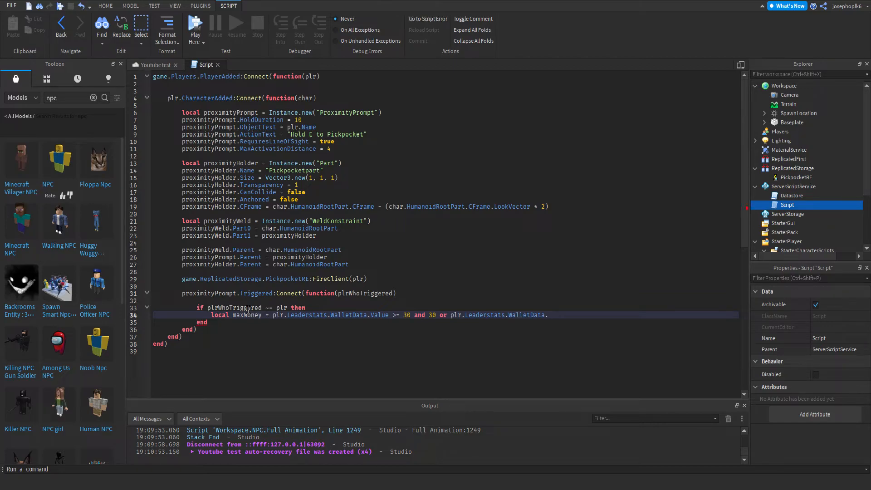
pyautogui.write('.Value')
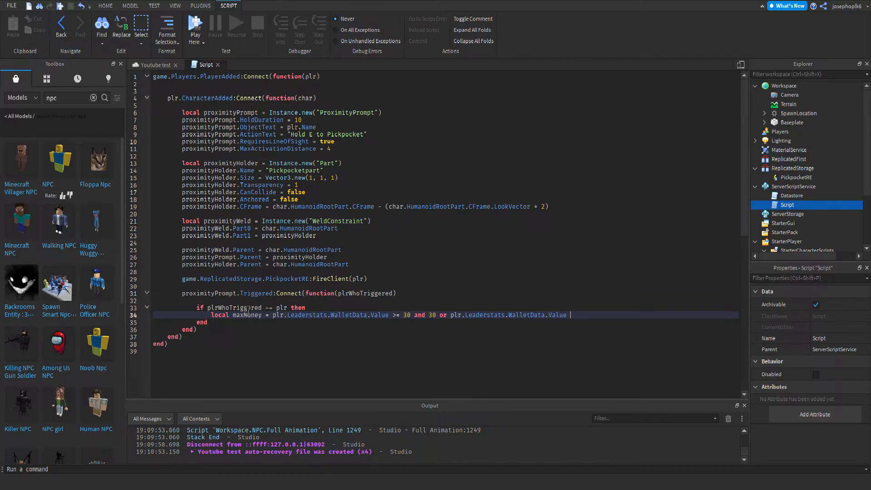
# Remove the unfinished trailing comment and add blank lines below the maxMoney line.
pyautogui.write('--')
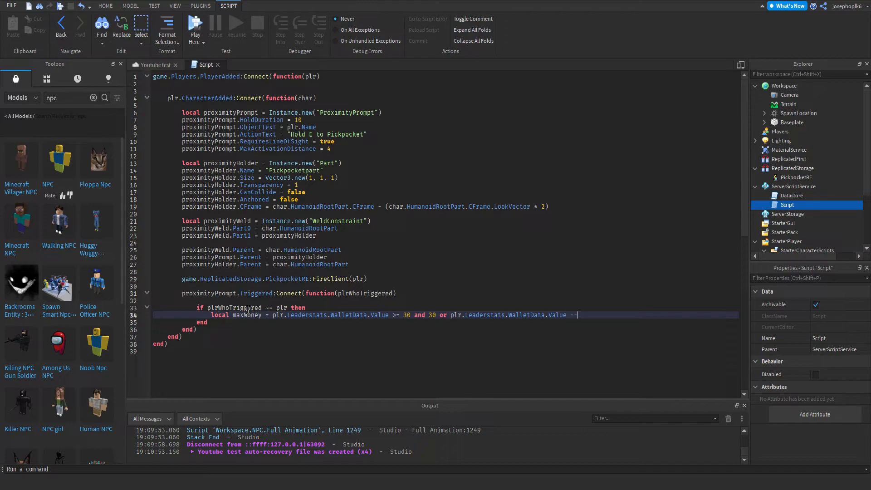
pyautogui.write('Ch')
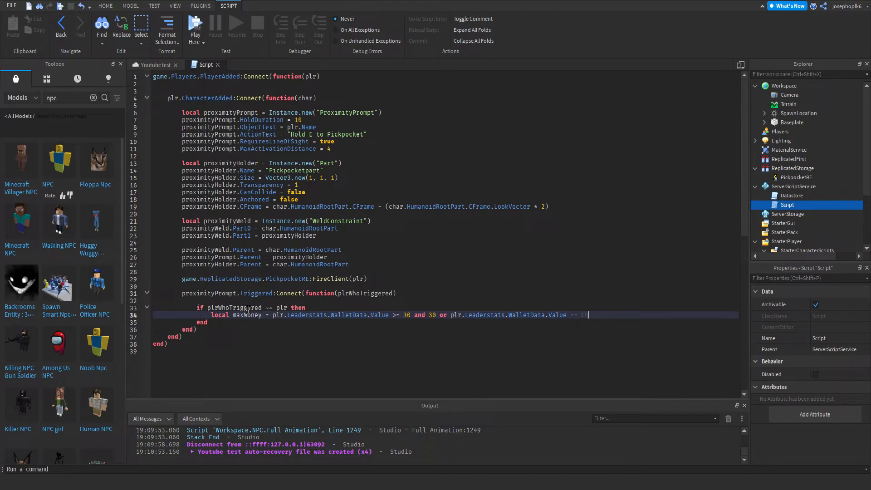
pyautogui.write('Char')
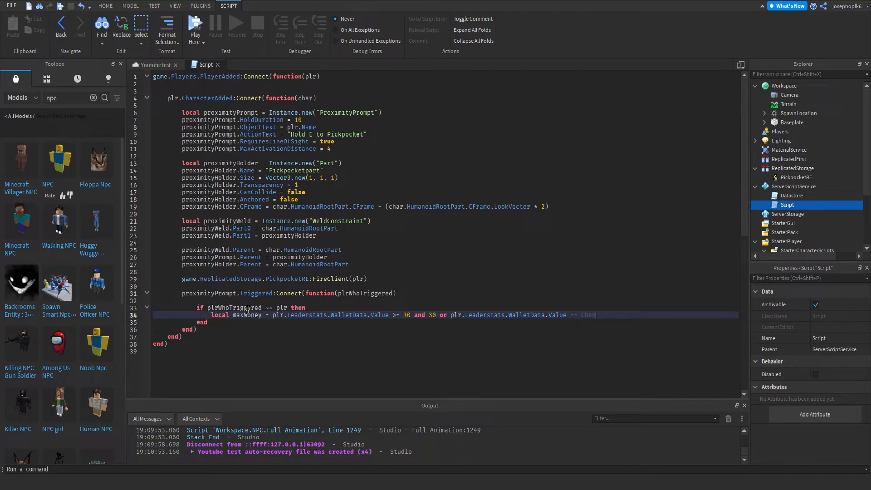
pyautogui.press('BackSpace')
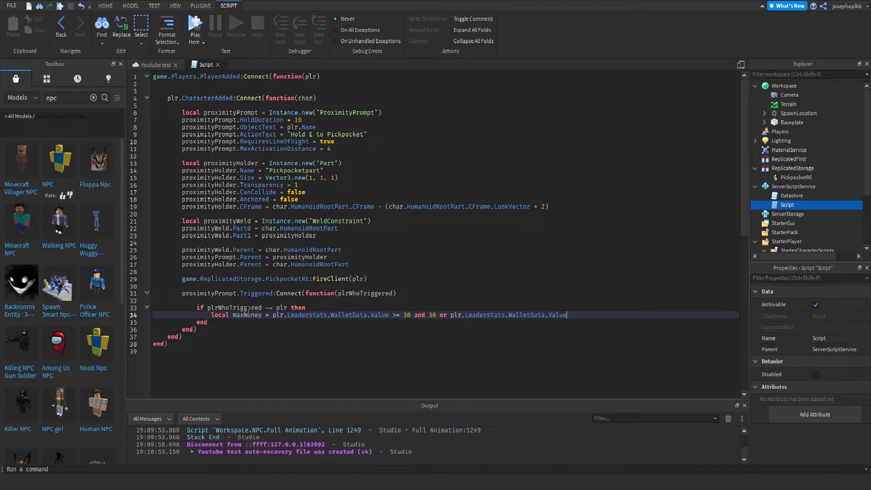
pyautogui.press('Enter')
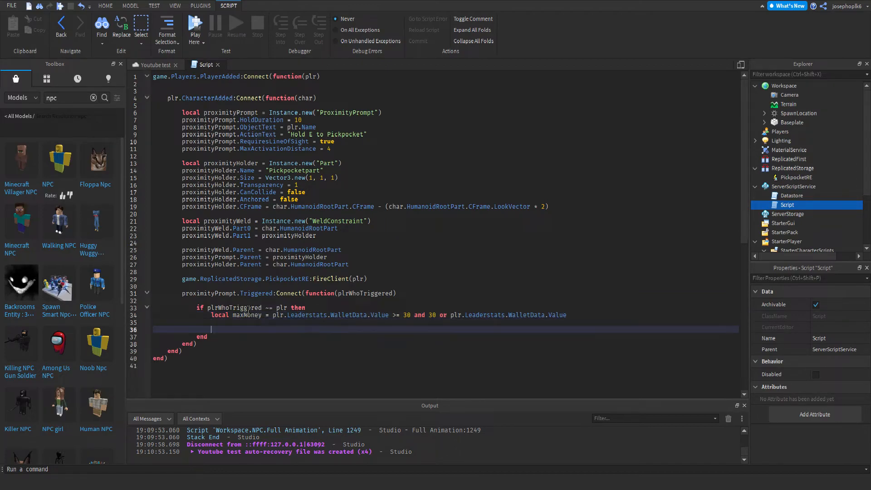
# Declare local cashStolen = math.random(0, maxMoney).
pyautogui.write('local cashStolen = m')
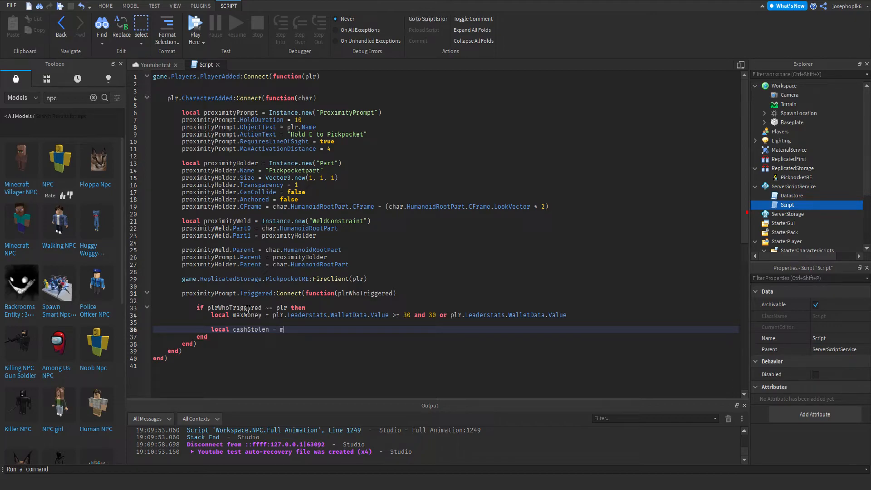
pyautogui.write('ath.random(')
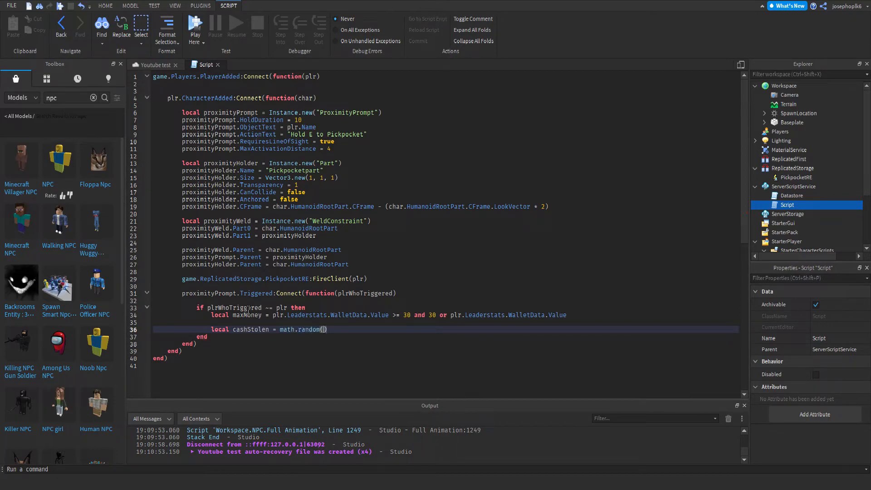
pyautogui.write('0')
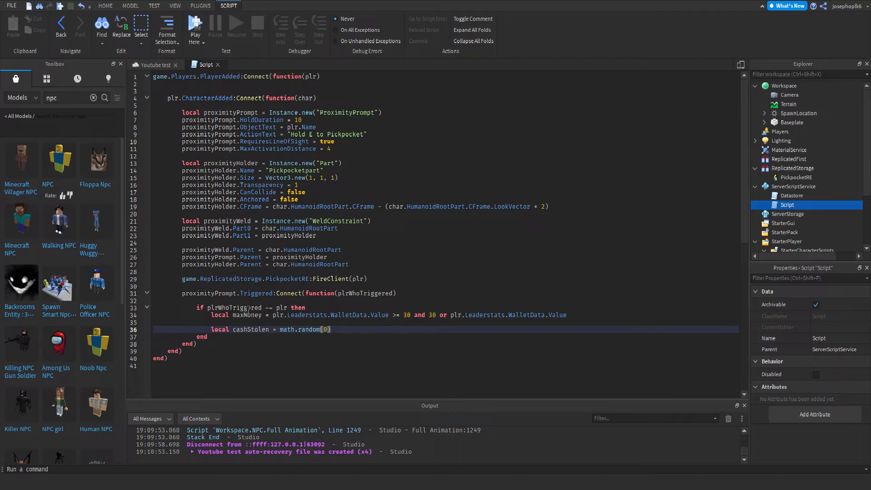
pyautogui.write(', maxMoney')
pyautogui.write('p')
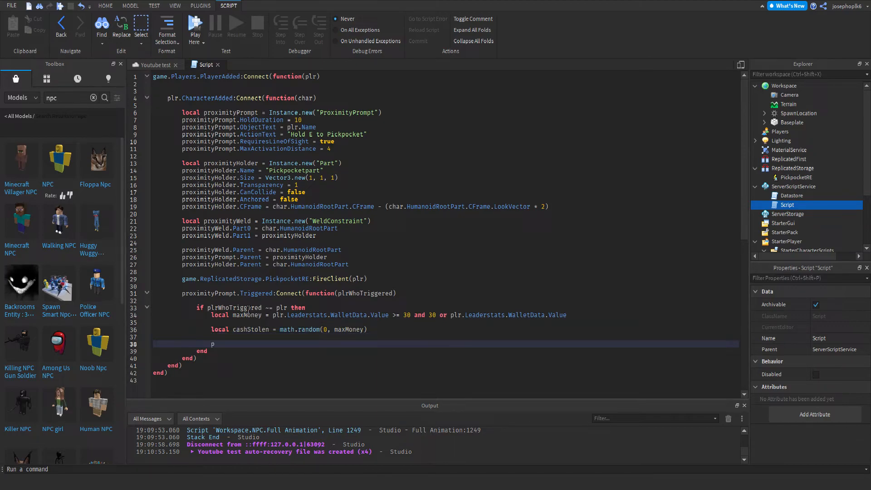
# Subtract cashStolen from plr.Leaderstats.WalletData.Value with -=.
pyautogui.write('lr')
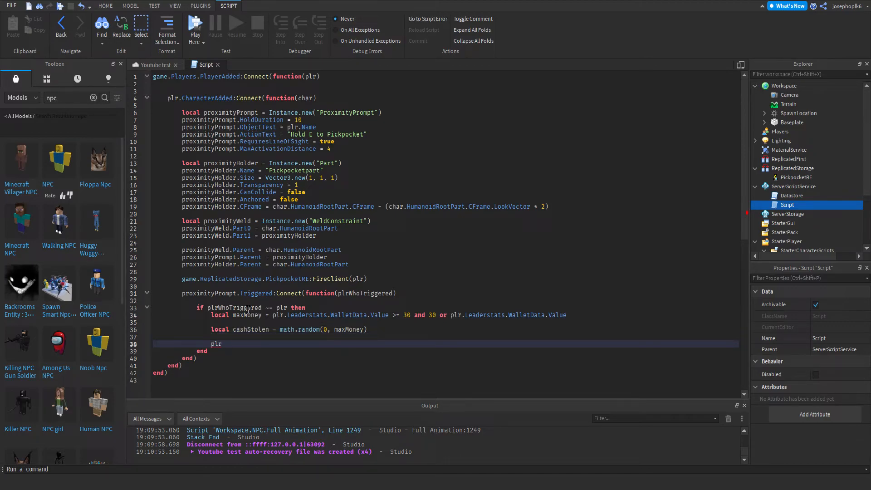
pyautogui.write('.leaderstats.WalletData.Value')
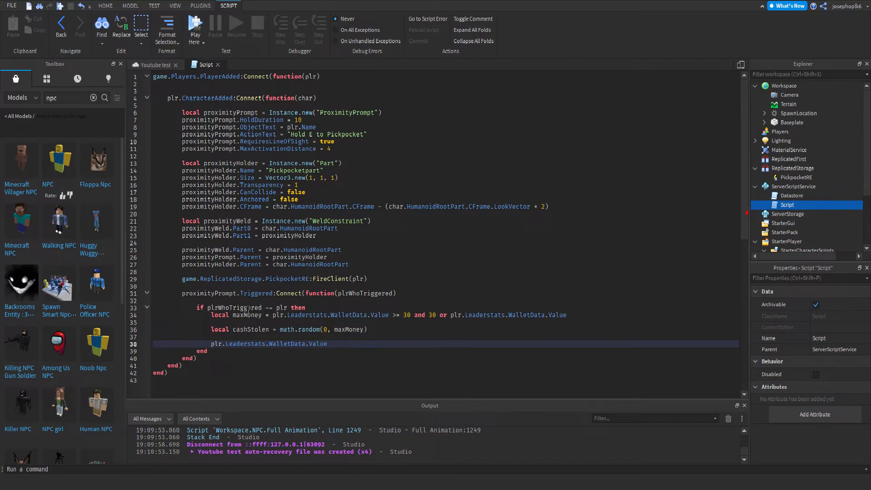
pyautogui.write('-=')
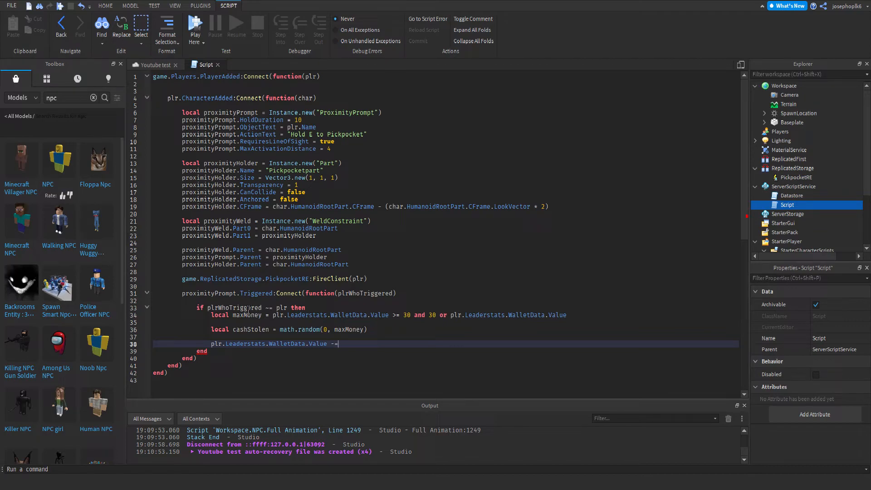
pyautogui.write('cashStolen')
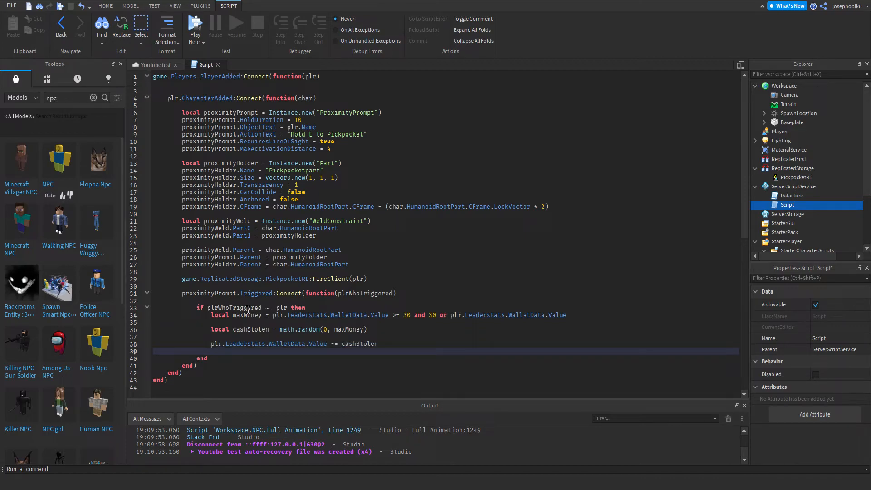
# Write plrWhoTriggered.Leaderstats.WalletData.Value += cashStolen and fix the plrWhoTriggred typo.
pyautogui.write('plrWhoTriggered.')
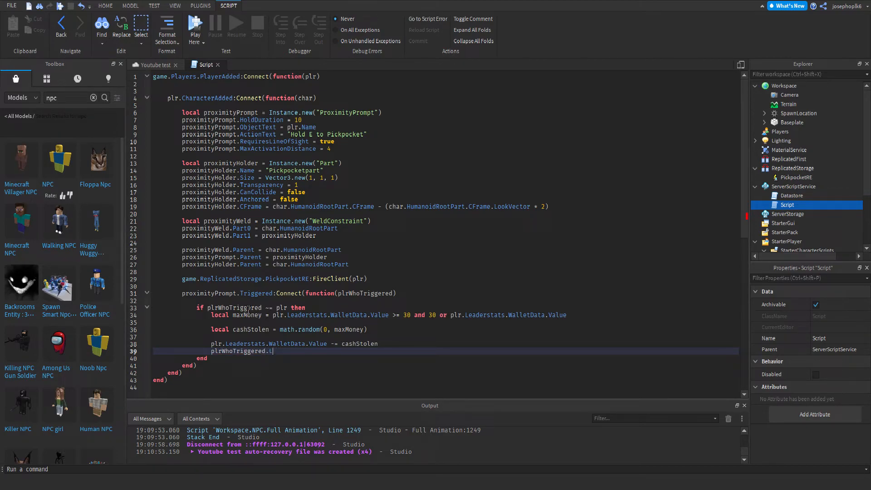
pyautogui.write('Leaderstats')
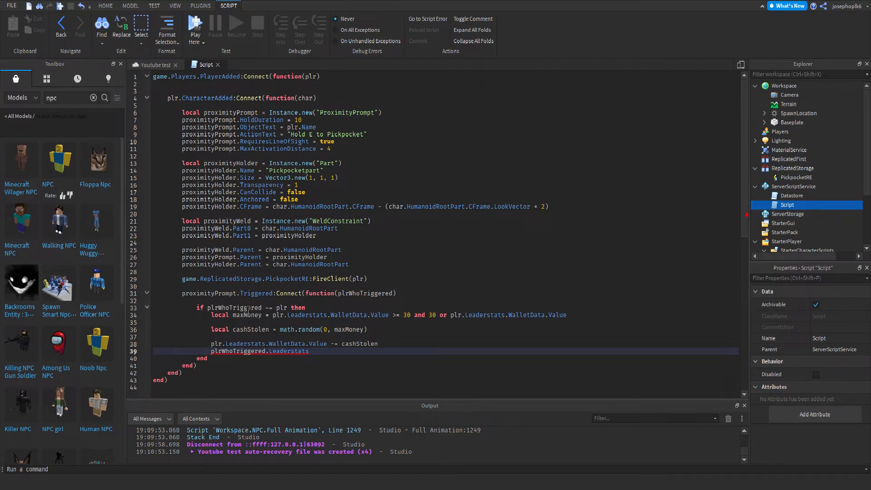
pyautogui.write('.WalletData.Valu')
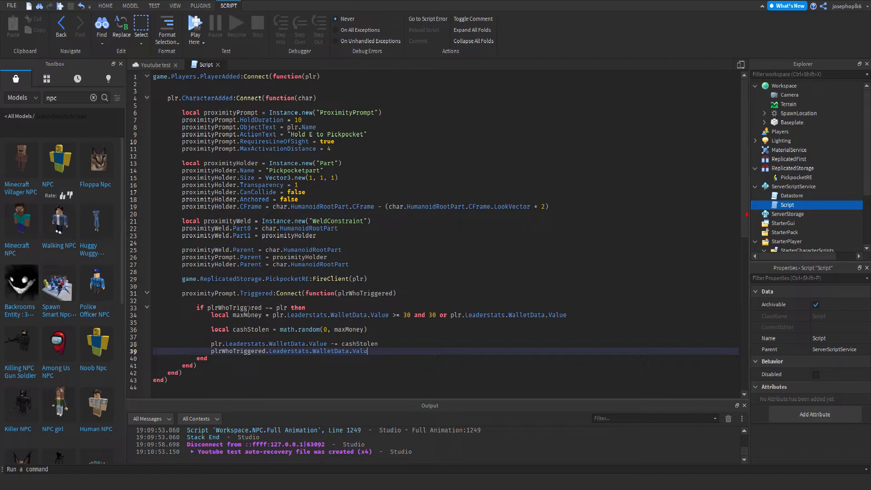
pyautogui.write('e')
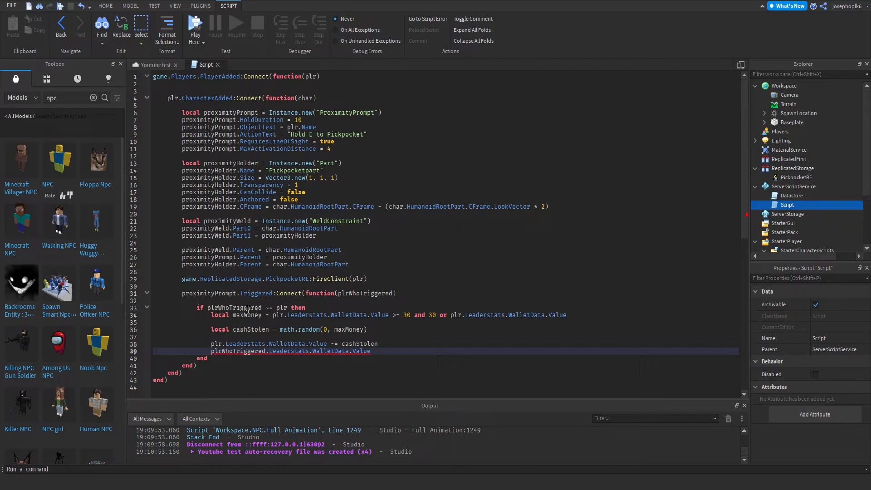
pyautogui.write('+')
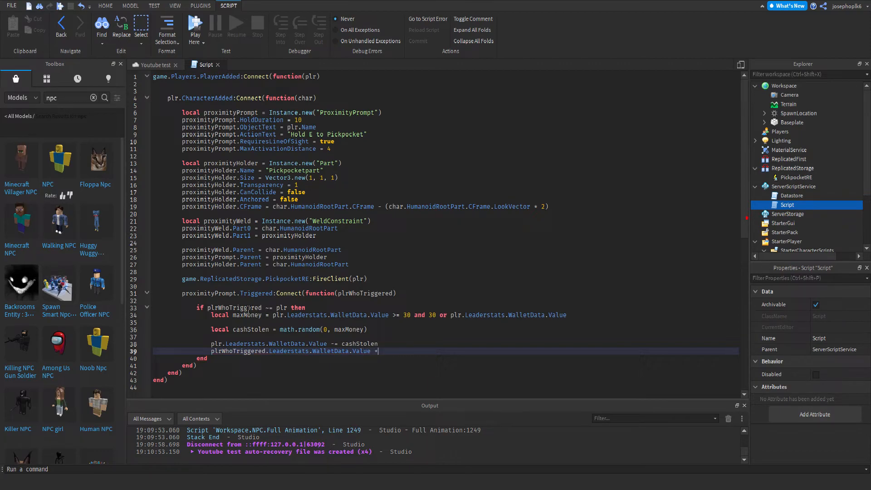
pyautogui.write('=')
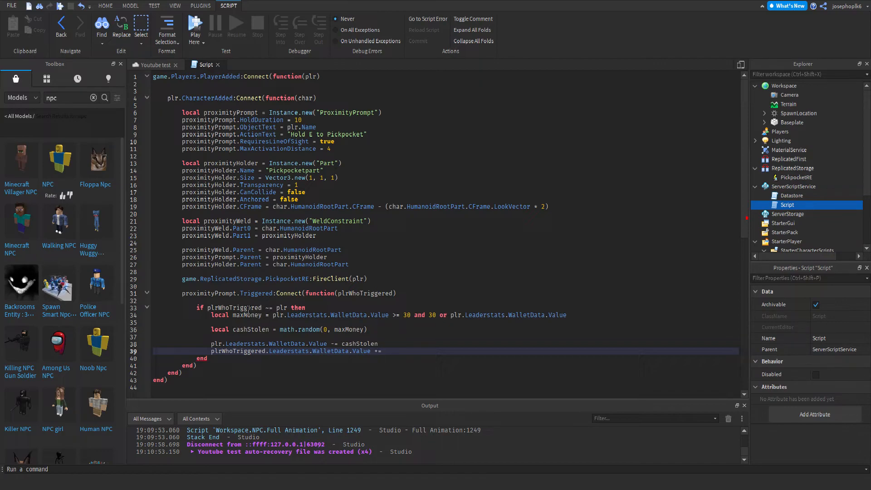
pyautogui.write('cashStl')
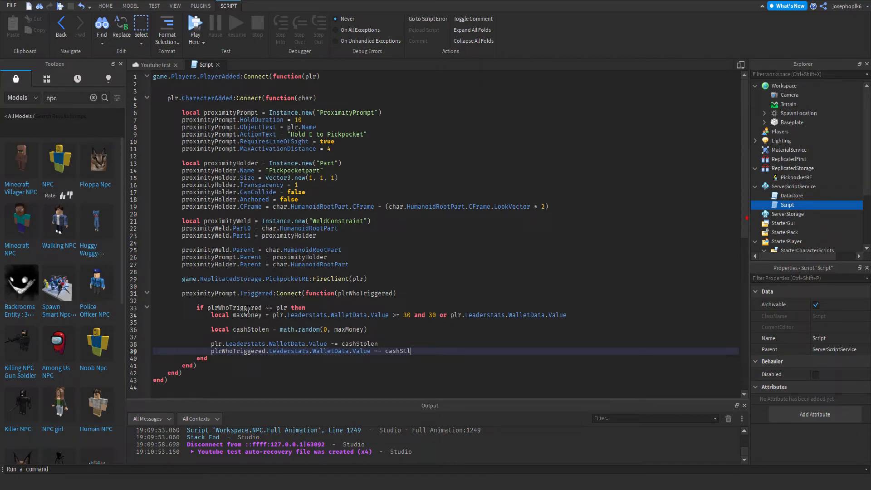
pyautogui.write('o')
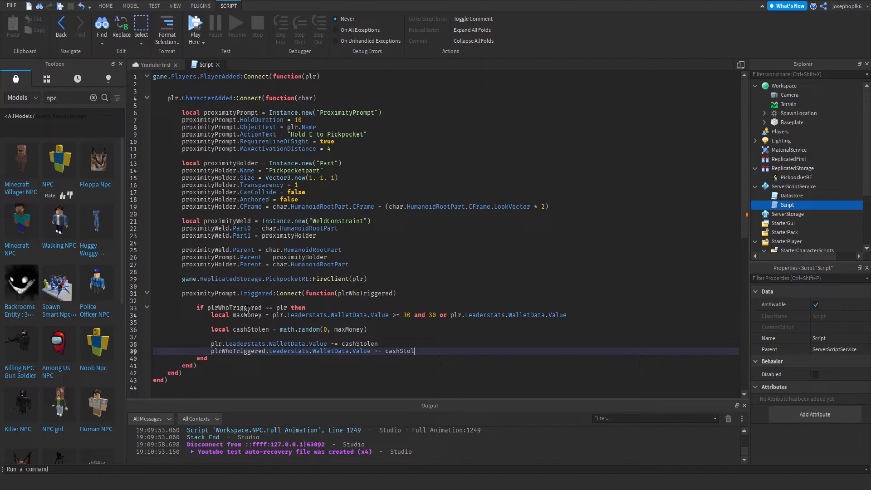
pyautogui.write('en')
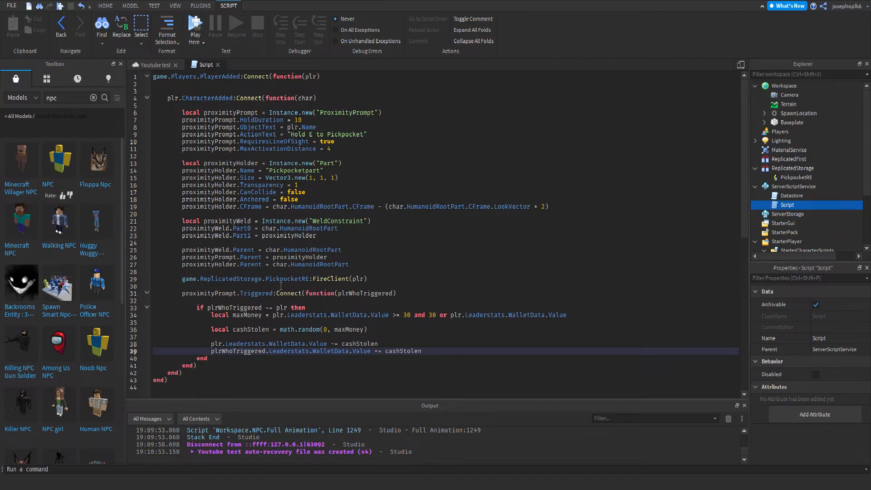
pyautogui.moveTo(255, 336)
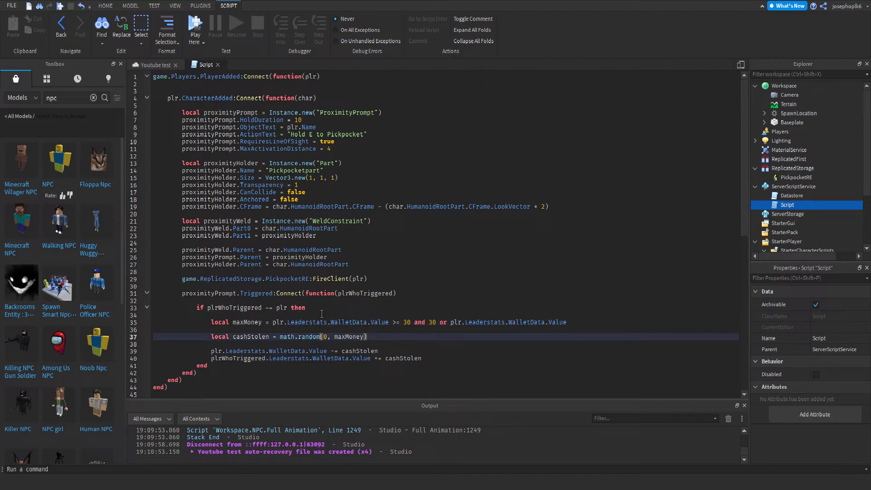
pyautogui.moveTo(437, 196)
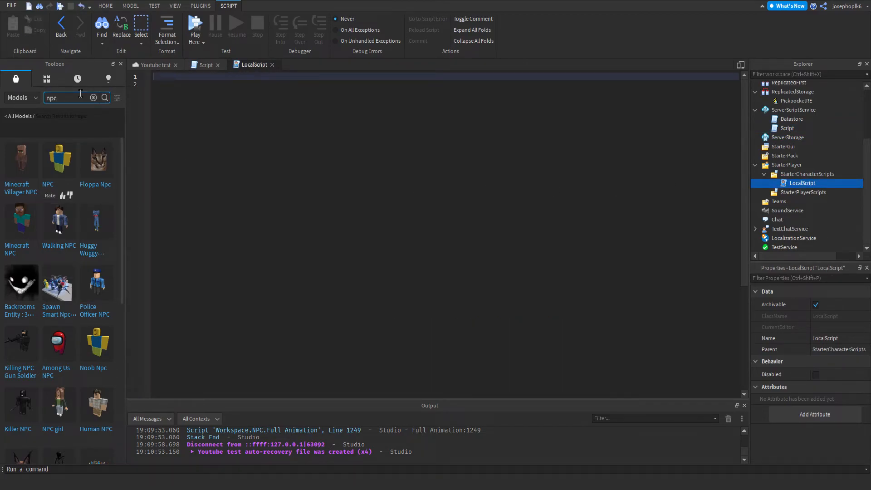
# In the LocalScript, write game.ReplicatedStorage.PickpocketRE.OnClientEvent:Connect(function() ... end).
pyautogui.write('game.re')
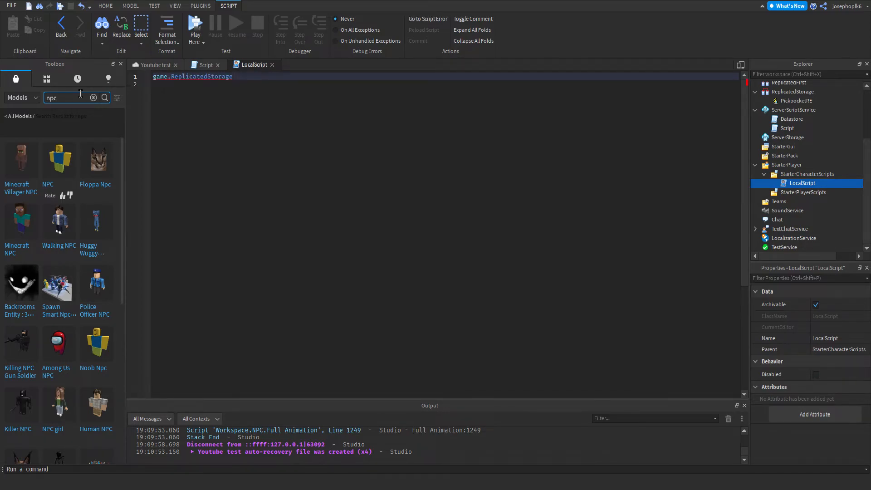
pyautogui.write('.PickpocketRE')
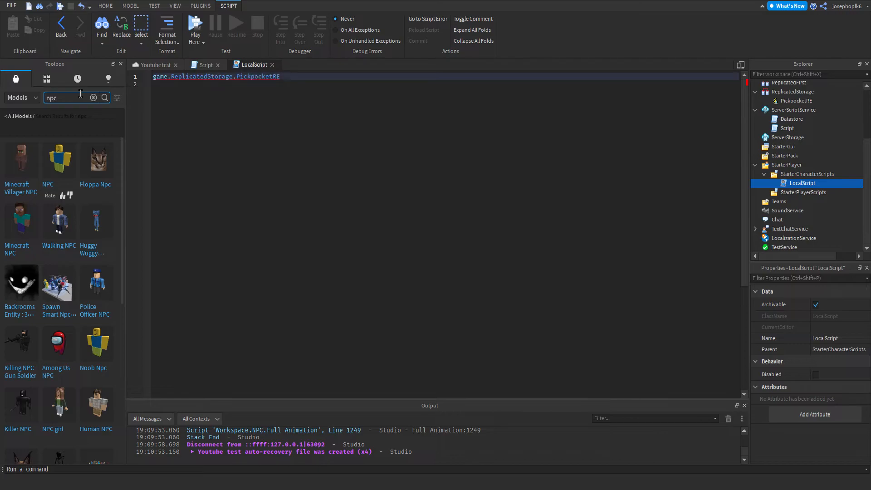
pyautogui.write('.OnClientEvent')
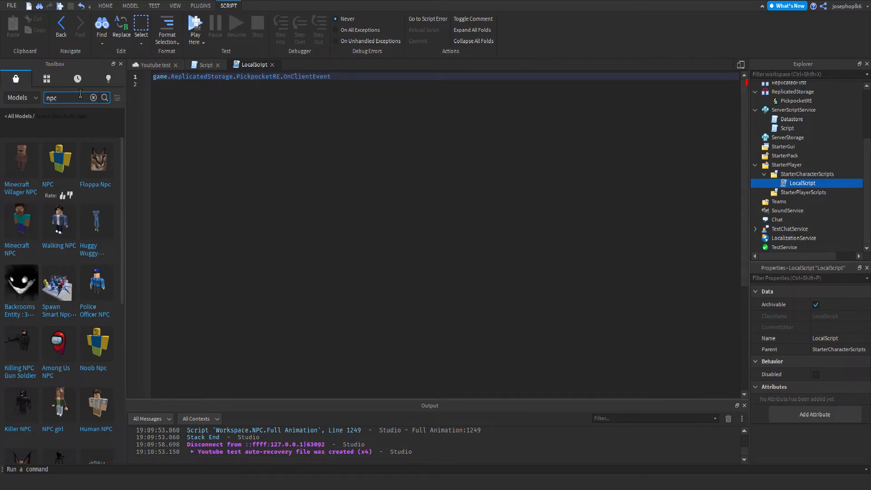
pyautogui.write(':Connect()')
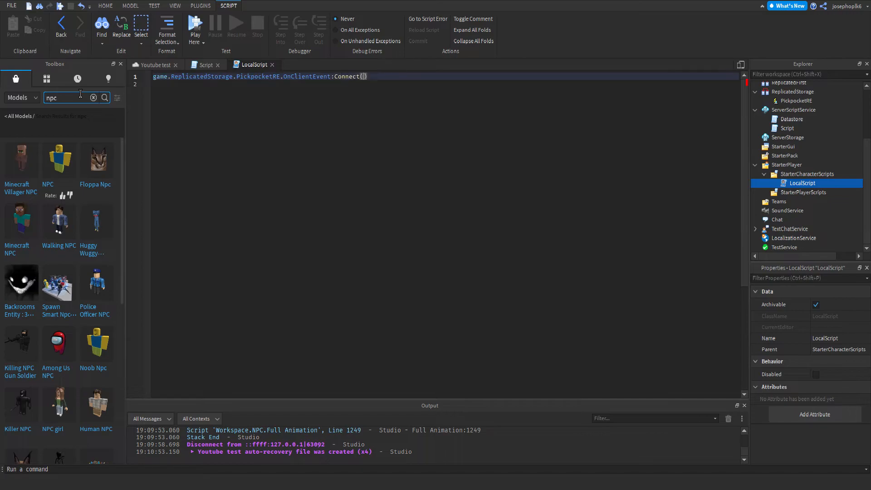
pyautogui.write('function')
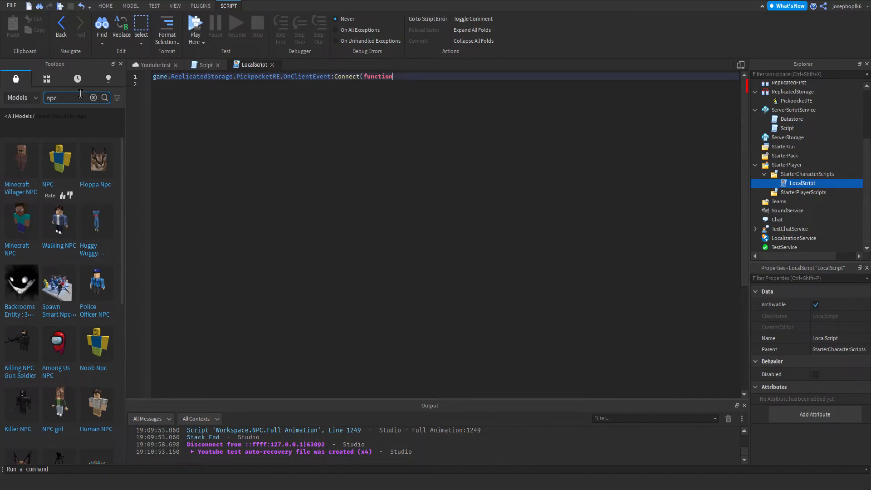
pyautogui.write('(')
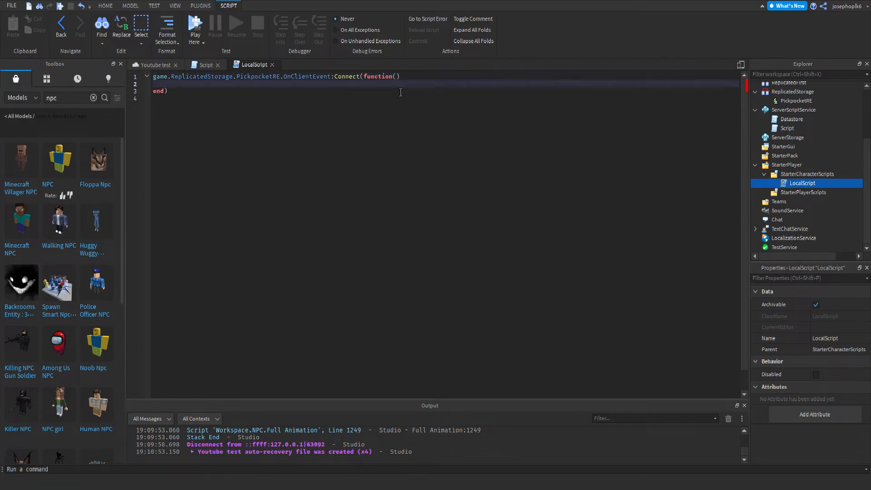
# On line 3, start script.Parent.HumanoidRootPart:WaitForChild("PickpocketPart").
pyautogui.write('script.Parent')
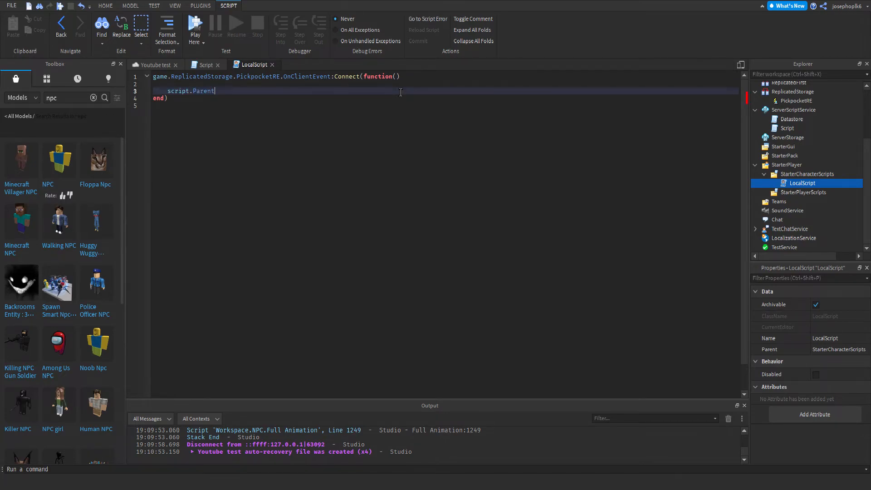
pyautogui.write('.Hu')
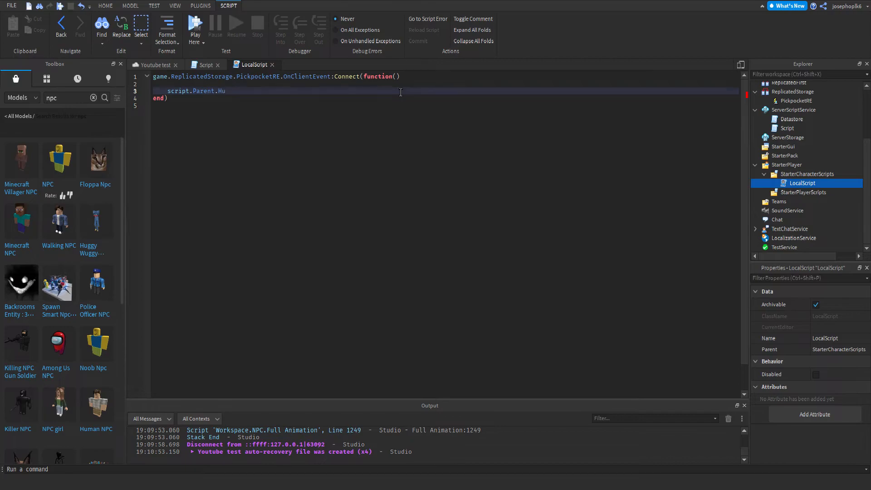
pyautogui.write('manoi')
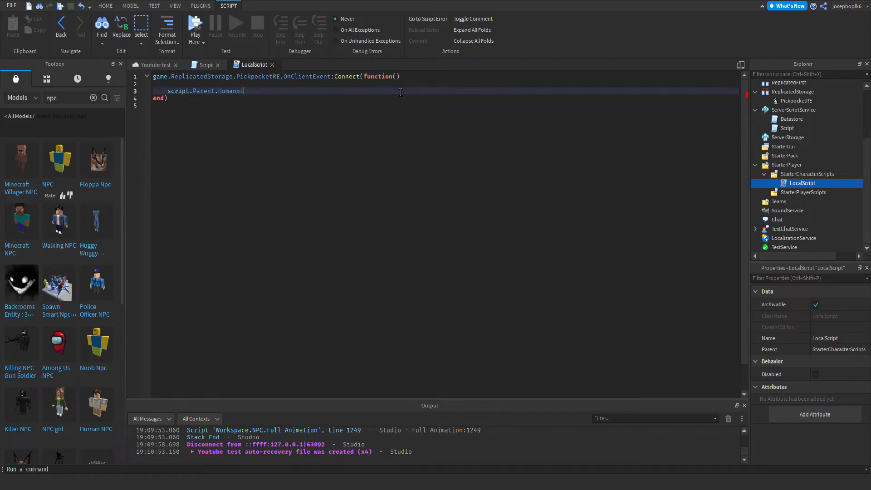
pyautogui.write('d')
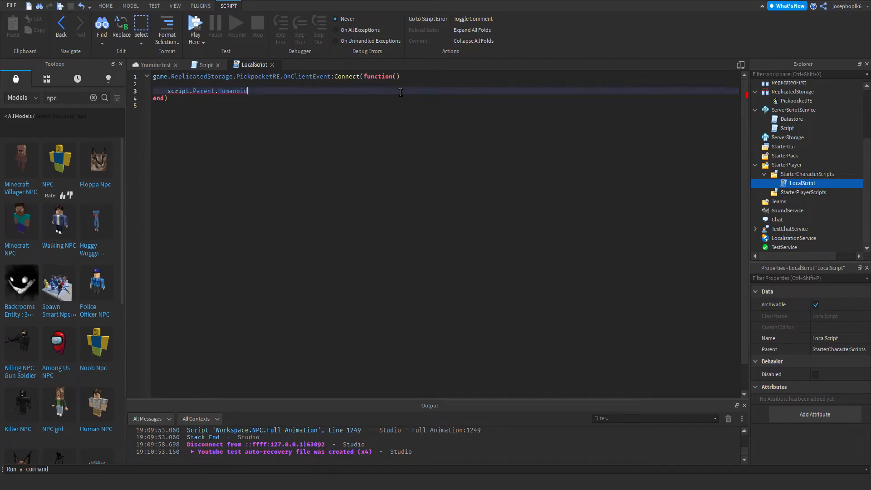
pyautogui.write('E')
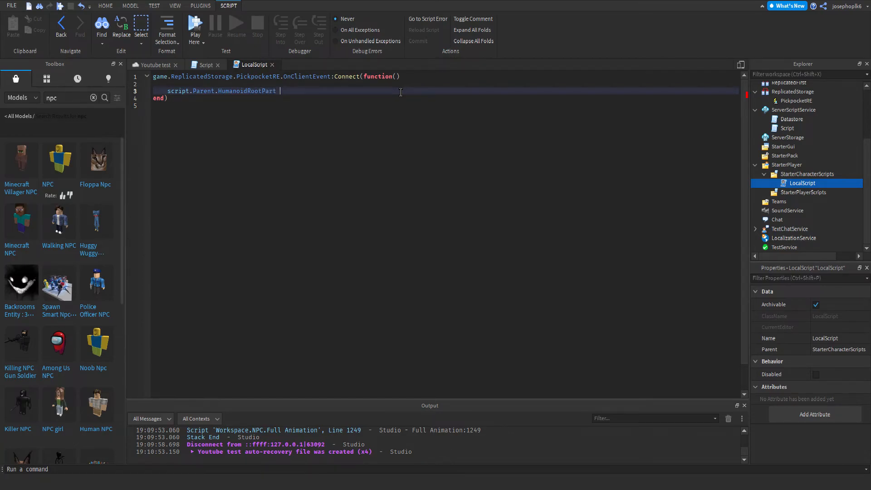
pyautogui.write(':')
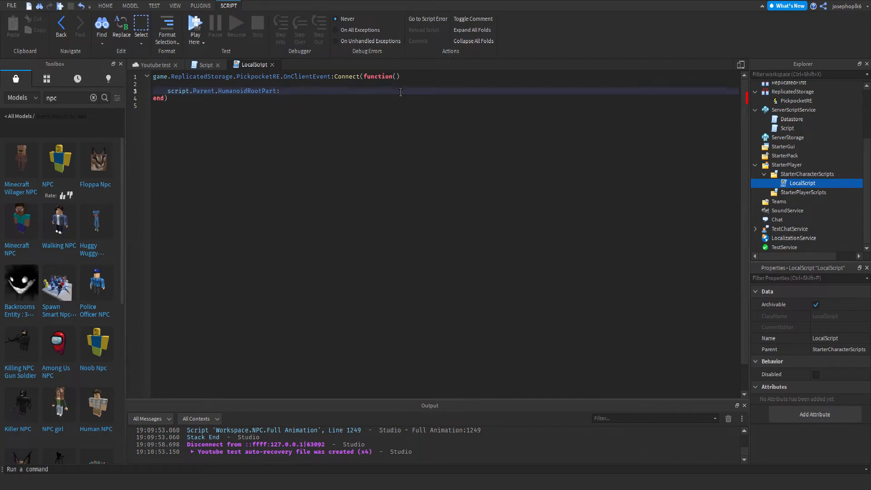
pyautogui.write('W')
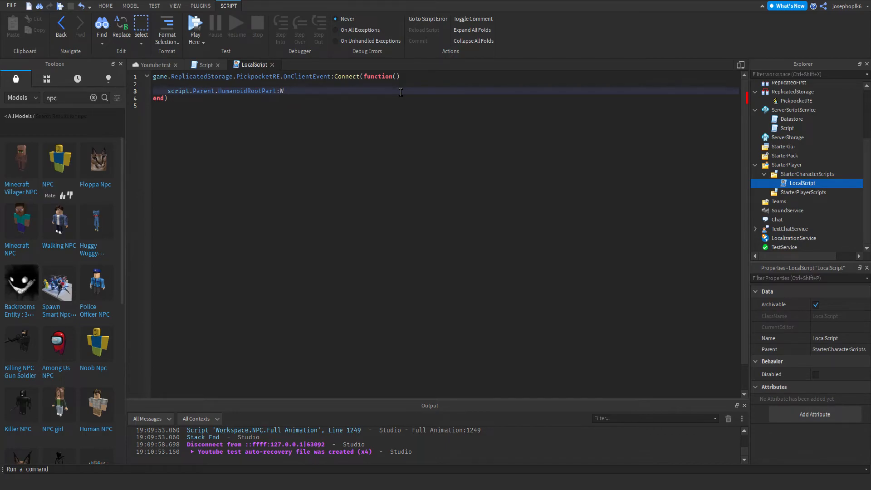
pyautogui.write('aitForChild("')
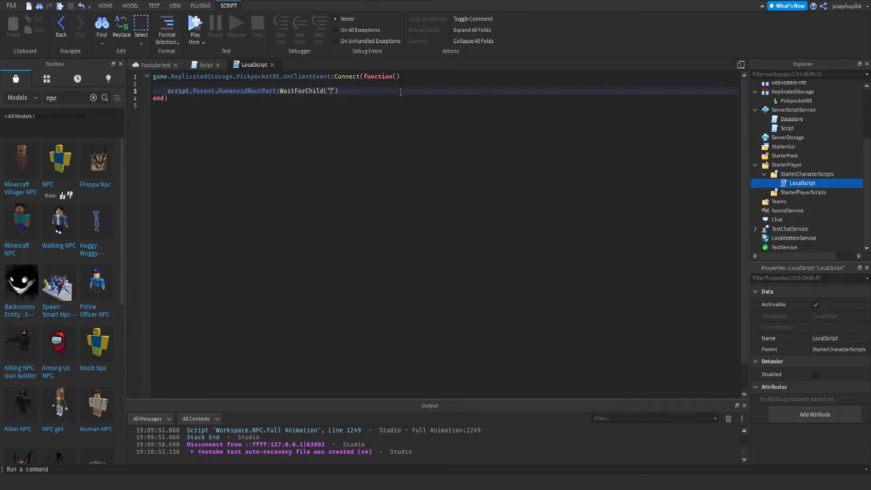
pyautogui.write('PickpocketPart')
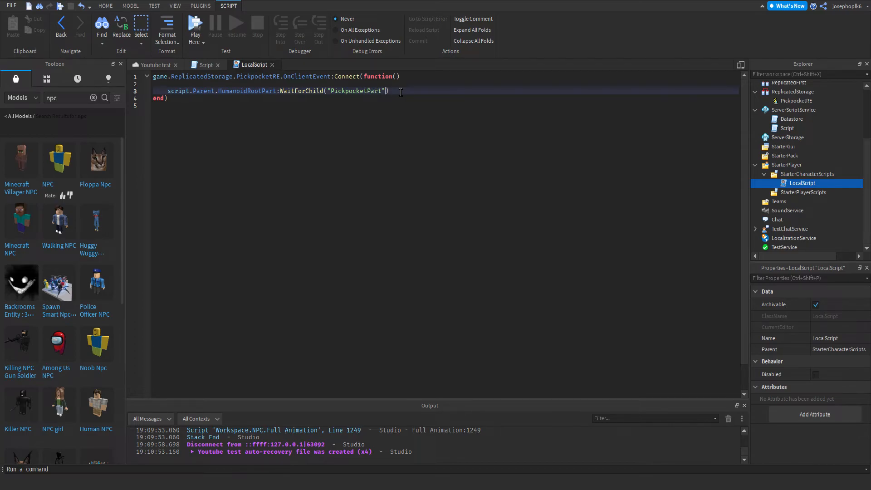
# Chain :WaitForChild("ProximityPrompt").Enabled = false onto that line.
pyautogui.write(':')
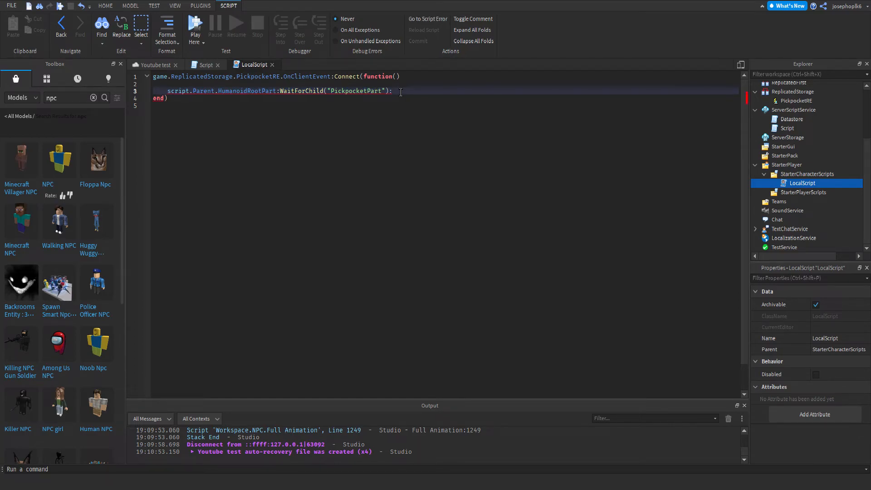
pyautogui.write('WaitForChild(')
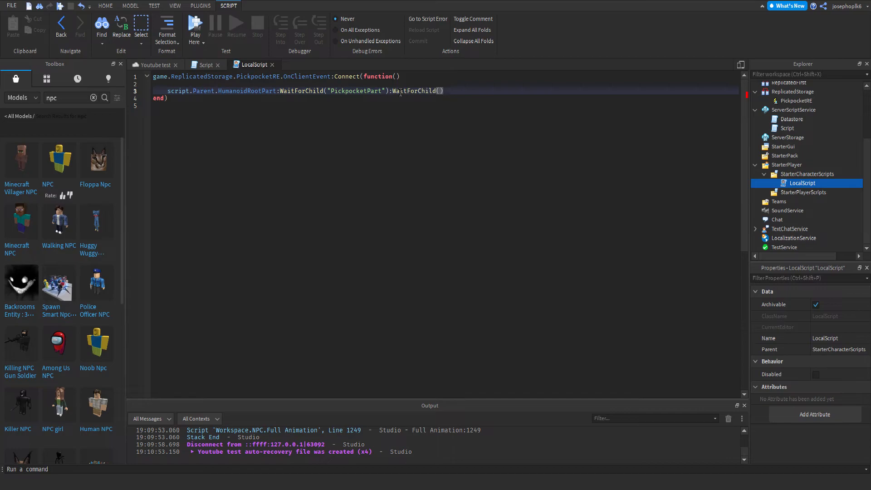
pyautogui.write('pr')
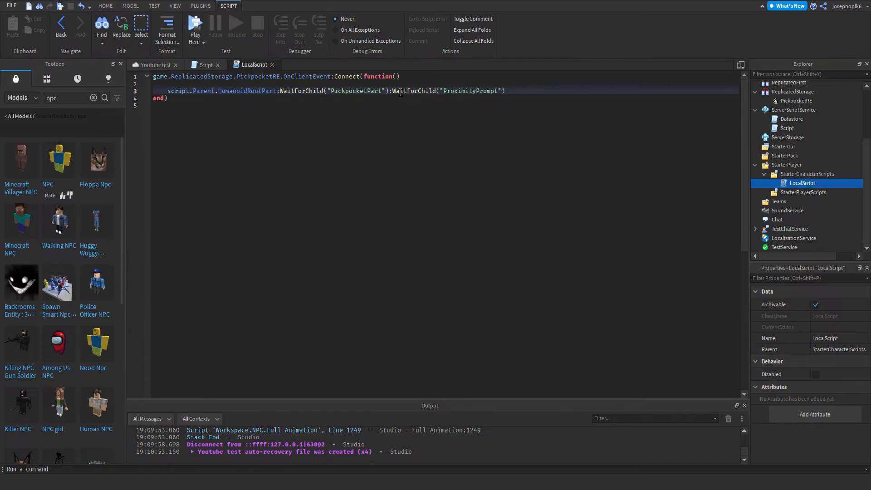
pyautogui.write('.Enabled =')
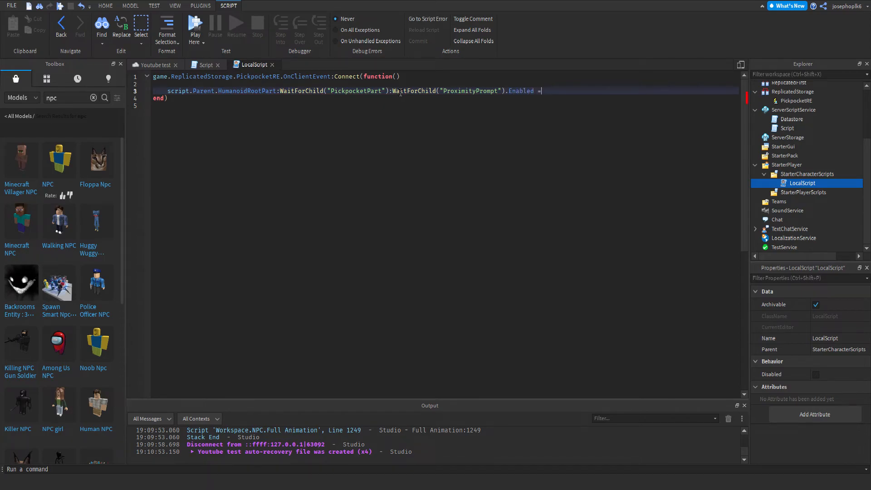
pyautogui.write('false')
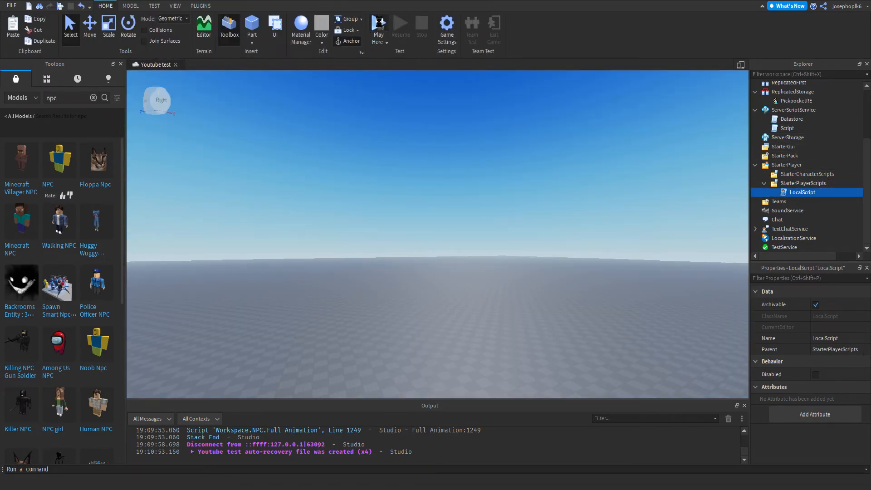
# Play-test the game and inspect the player's leaderstats WalletData value in Explorer.
pyautogui.click(378, 22)
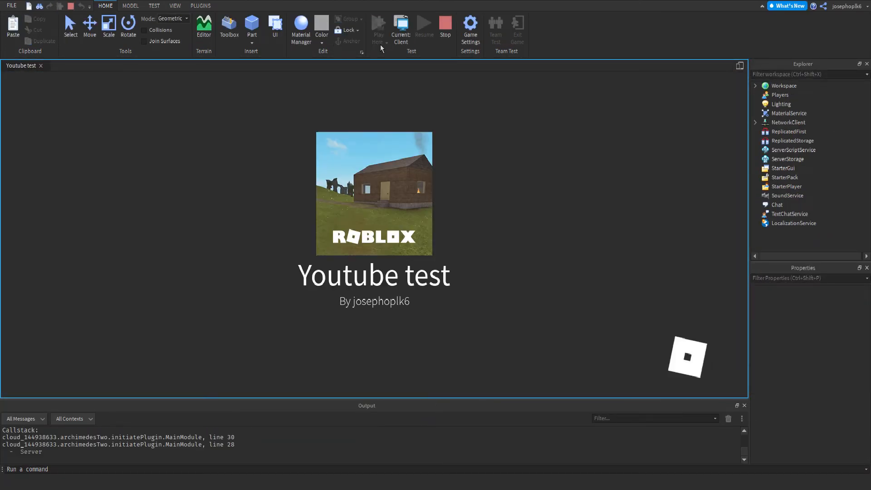
pyautogui.moveTo(432, 247)
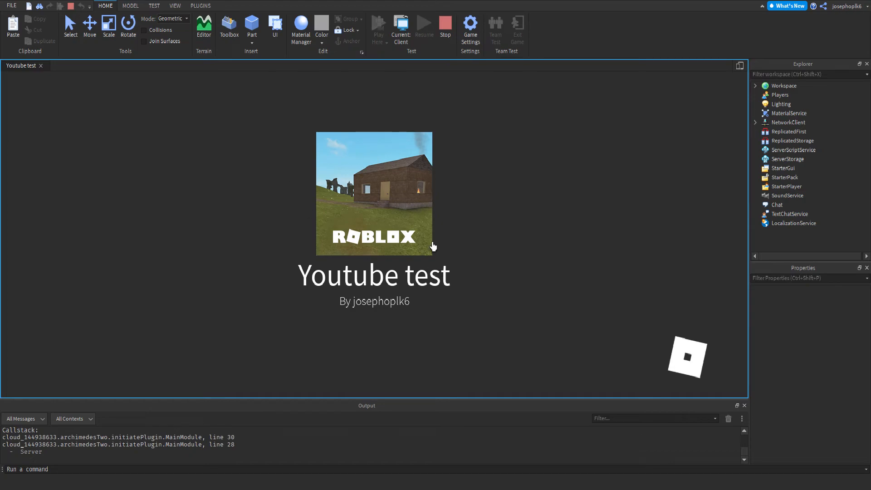
pyautogui.click(379, 25)
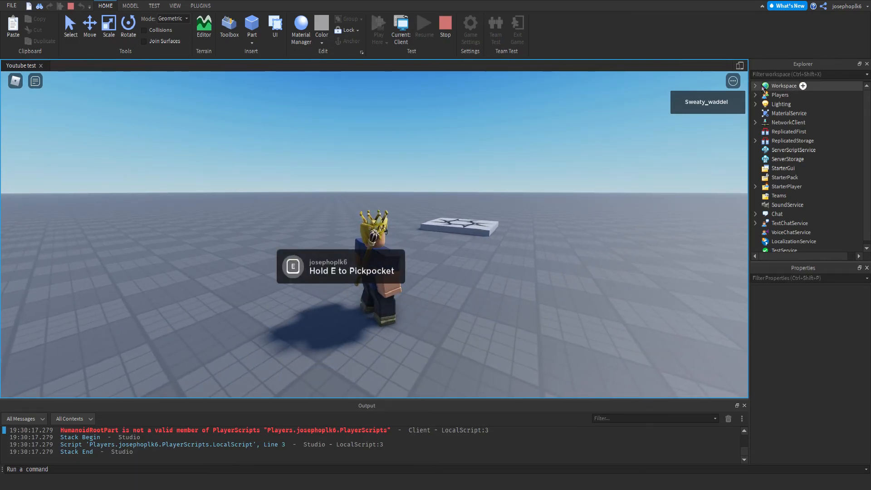
pyautogui.click(755, 94)
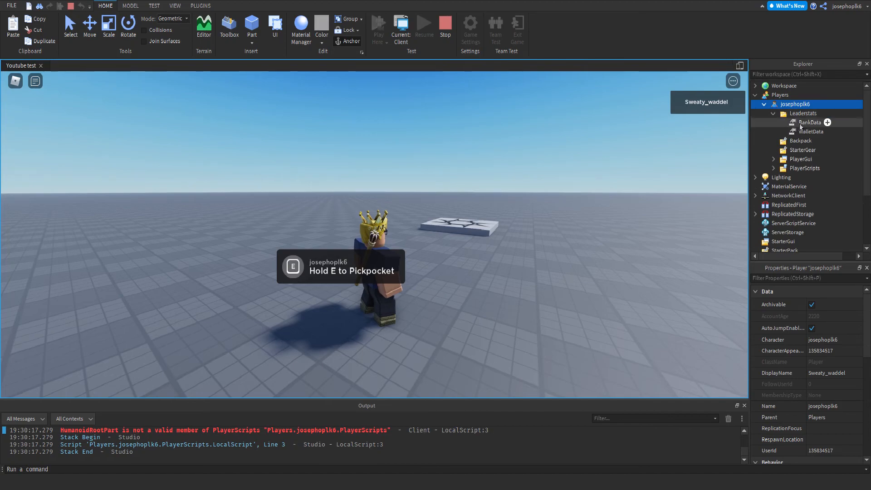
pyautogui.click(810, 131)
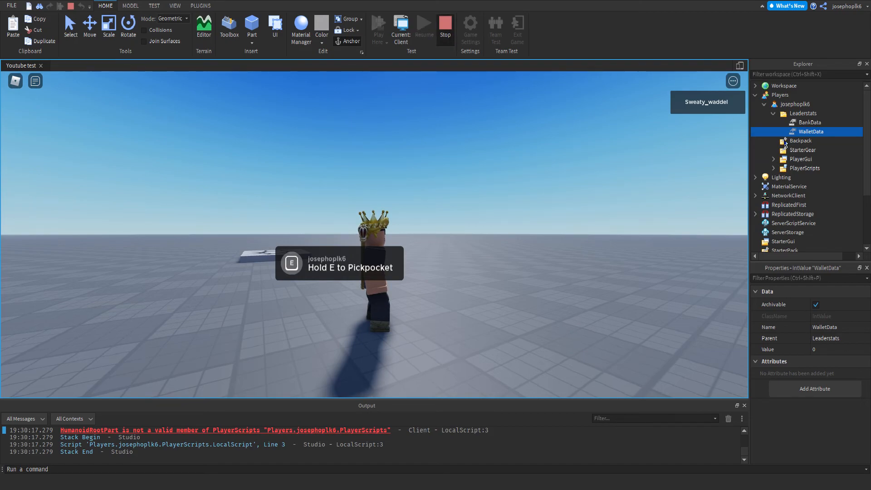
pyautogui.moveTo(813, 195)
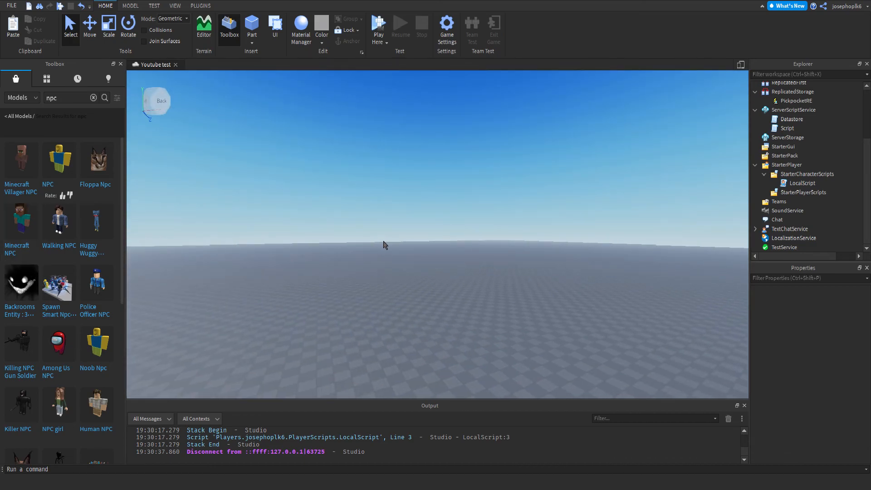
pyautogui.moveTo(169, 283)
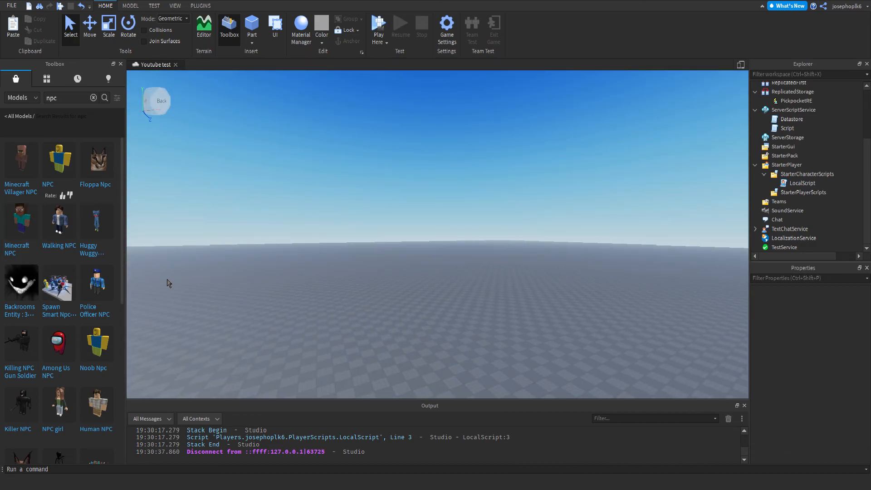
pyautogui.moveTo(658, 227)
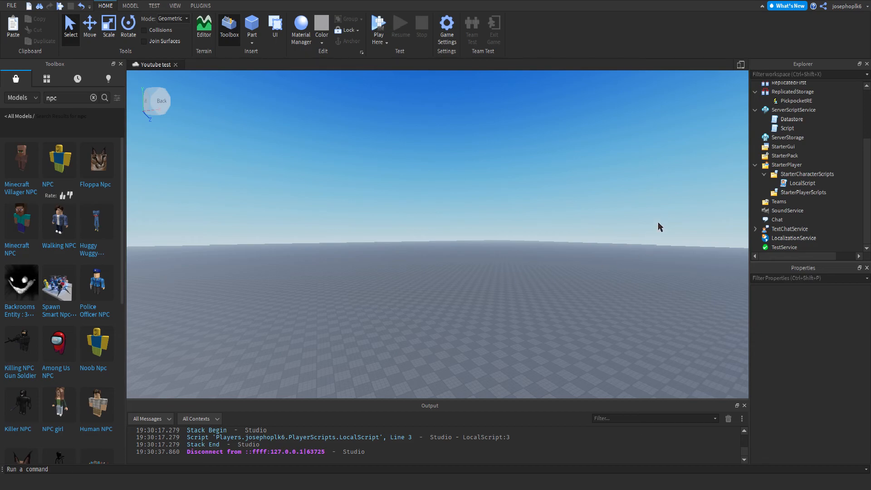
# Open the server Script under ServerScriptService for editing.
pyautogui.doubleClick(787, 128)
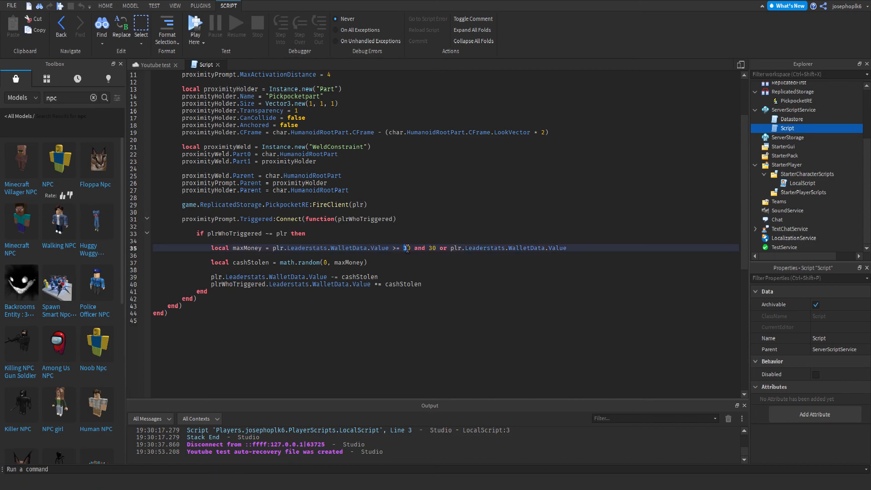
# Change both 30 caps on the maxMoney line to 100 and close the Script.
pyautogui.write('10')
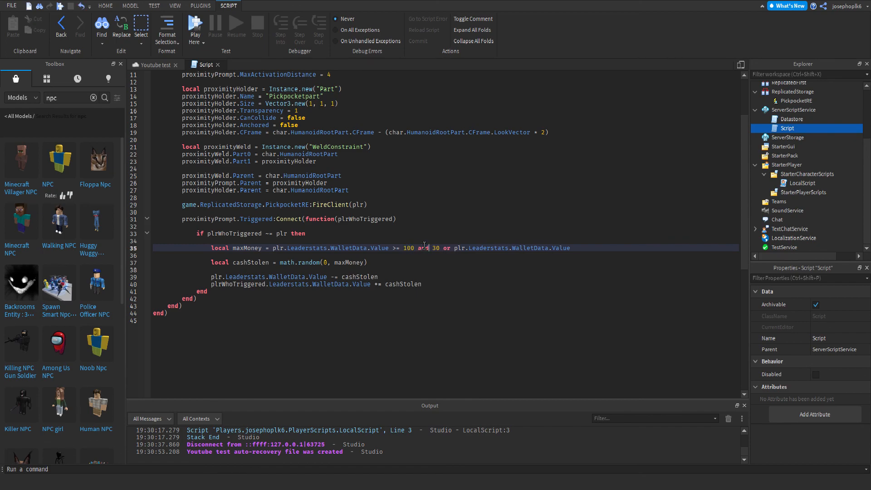
pyautogui.write('100')
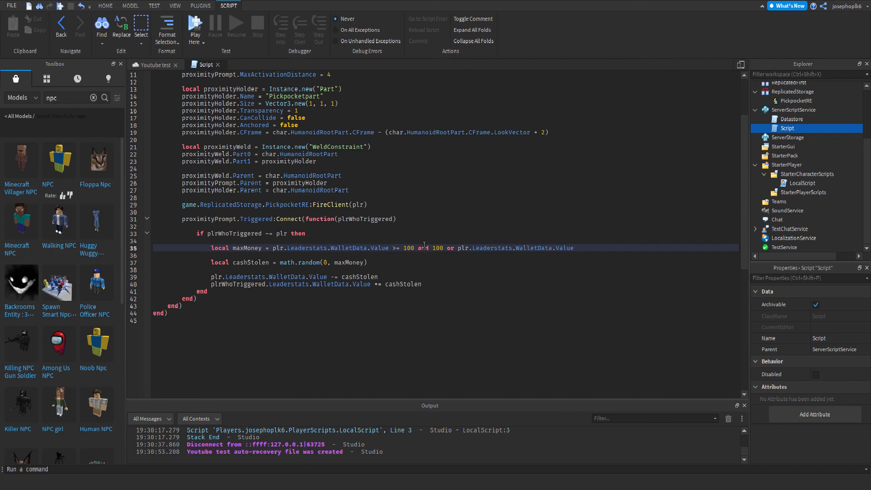
pyautogui.click(422, 219)
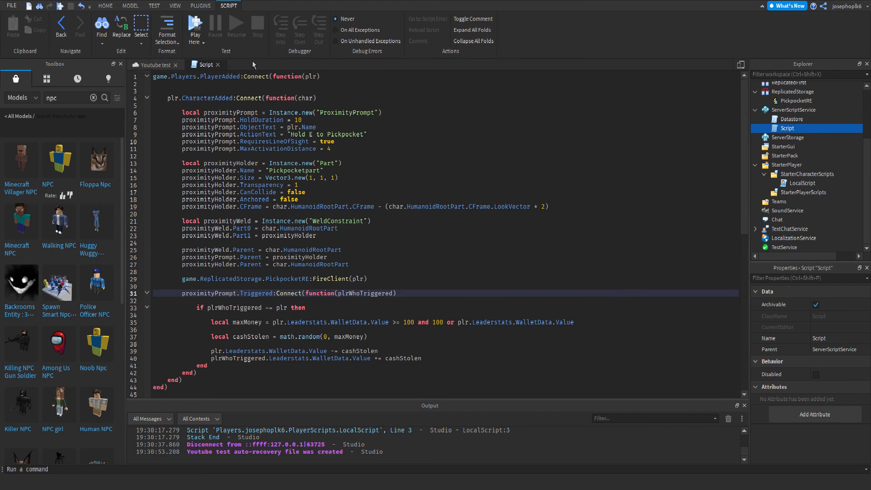
pyautogui.click(153, 65)
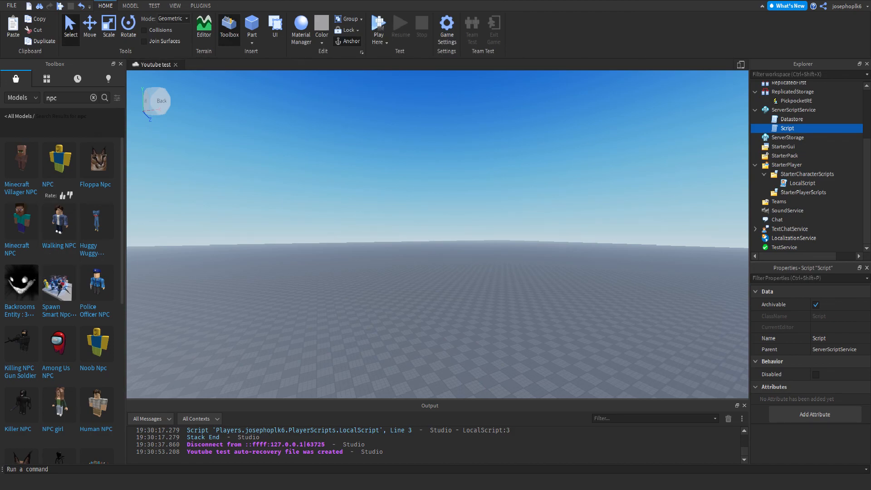